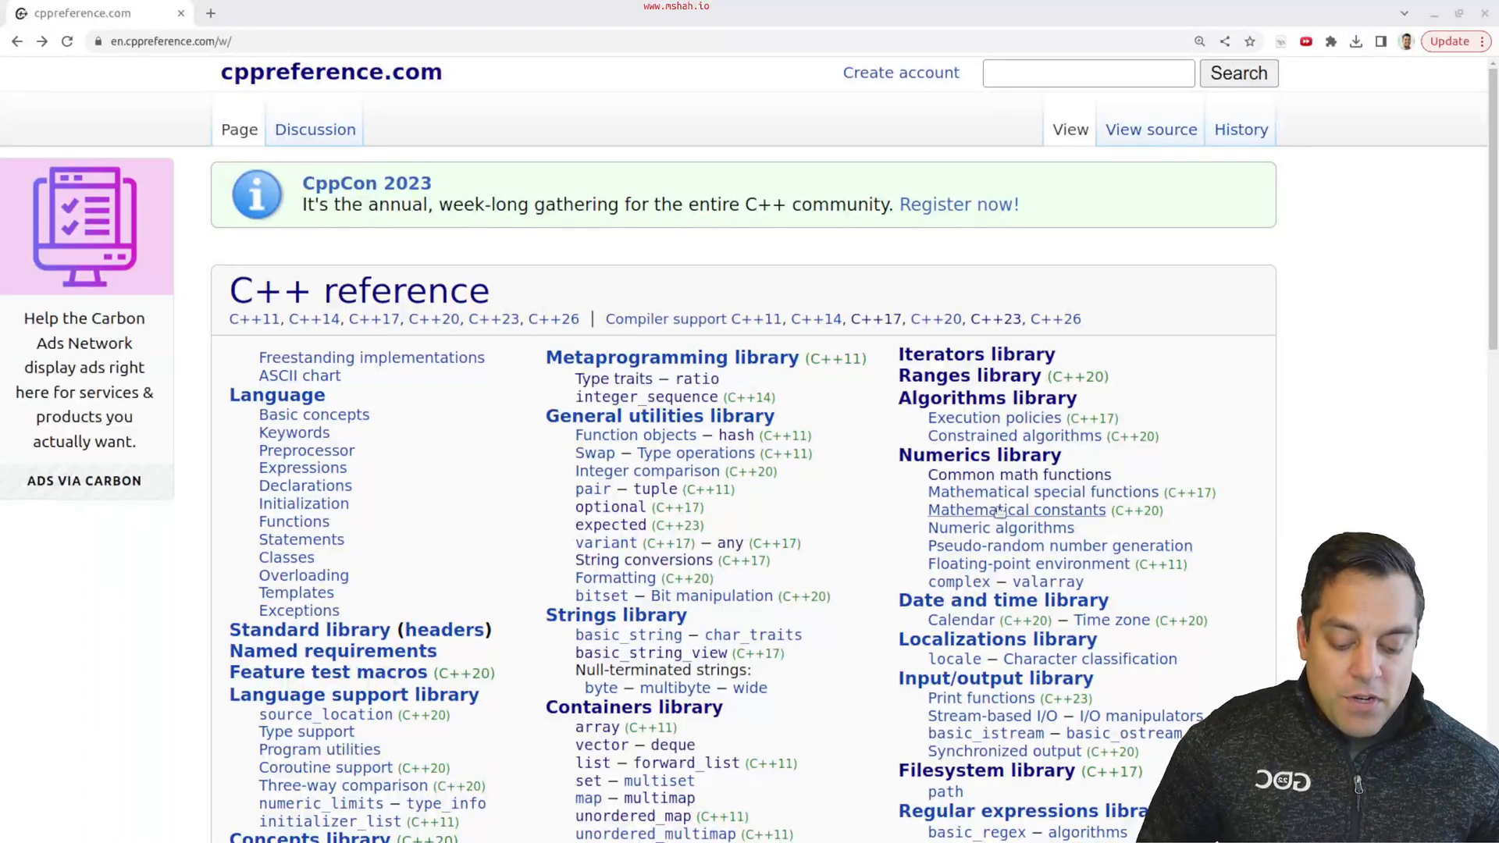
mouse_move(1096, 399)
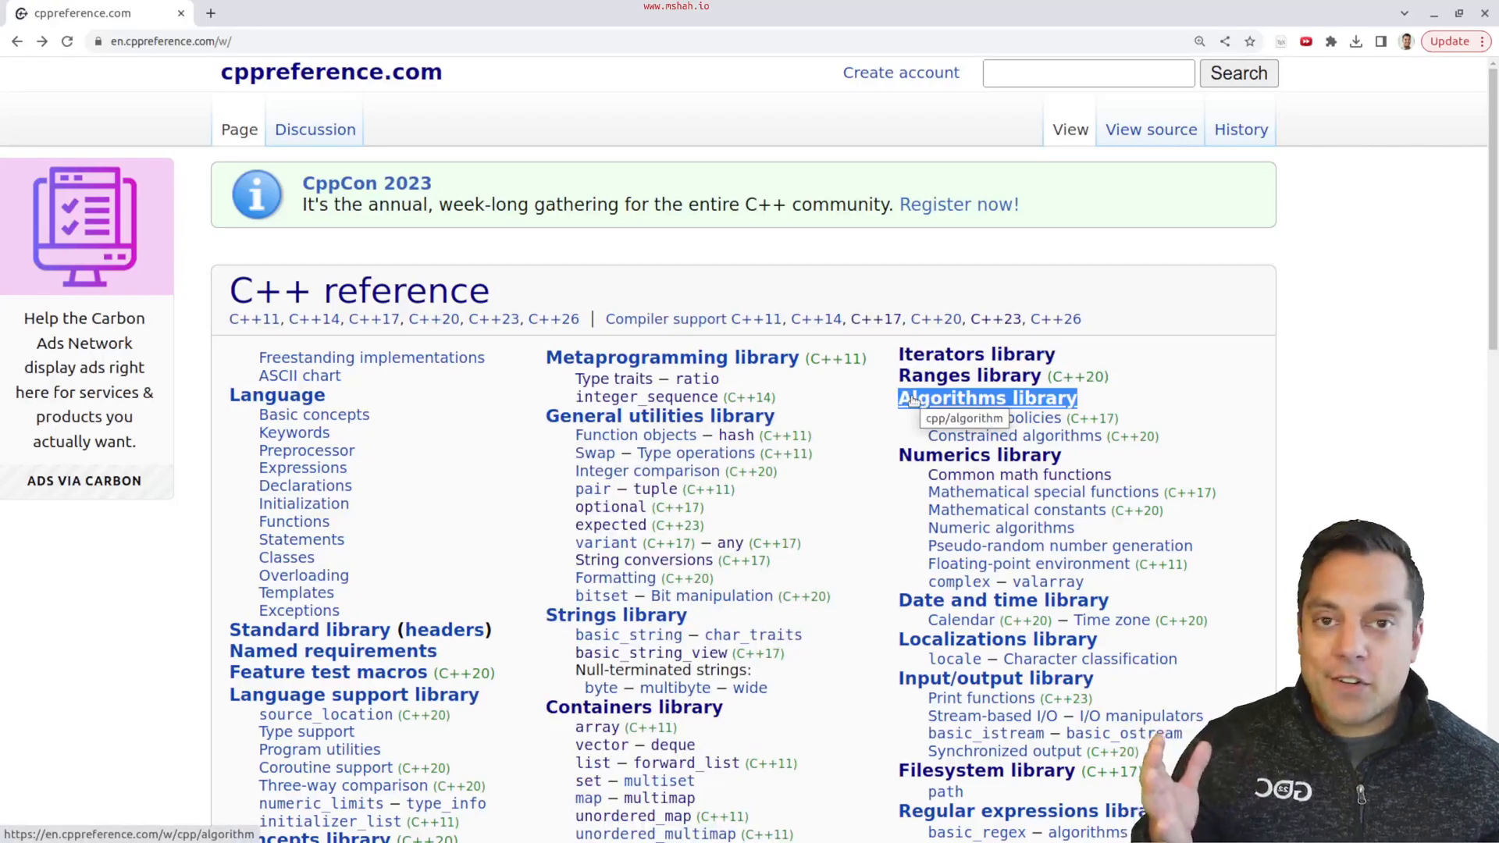
Open the Algorithms library page and skim constrained algorithms, execution policies and non-modifying operations
click(985, 398)
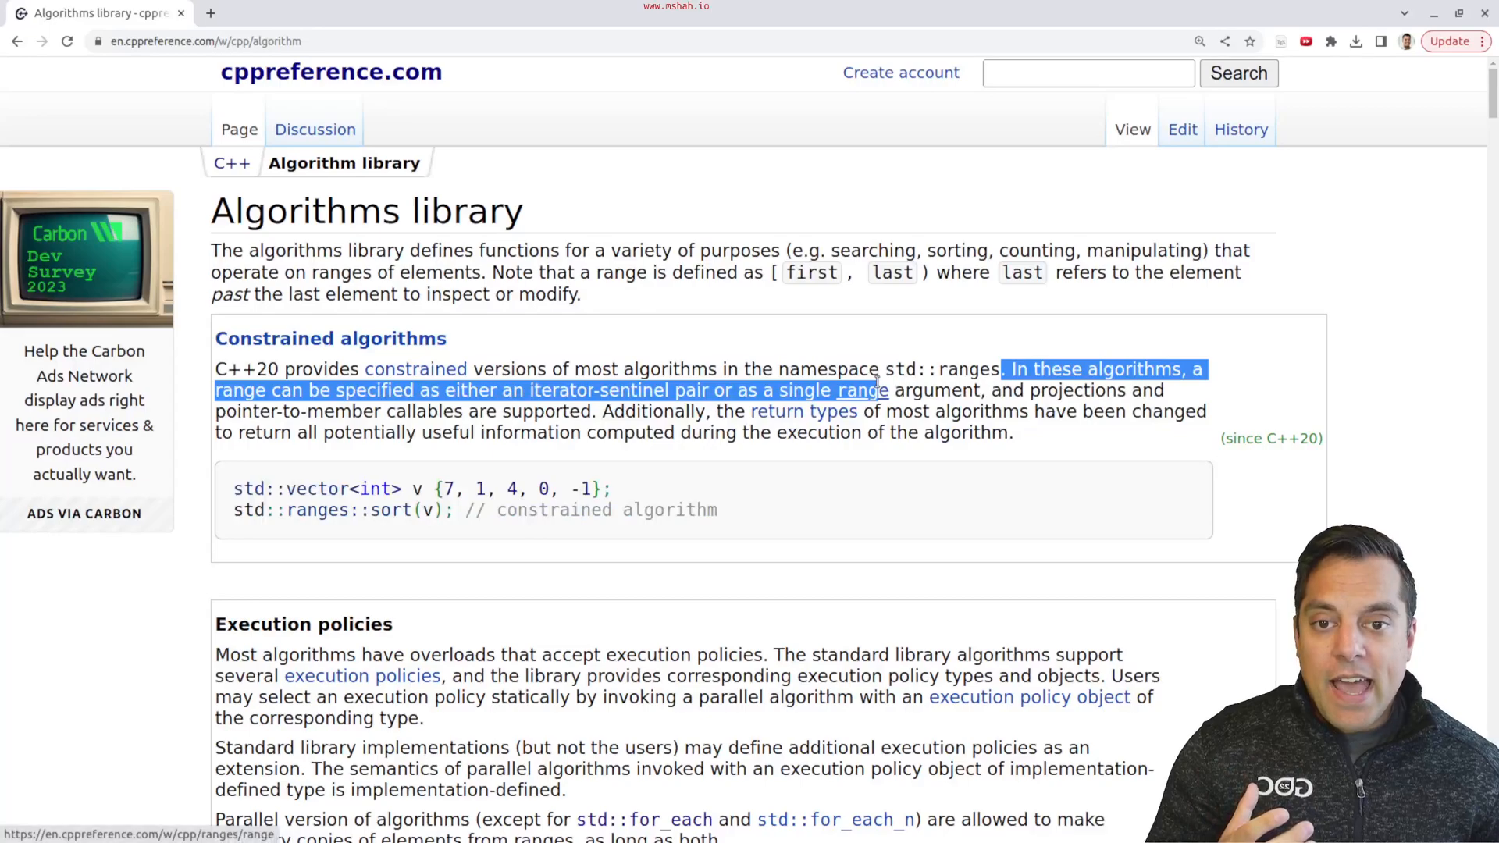
double_click(950, 370)
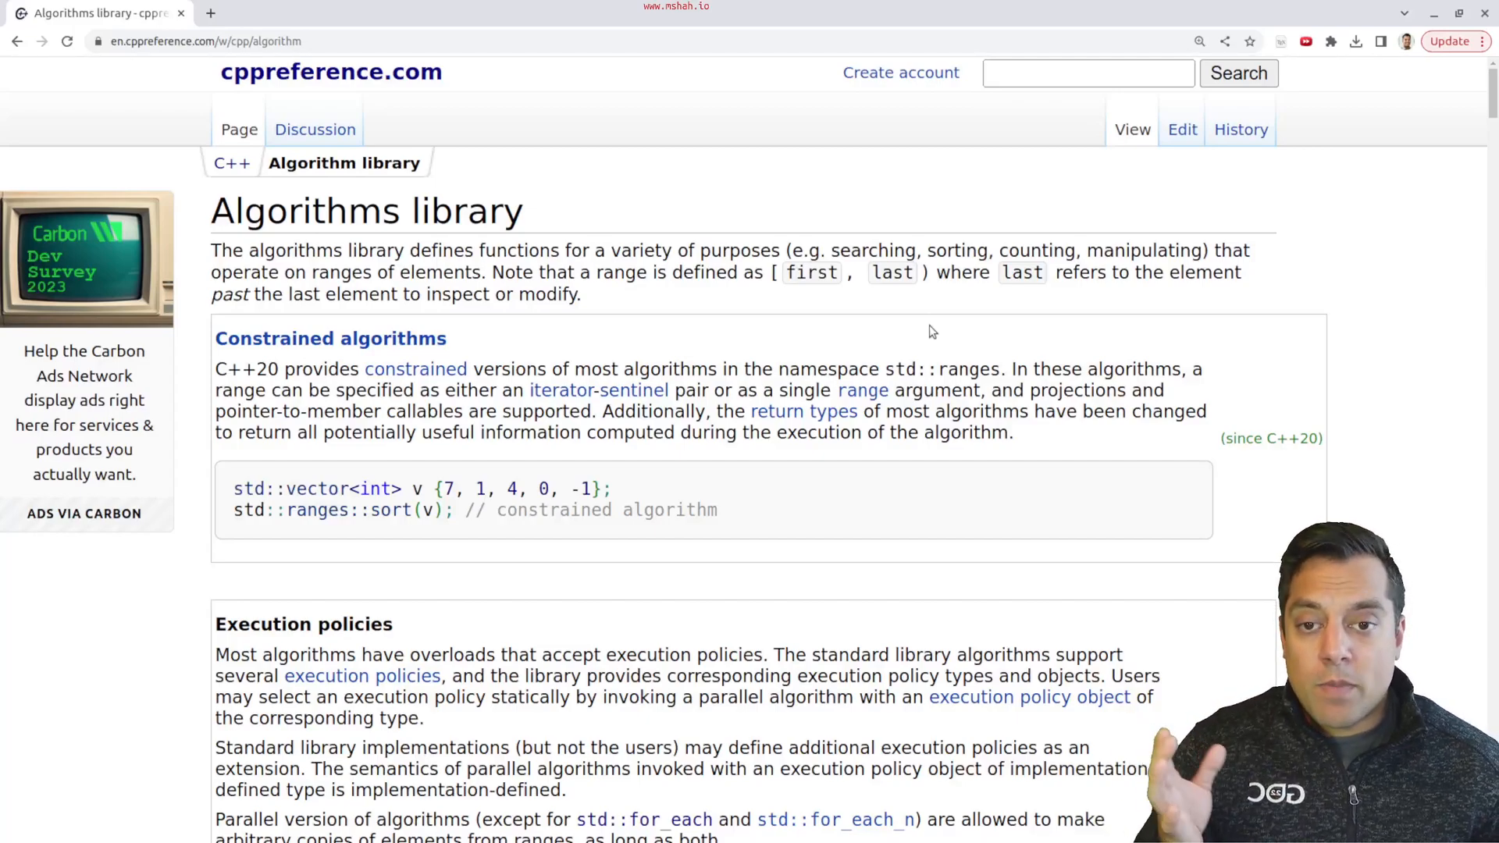
scroll(down, 3)
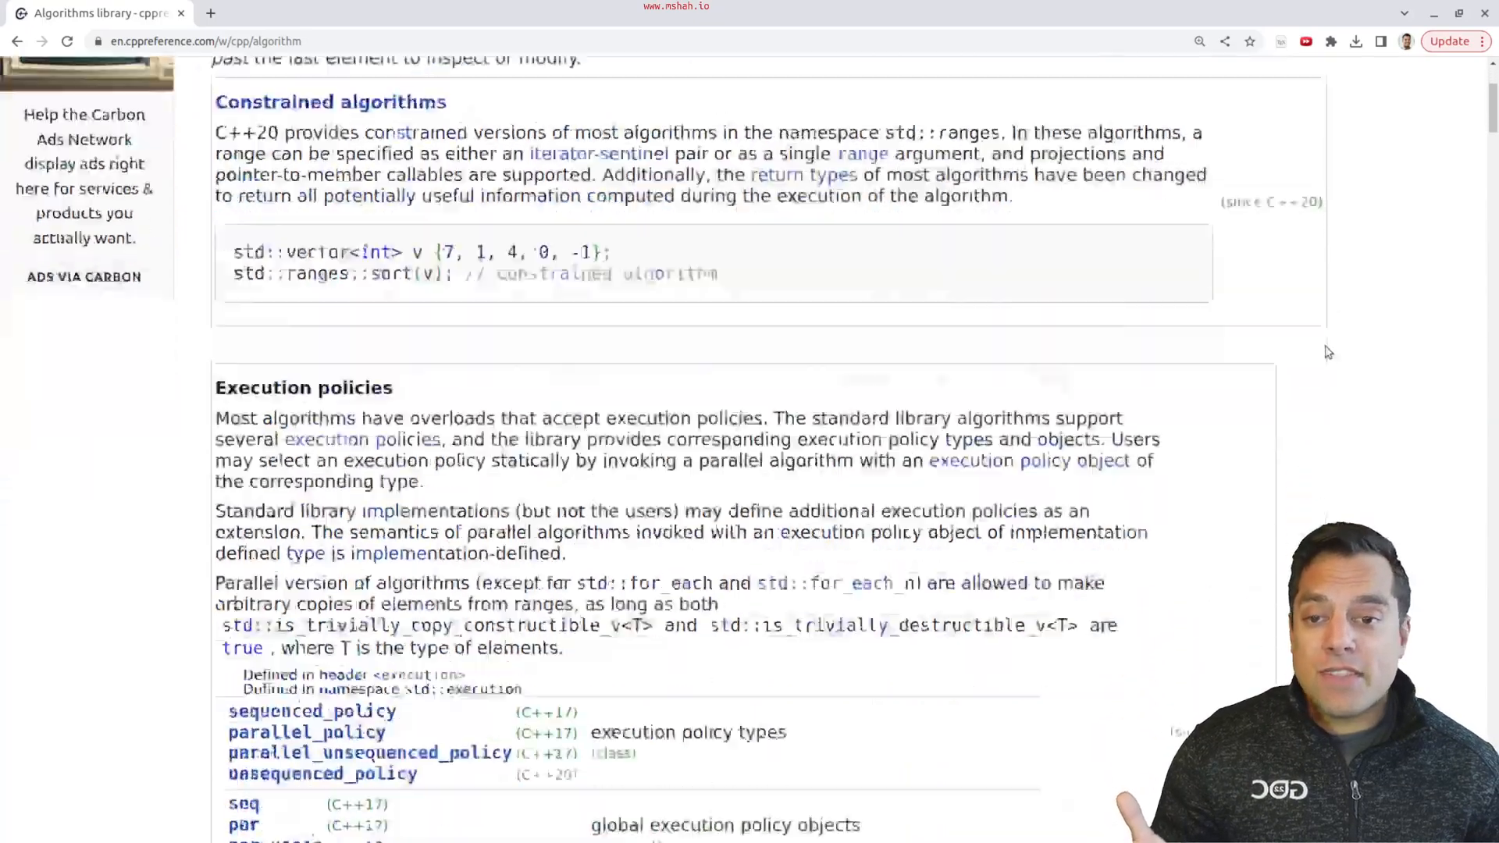
scroll(down, 3)
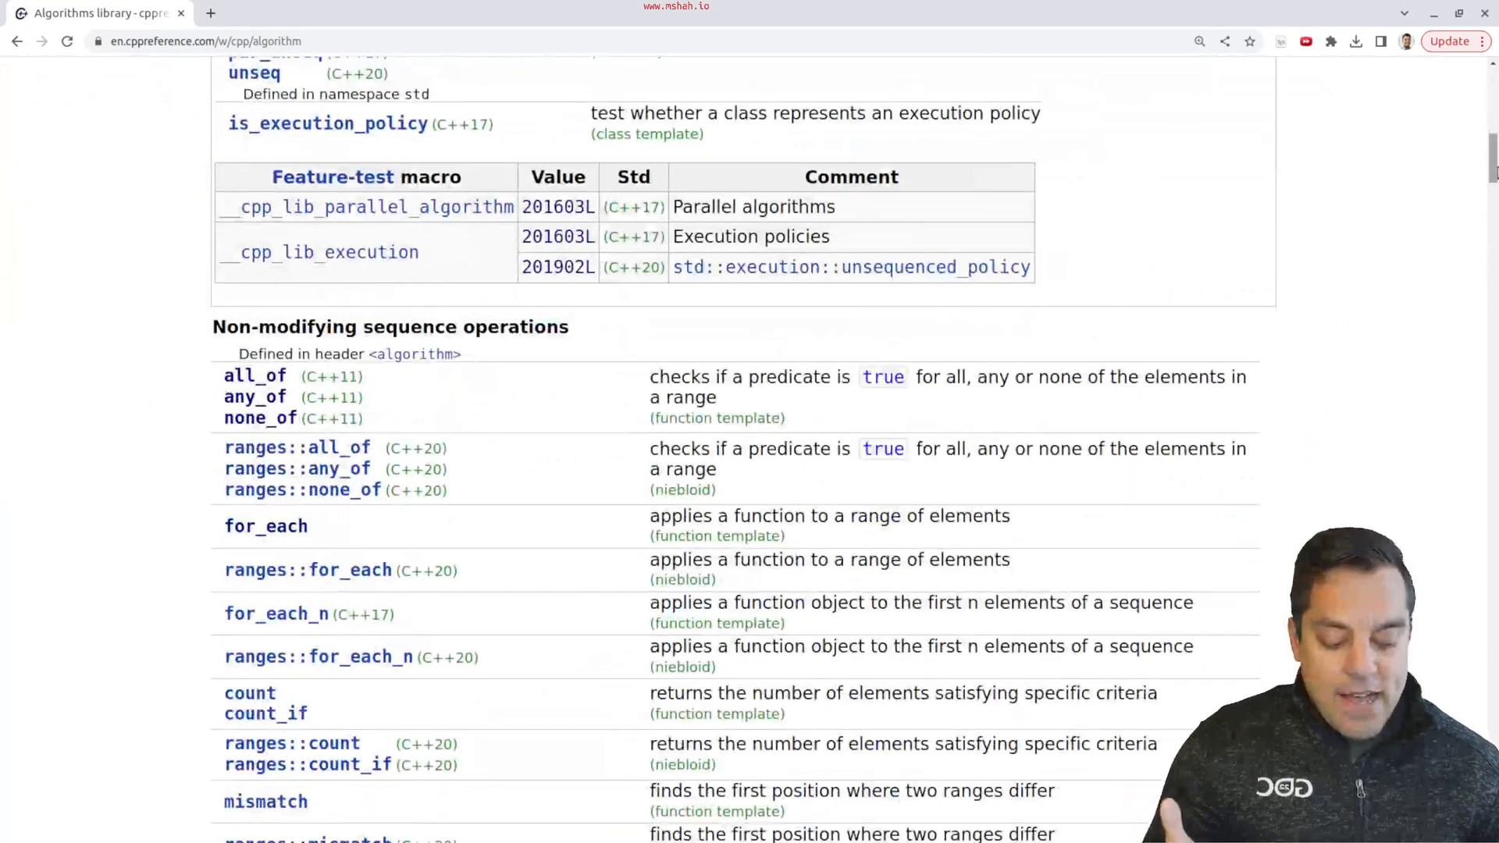
scroll(up, 3)
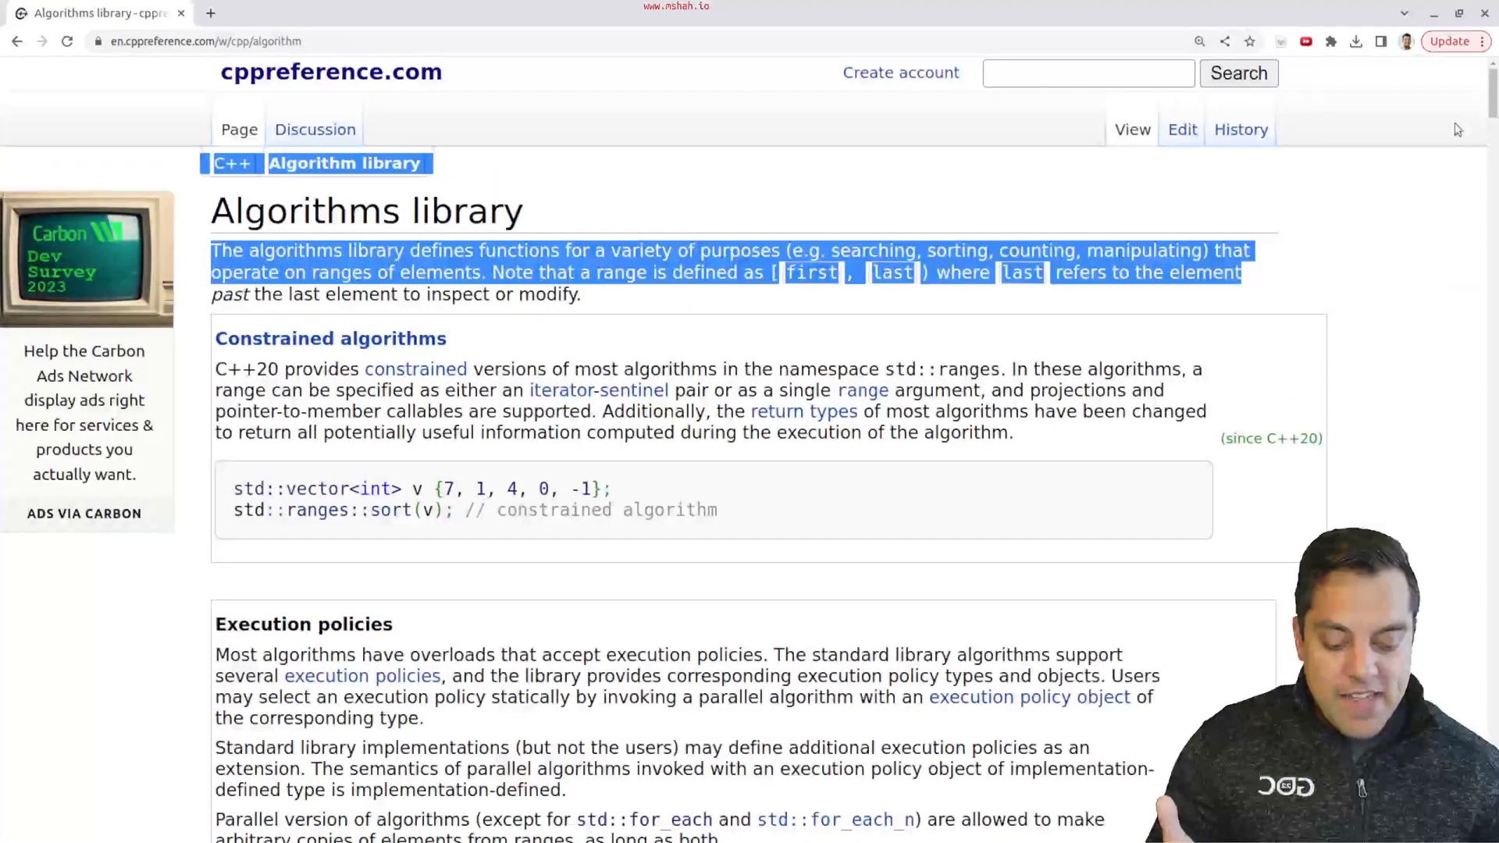
Browse the Algorithms page revision history, view an older revision, and return to the 2016 edits
click(1240, 129)
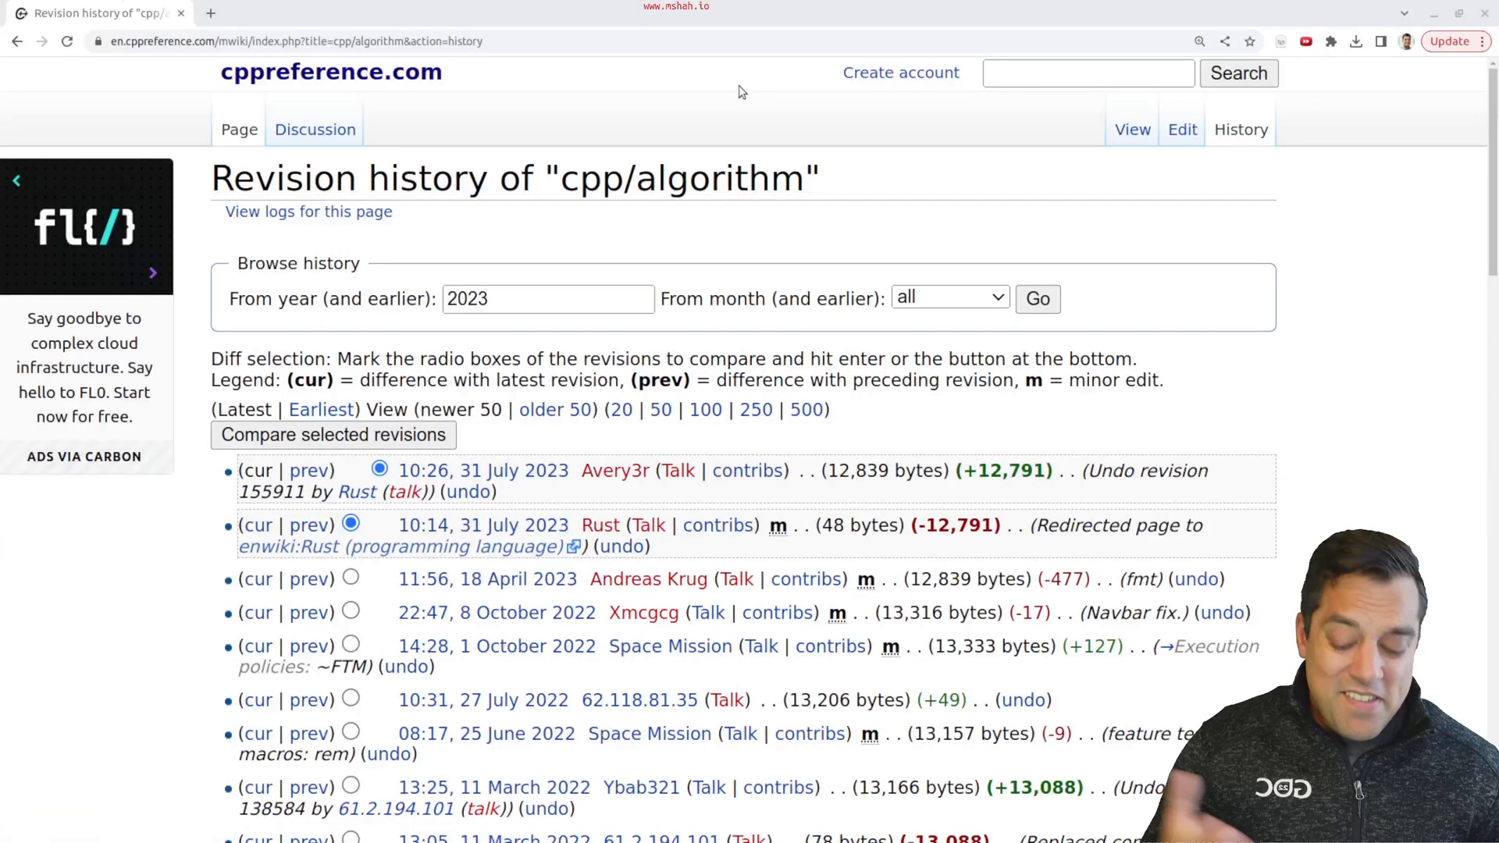
scroll(down, 3)
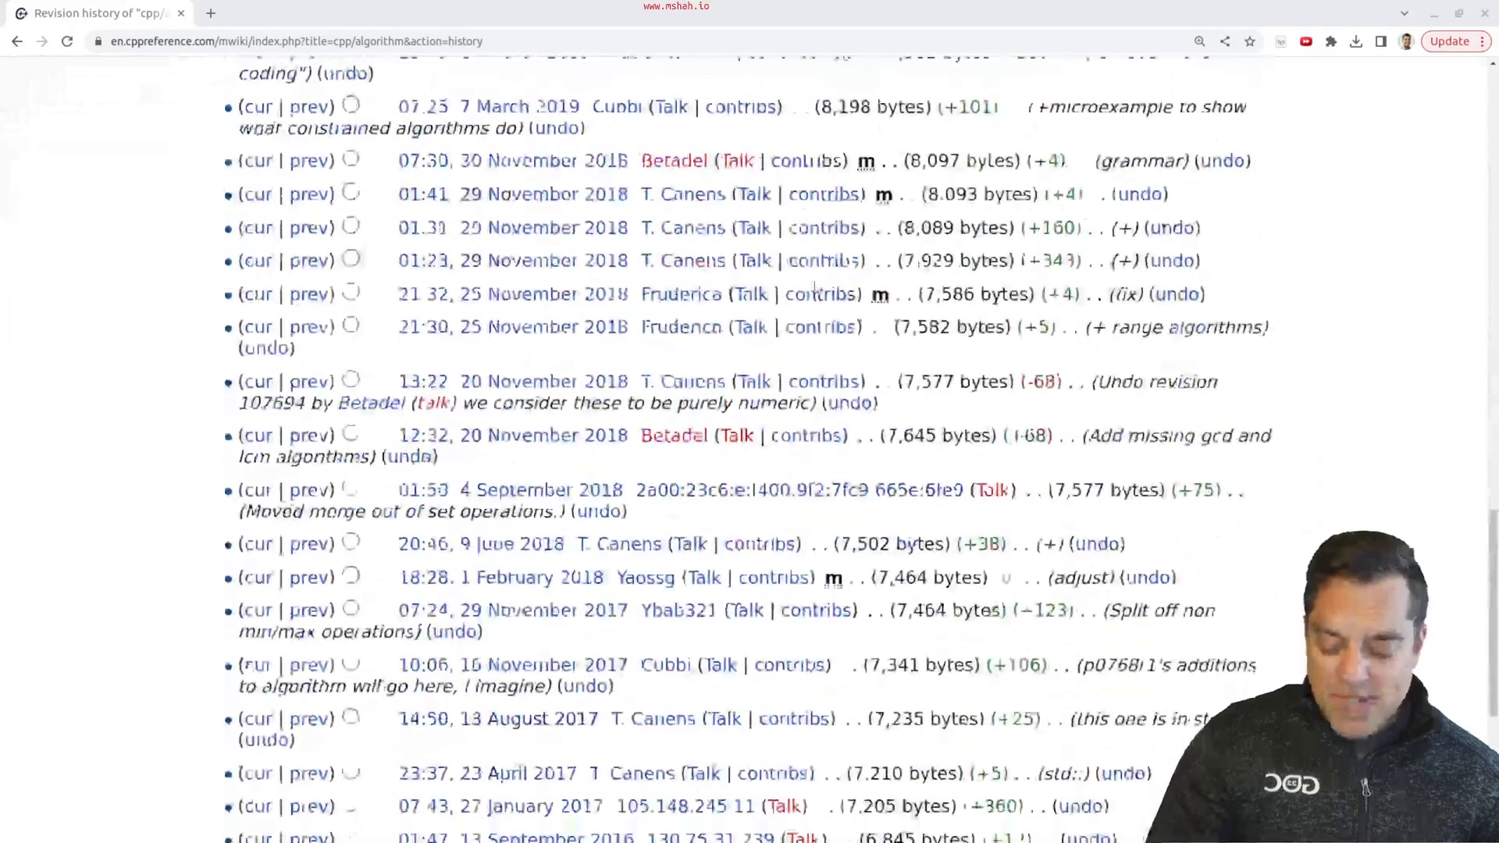
scroll(down, 3)
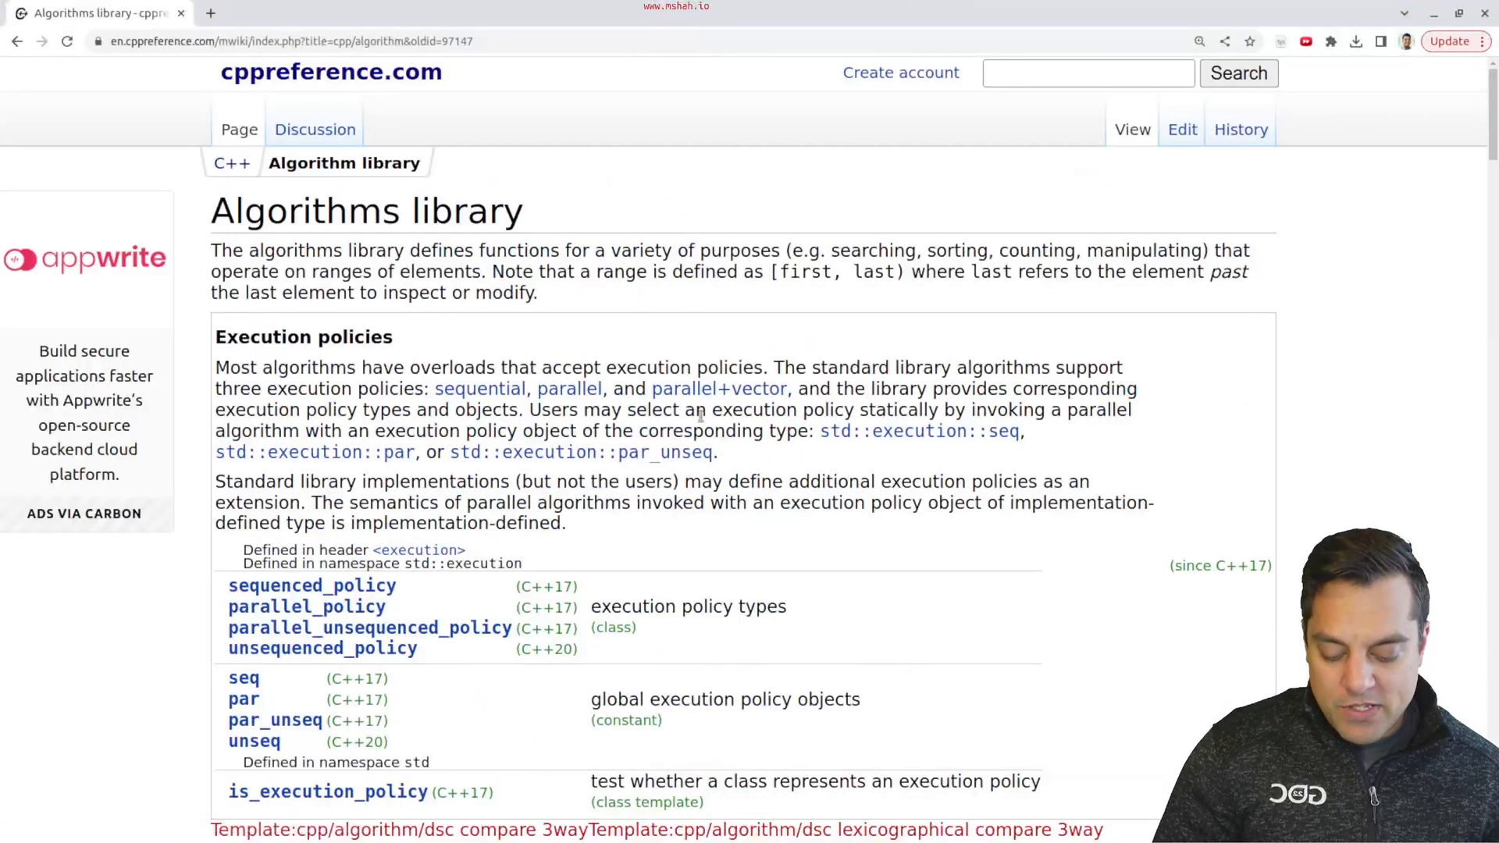
scroll(down, 3)
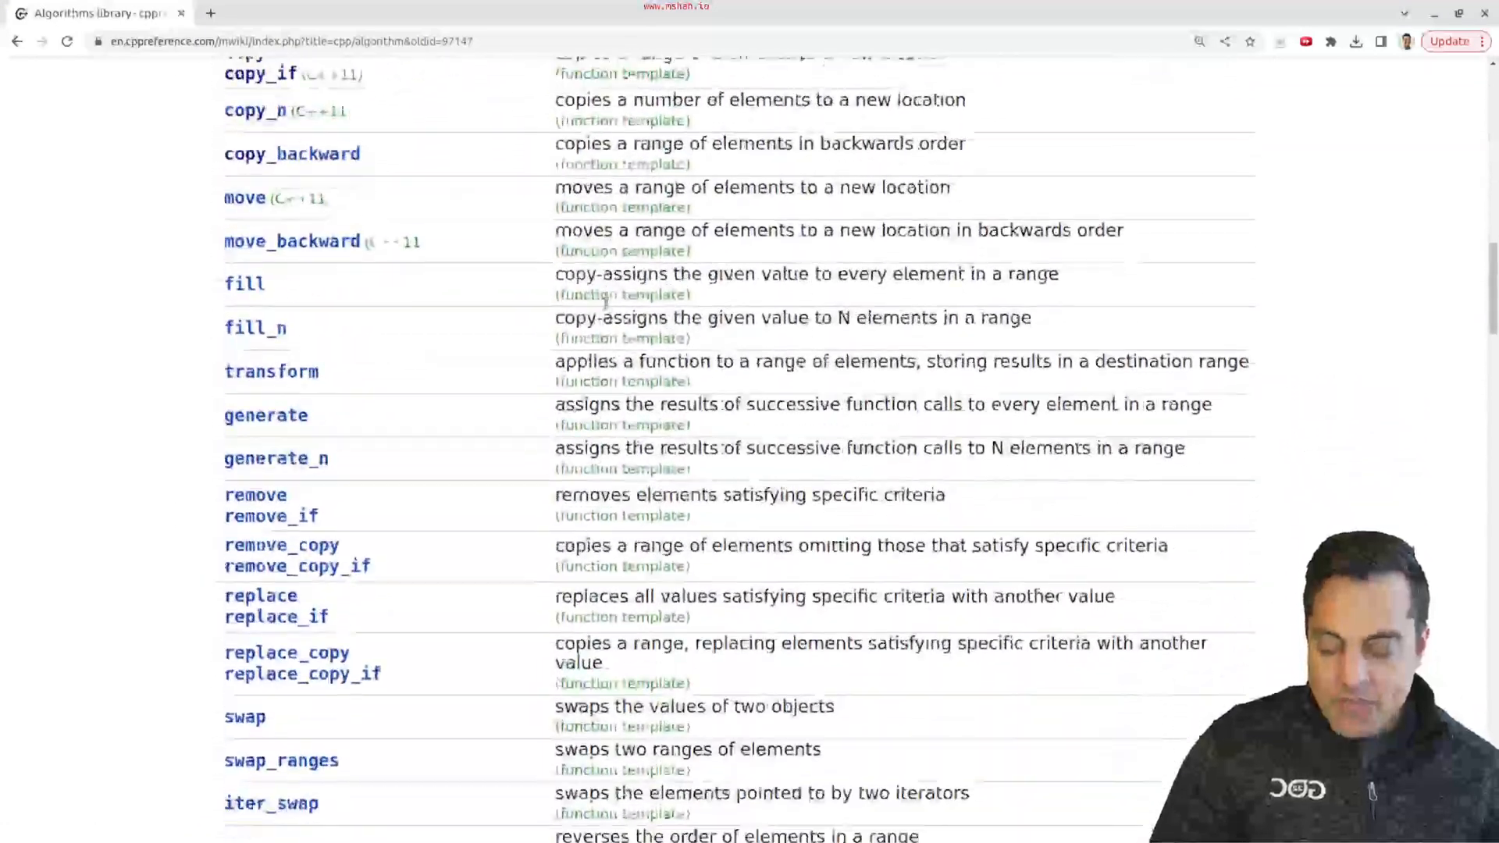
scroll(down, 3)
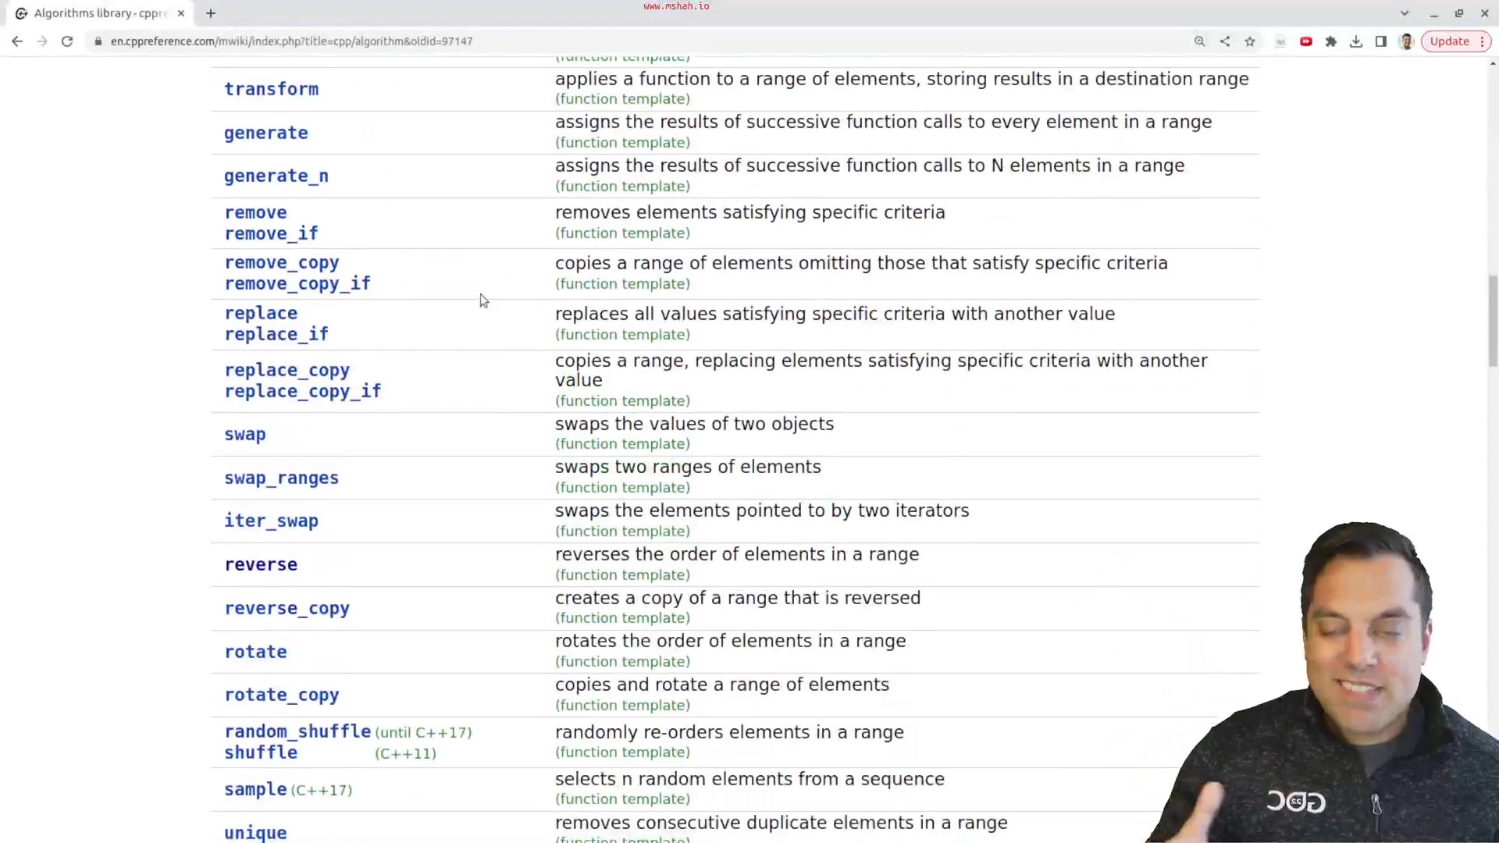
scroll(down, 3)
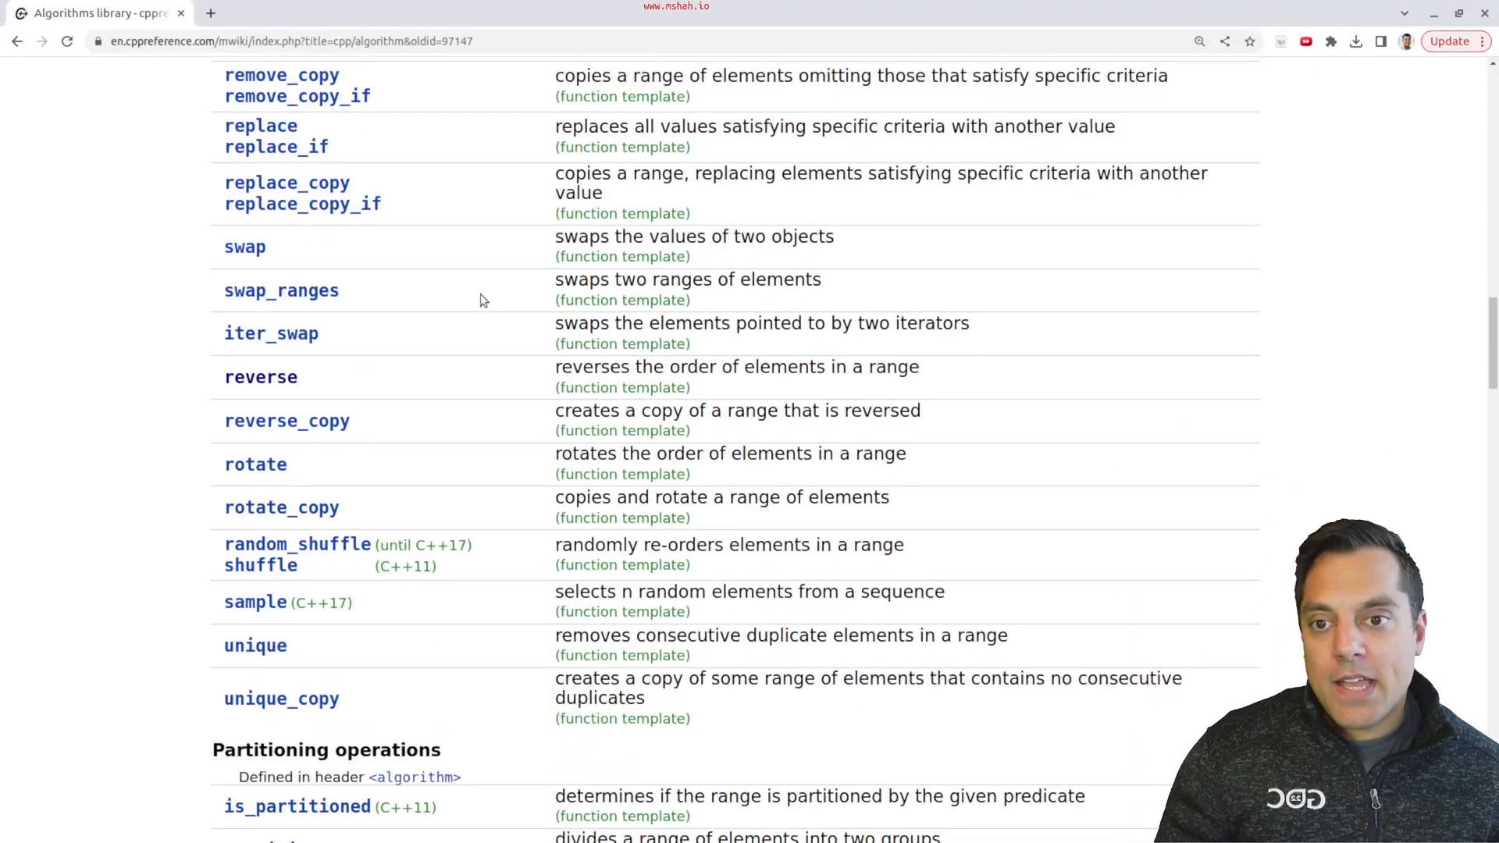
scroll(up, 3)
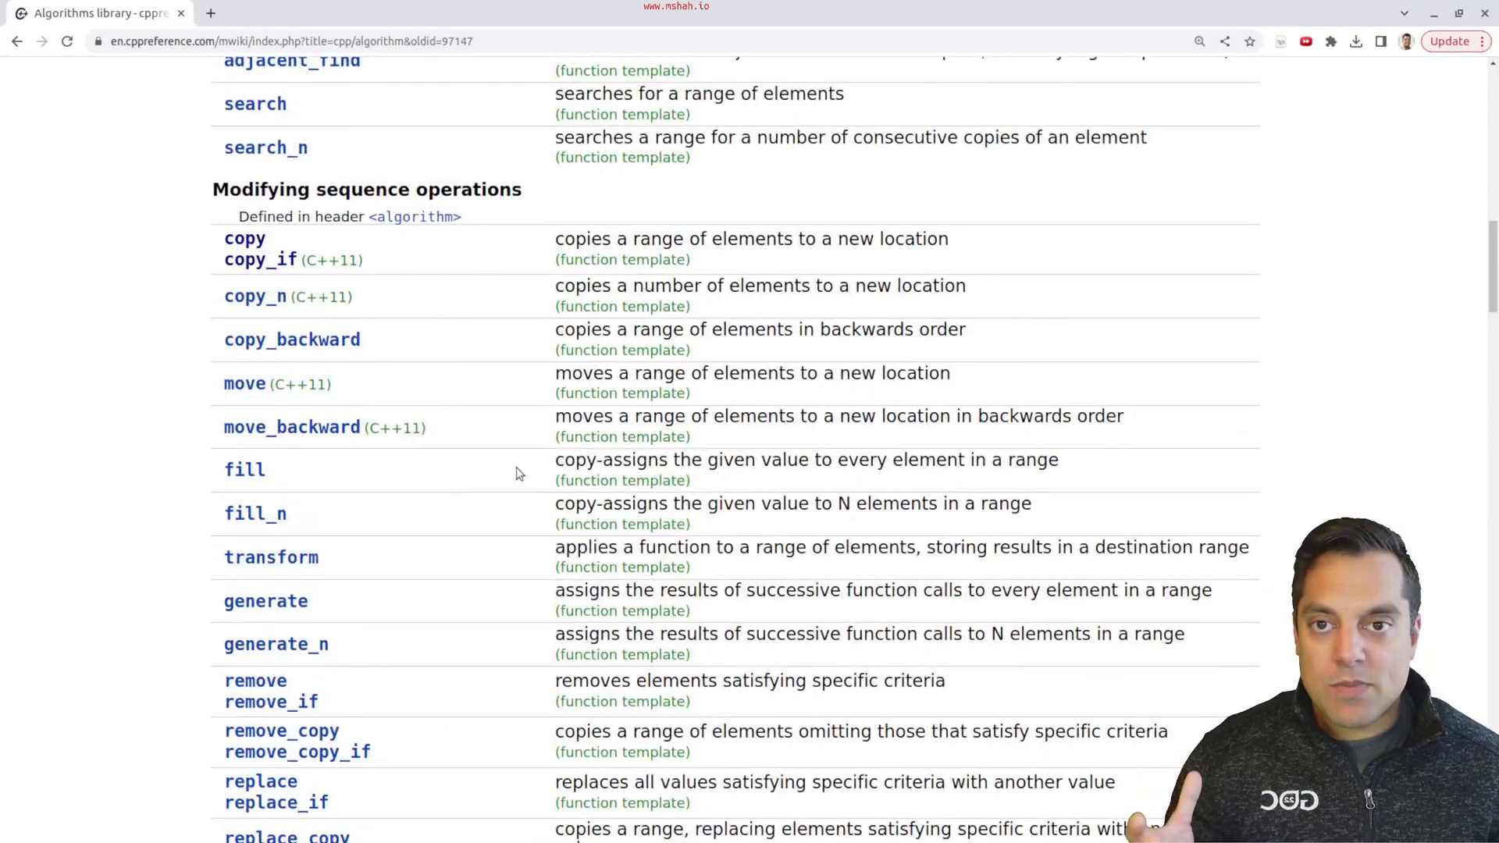
scroll(up, 3)
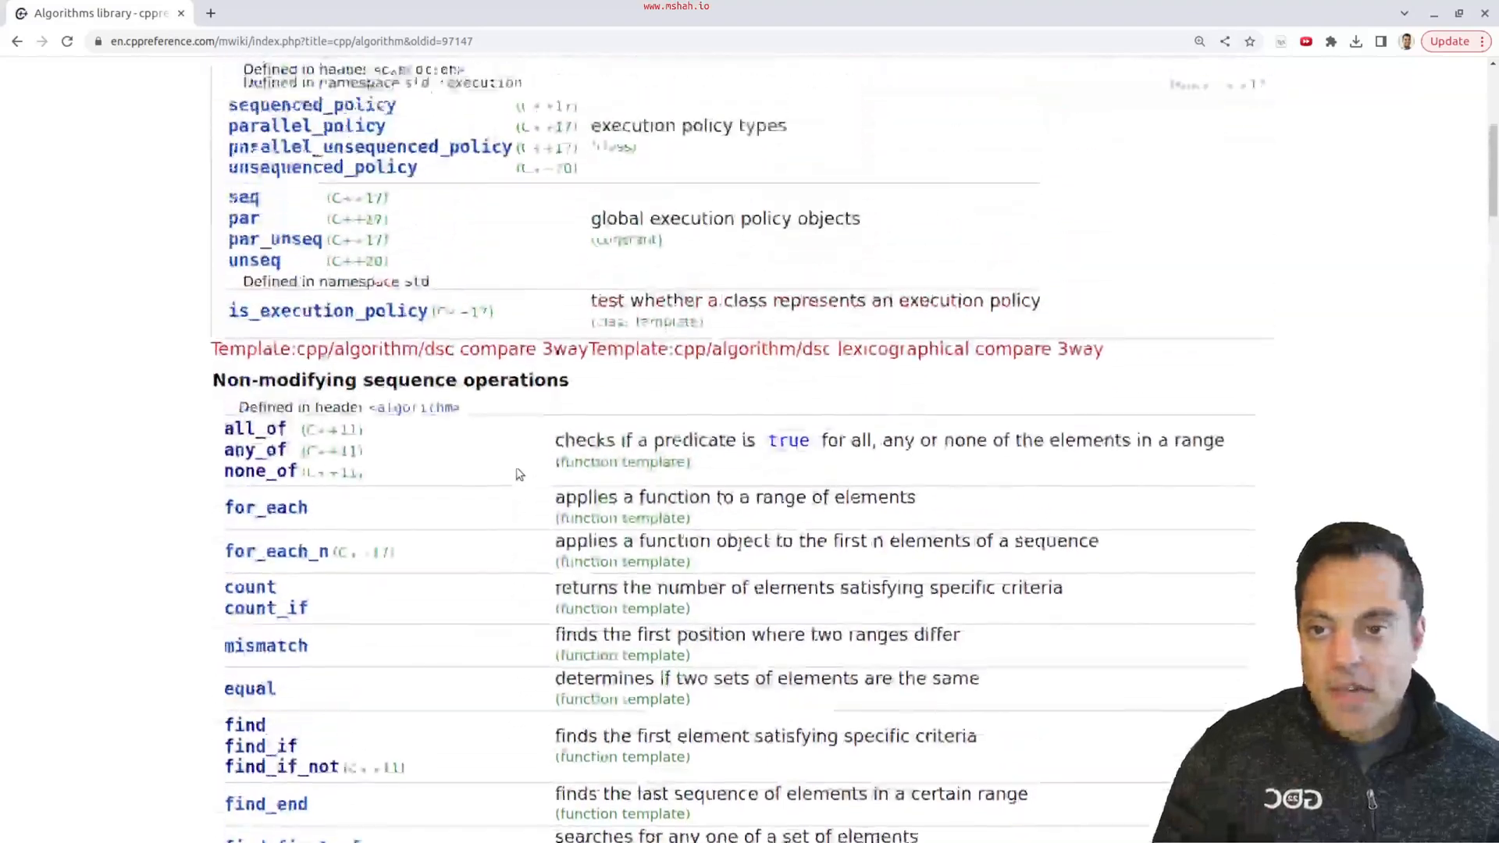
click(16, 41)
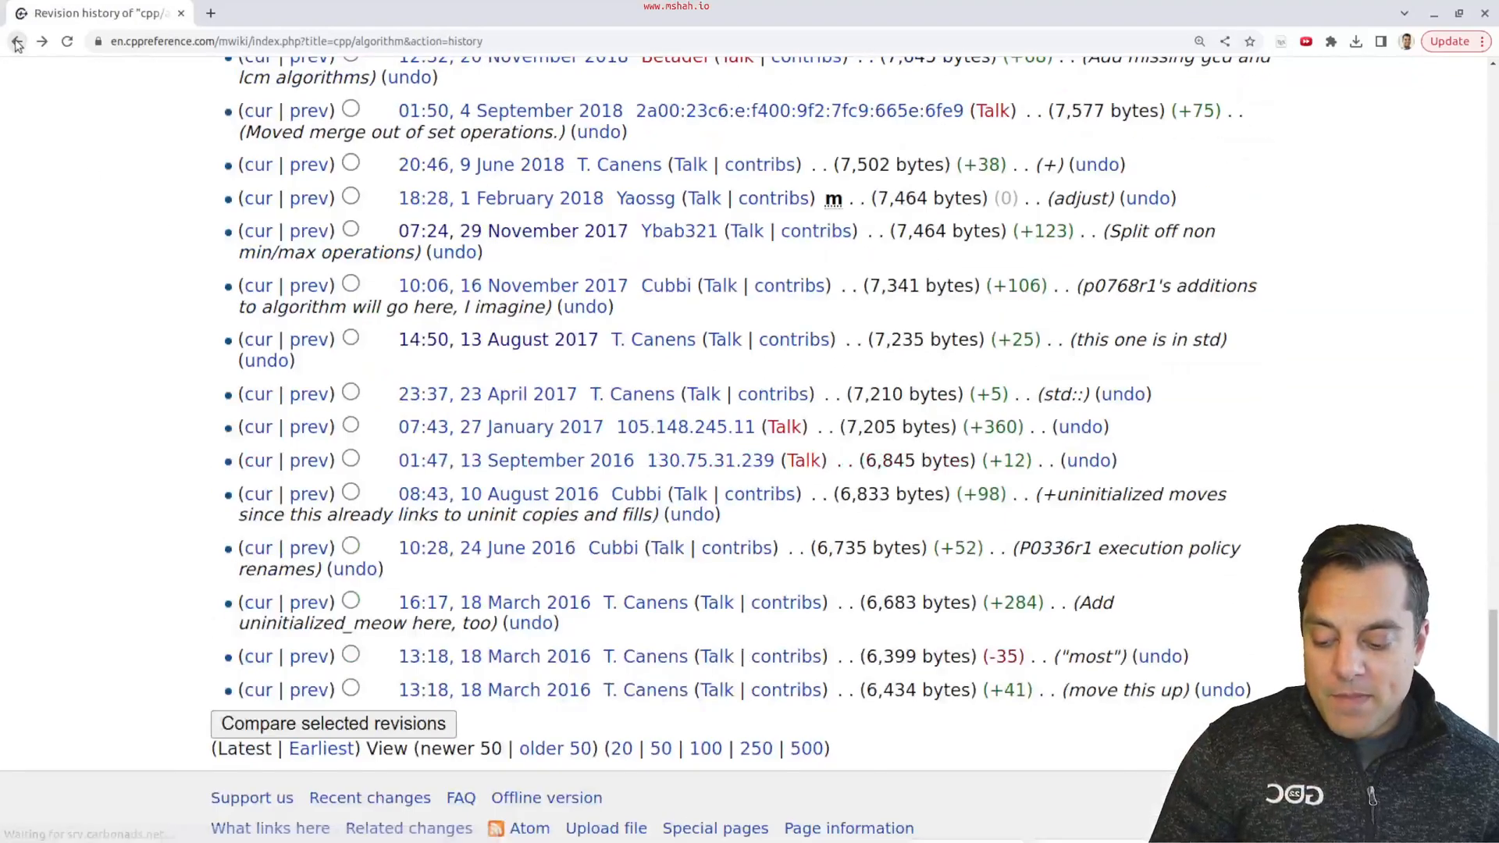
Return to the current Algorithms library page and highlight its ranges::sort example code
click(17, 41)
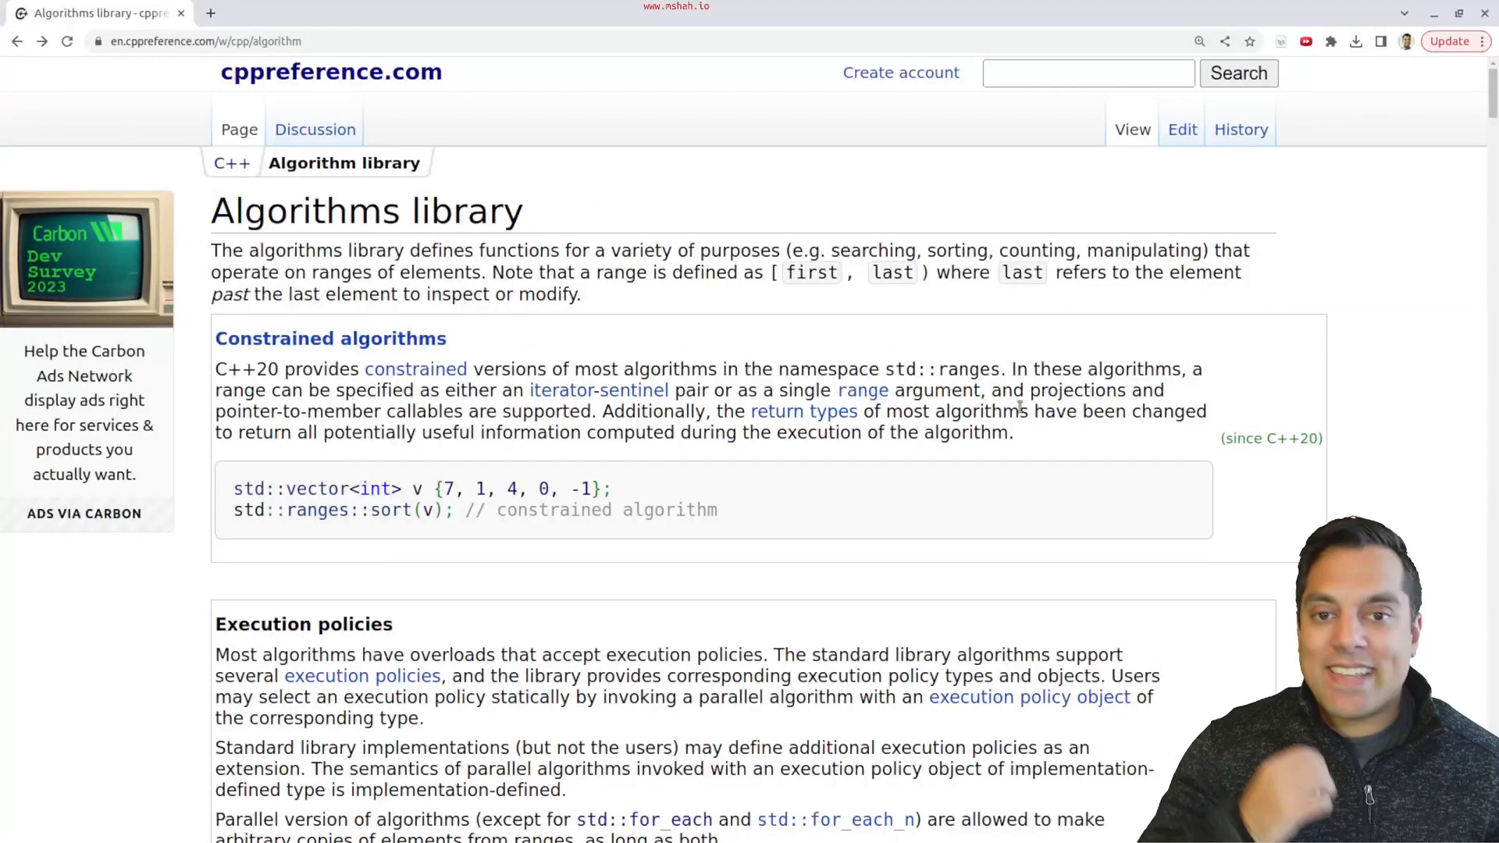
mouse_move(984, 357)
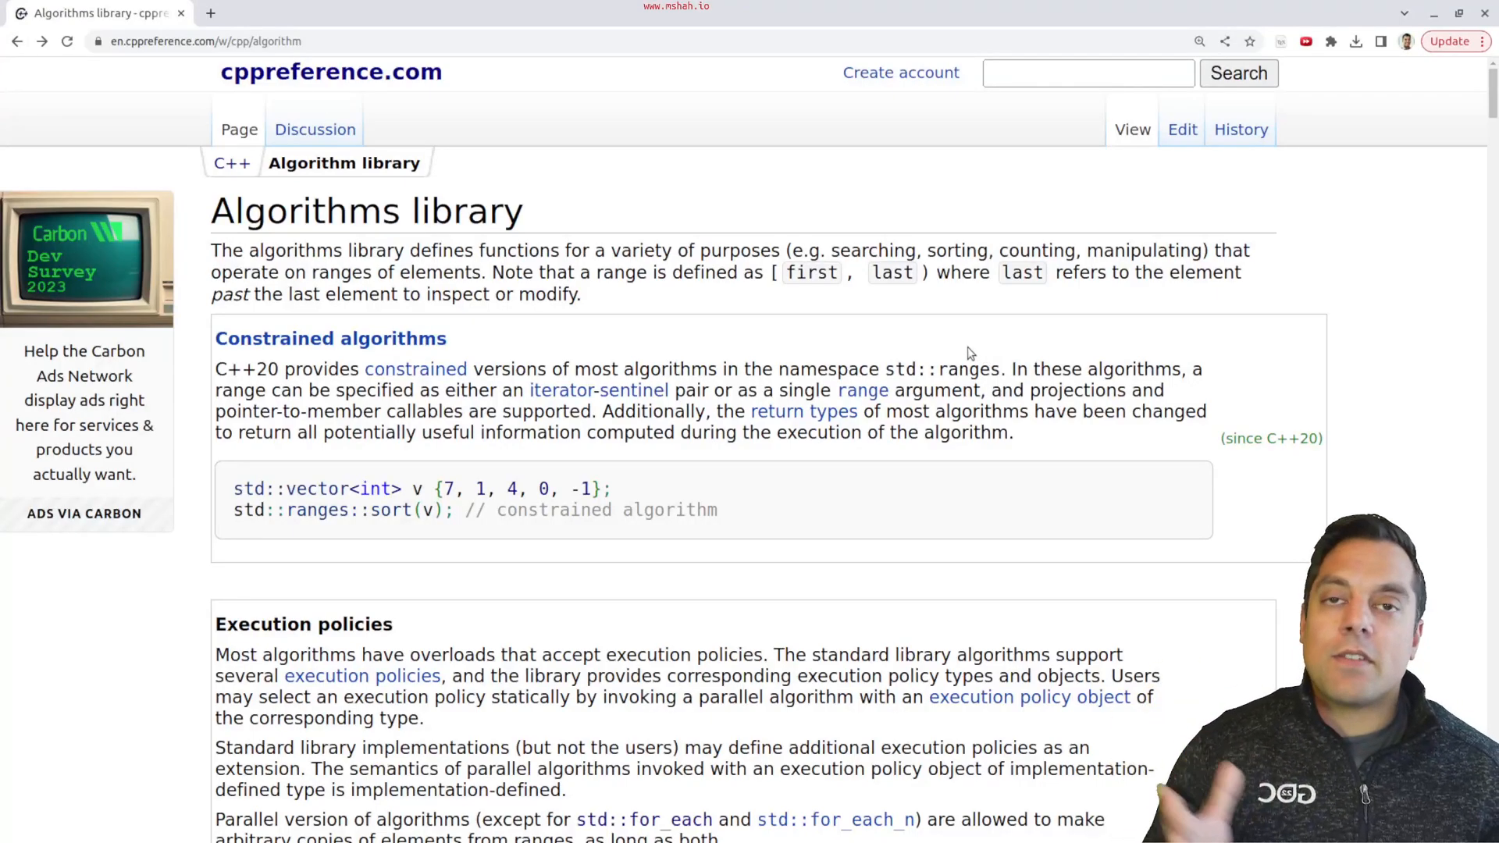
scroll(down, 3)
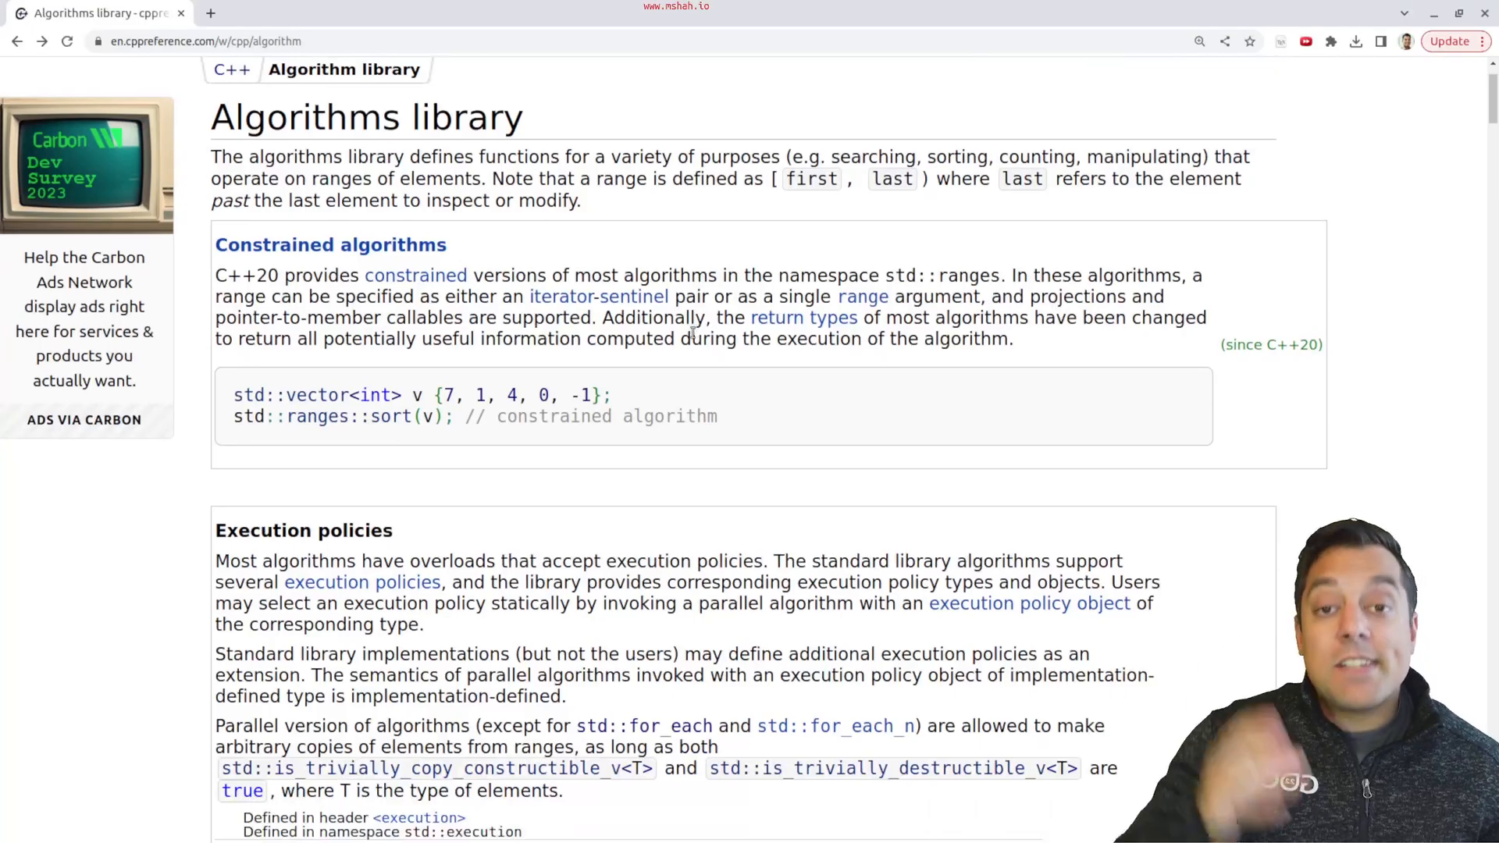
scroll(down, 3)
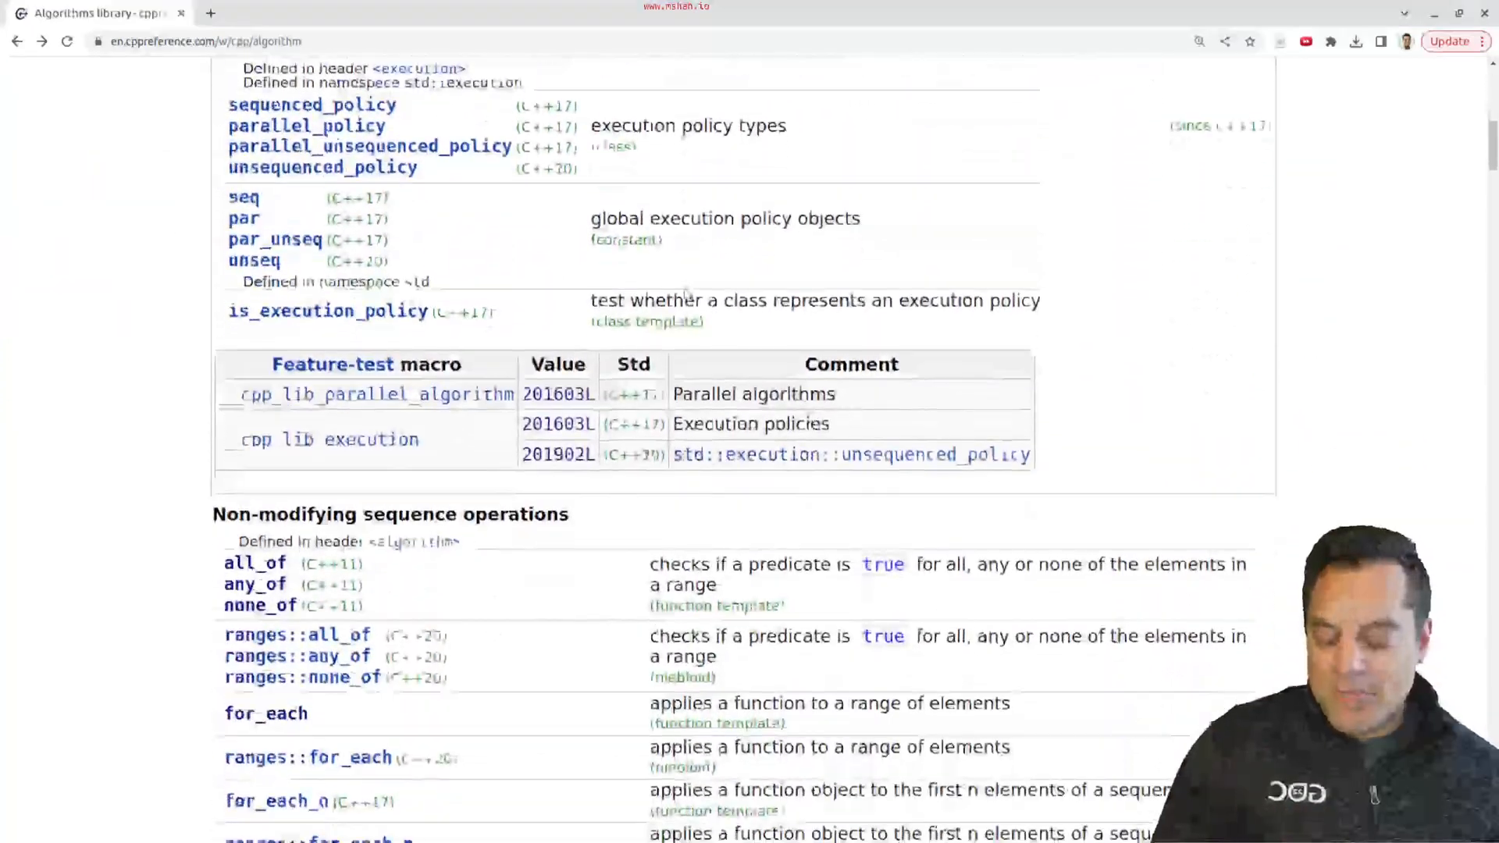
scroll(up, 3)
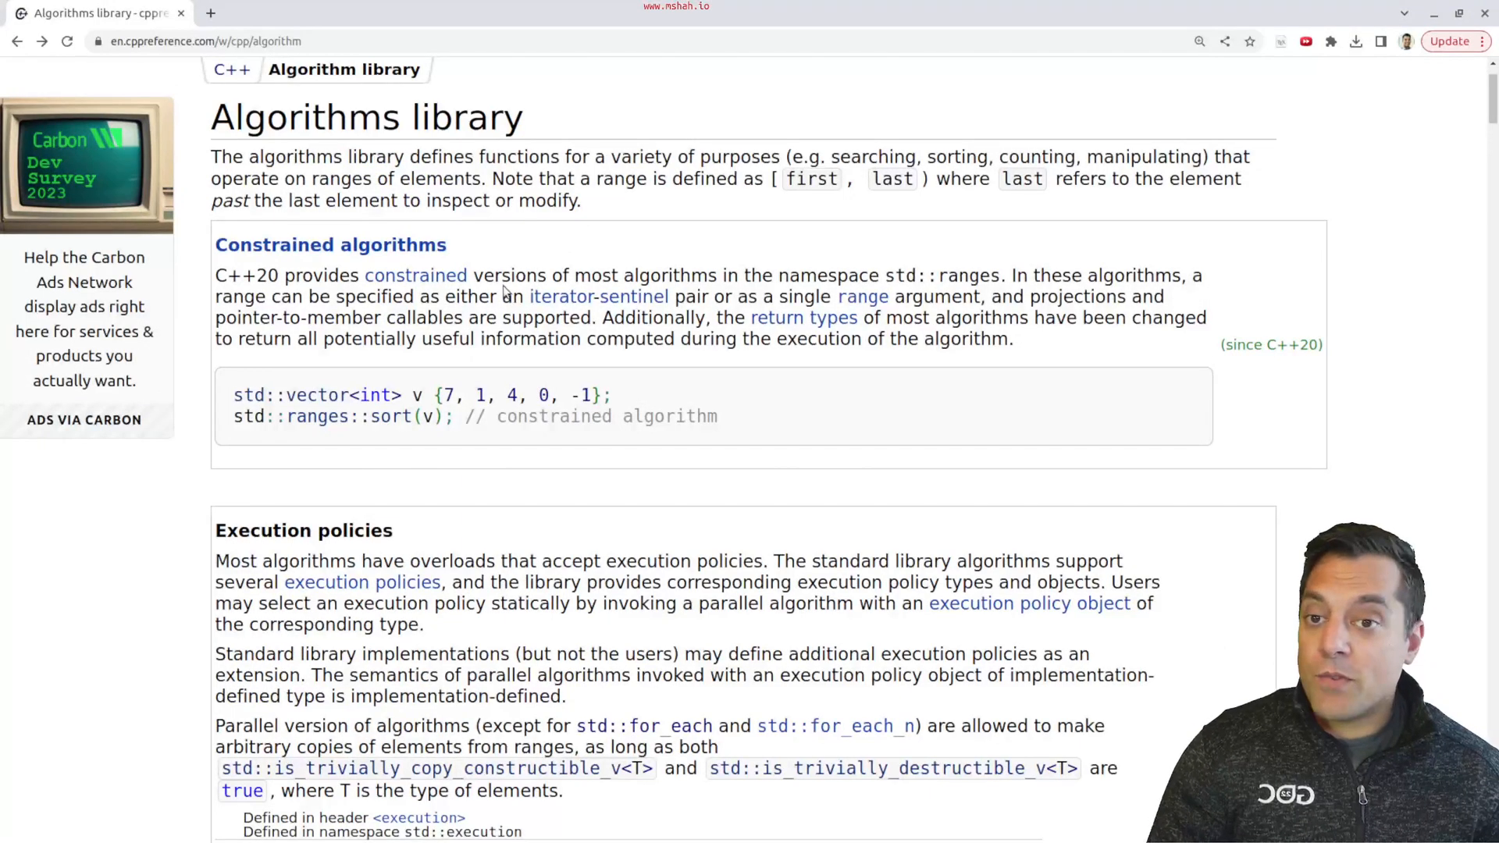
scroll(down, 3)
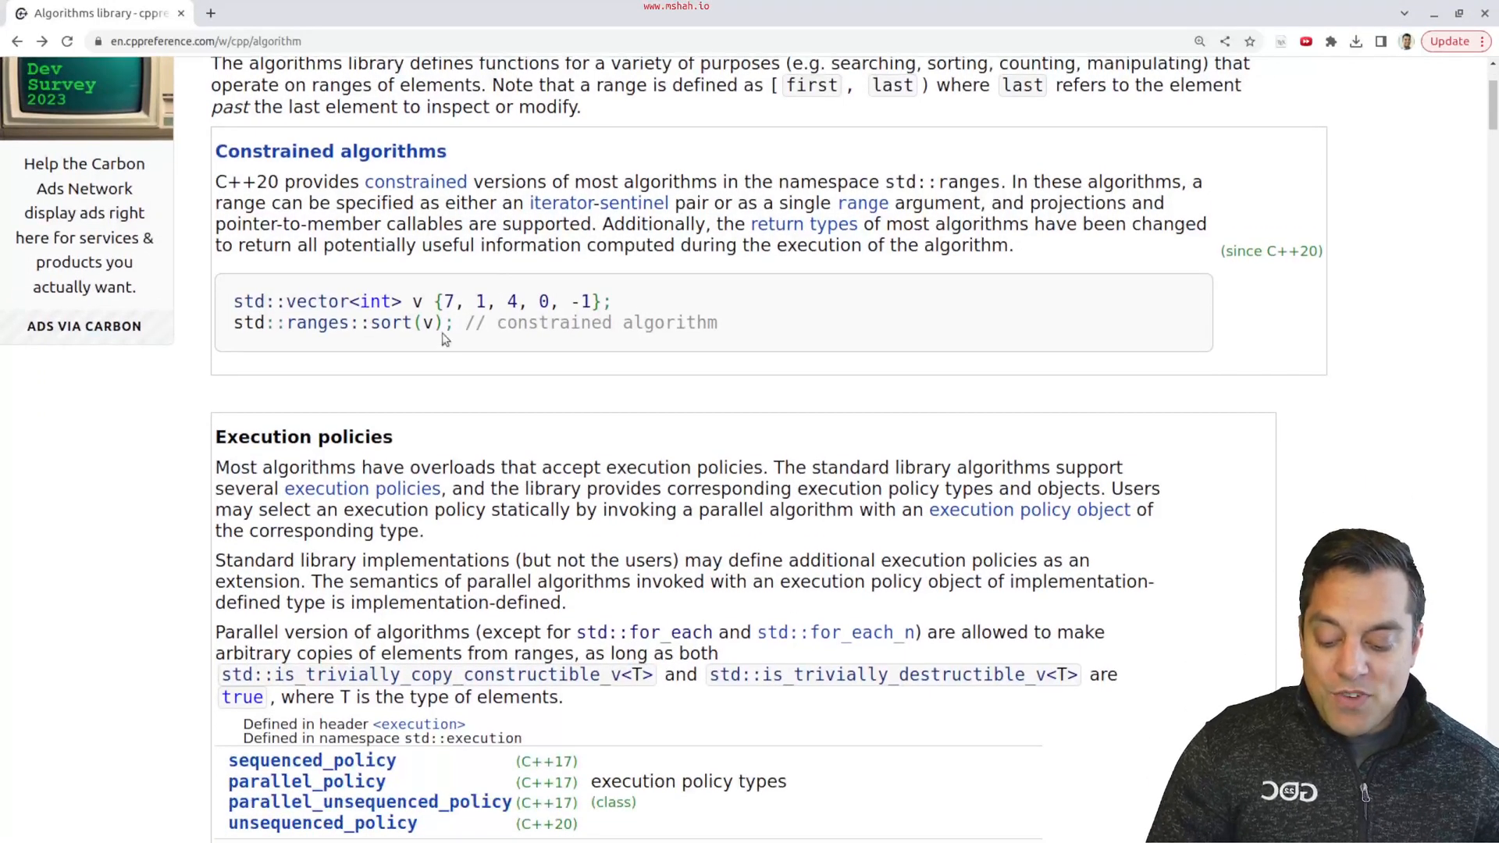
double_click(342, 323)
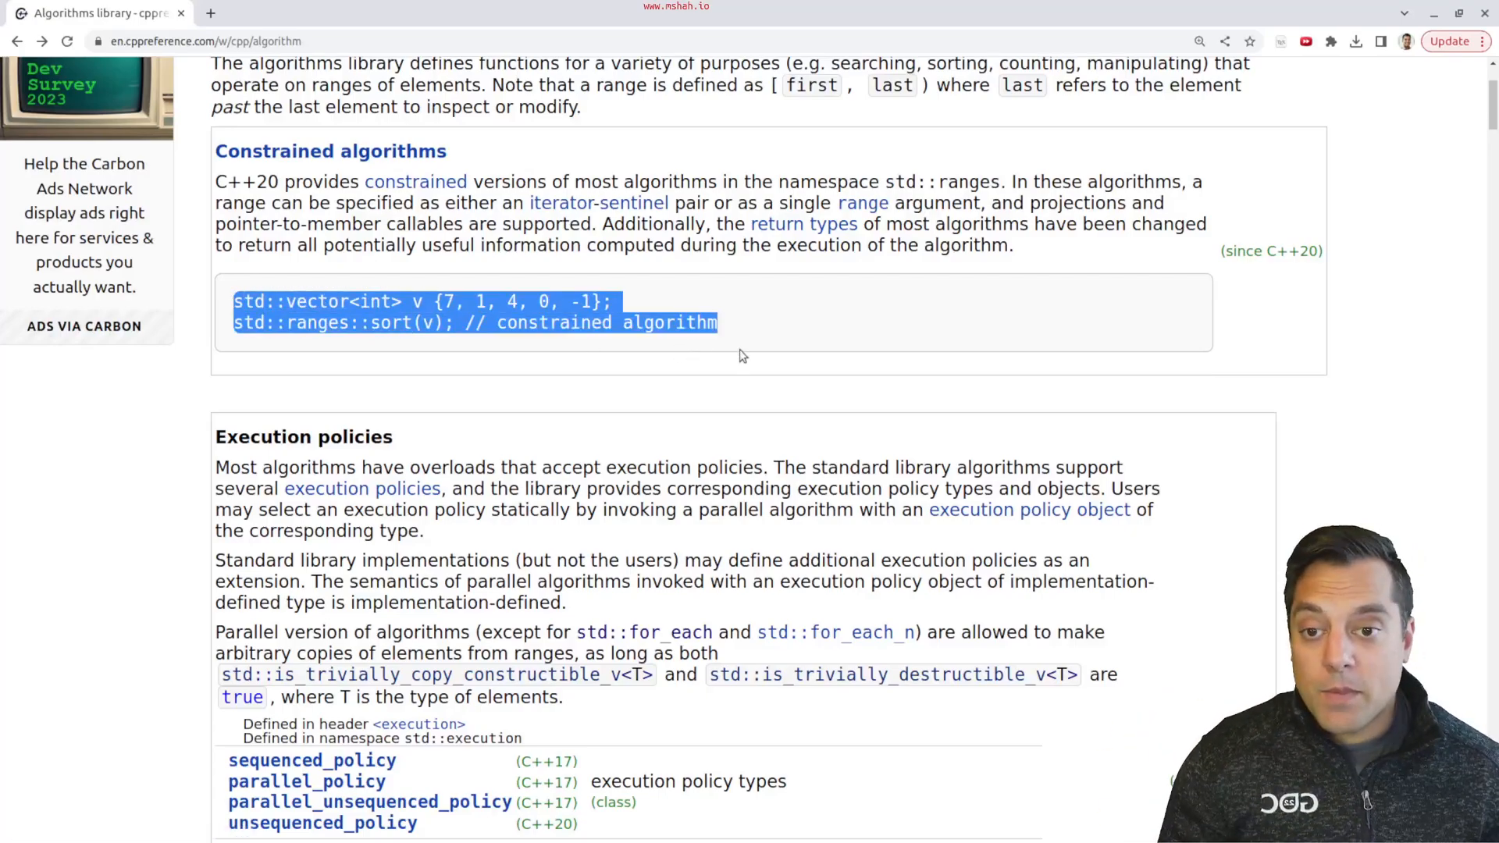
scroll(down, 3)
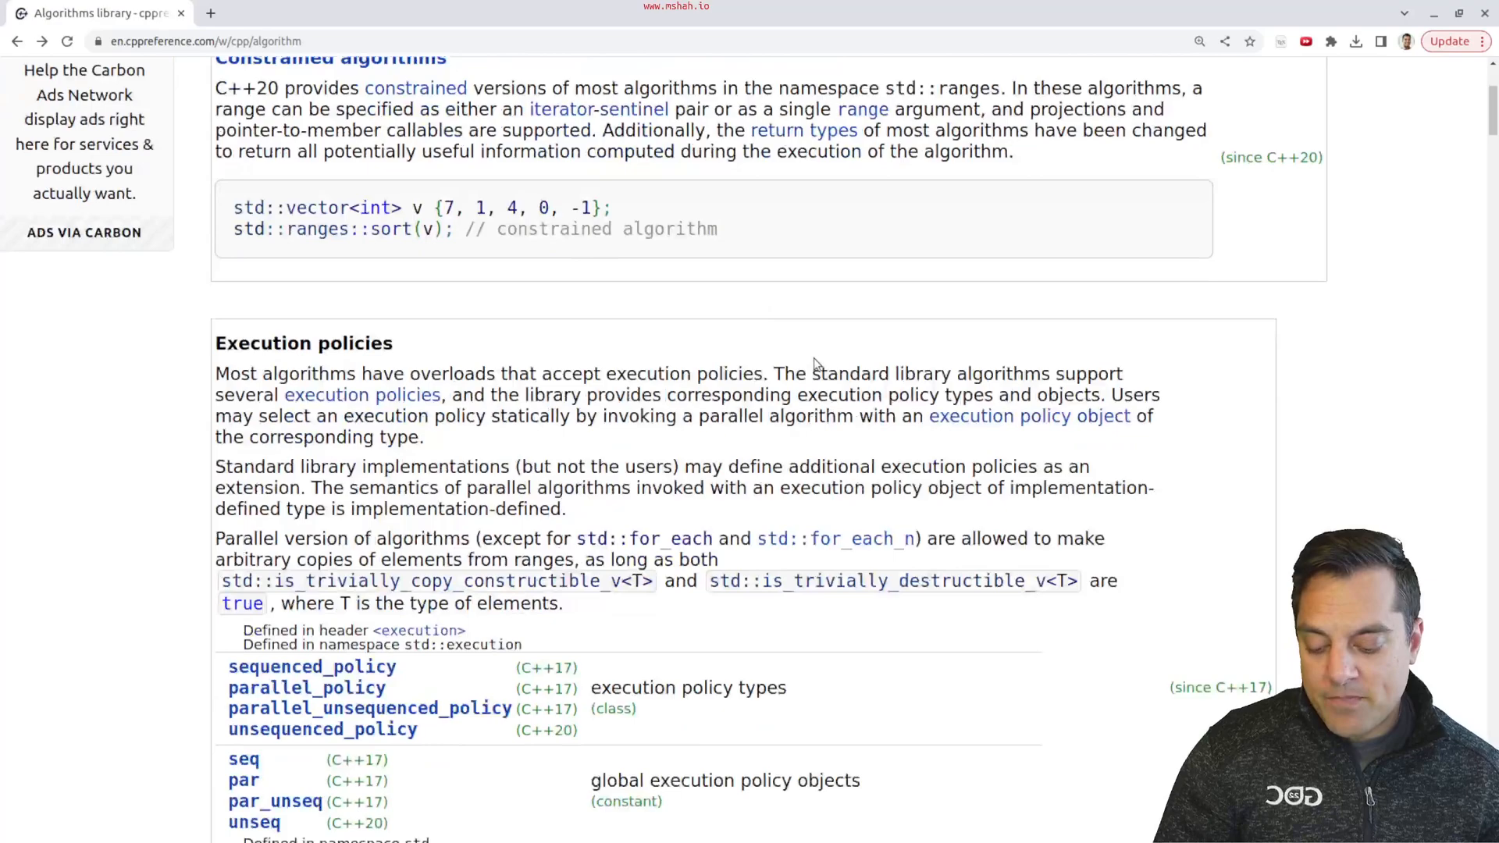
scroll(down, 3)
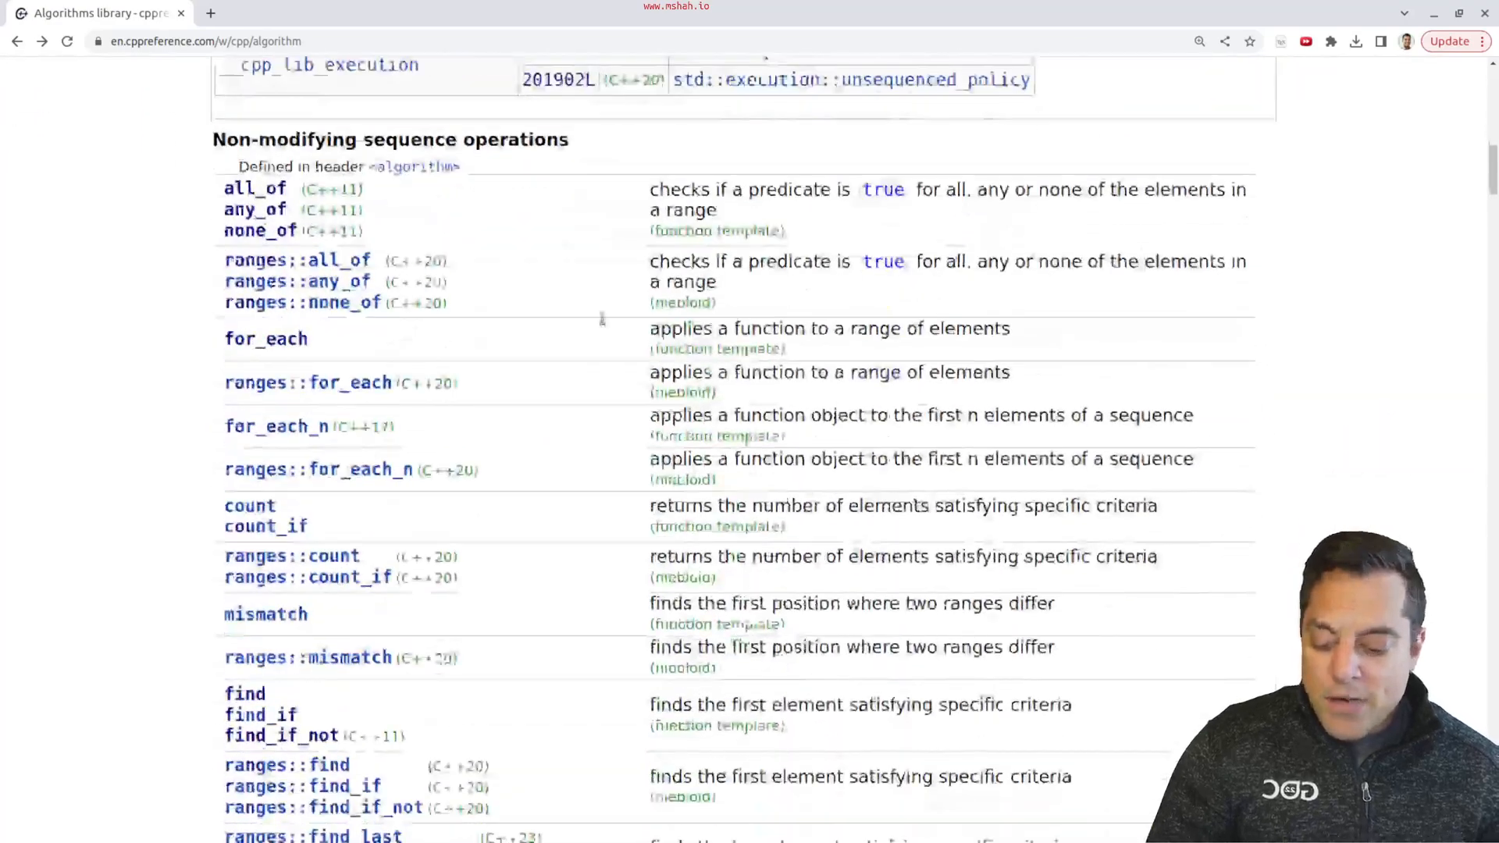
scroll(down, 3)
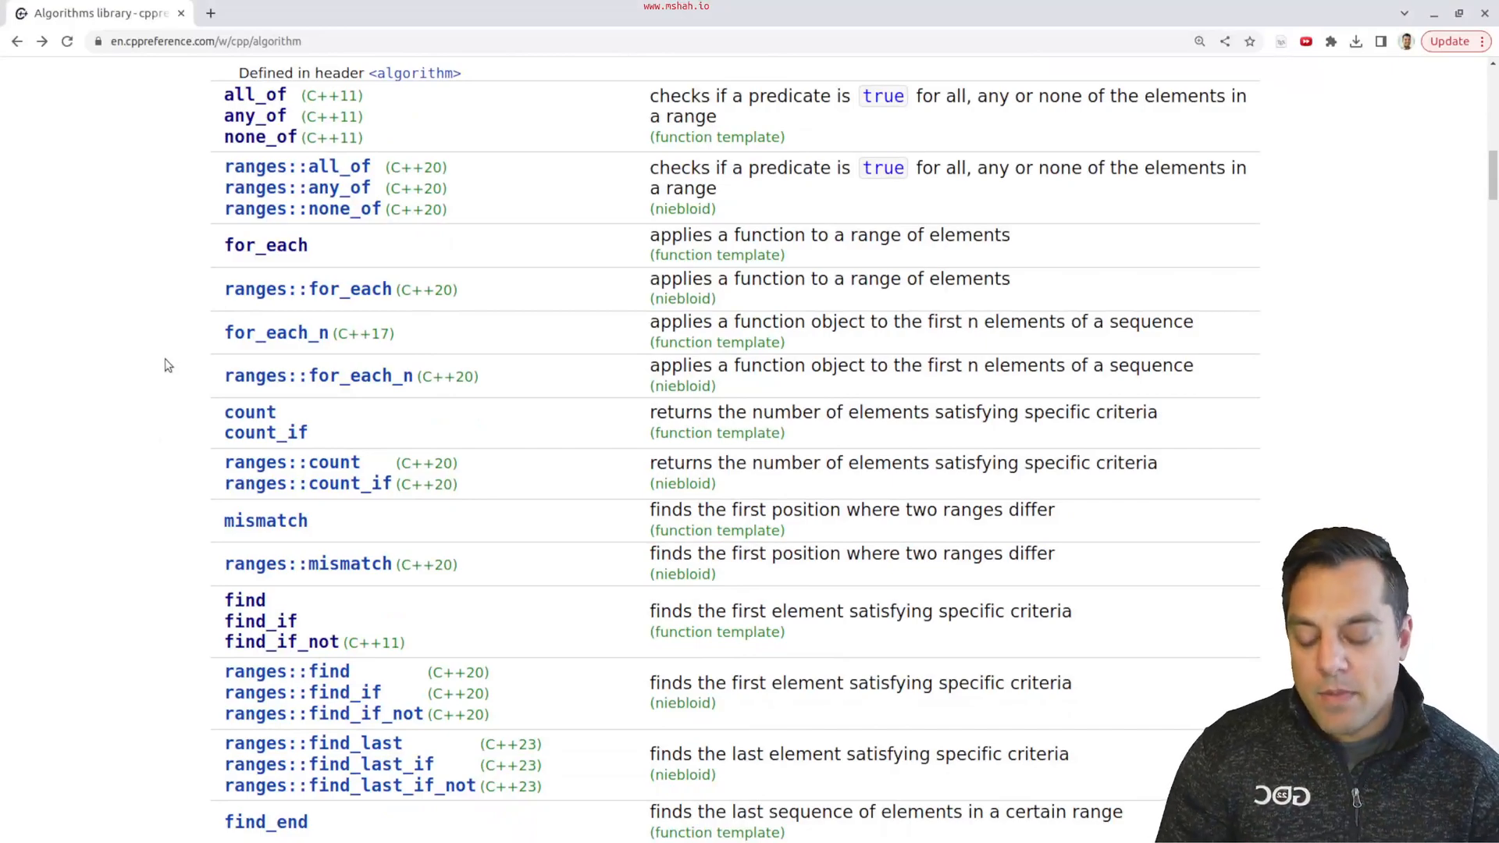
scroll(up, 3)
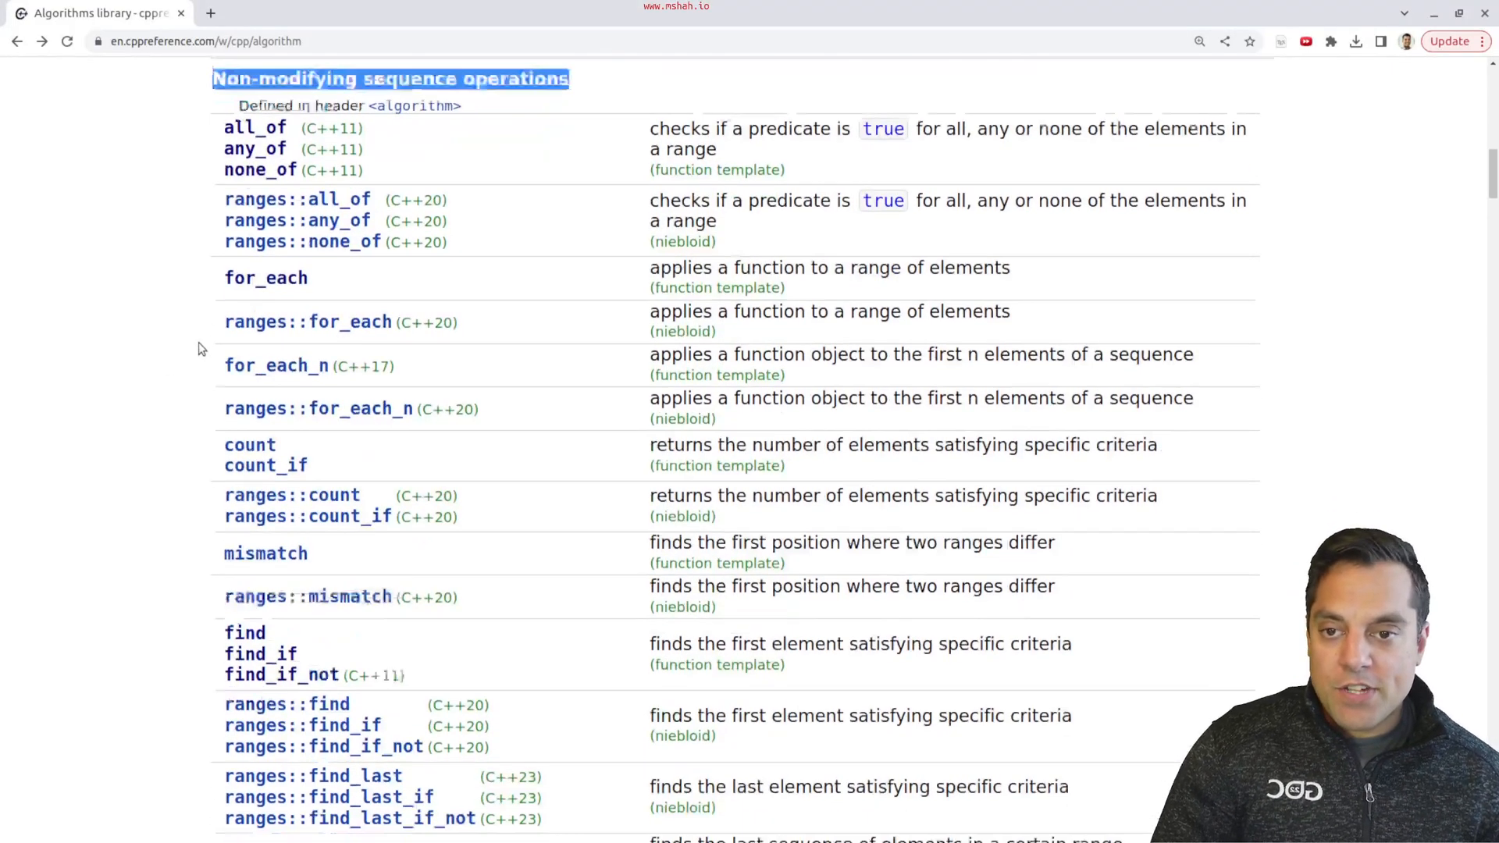
scroll(down, 3)
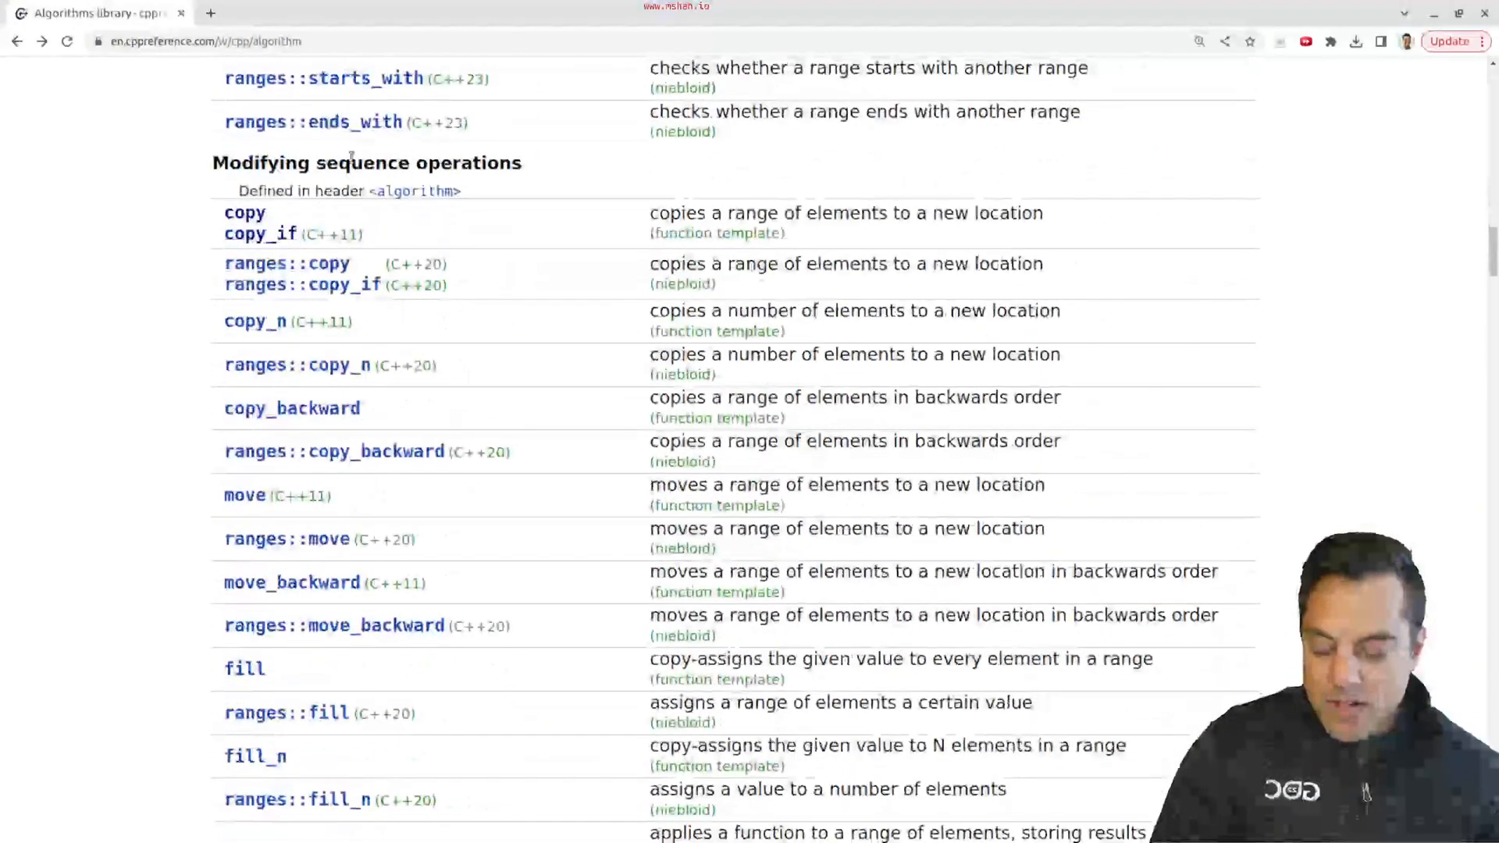
scroll(down, 3)
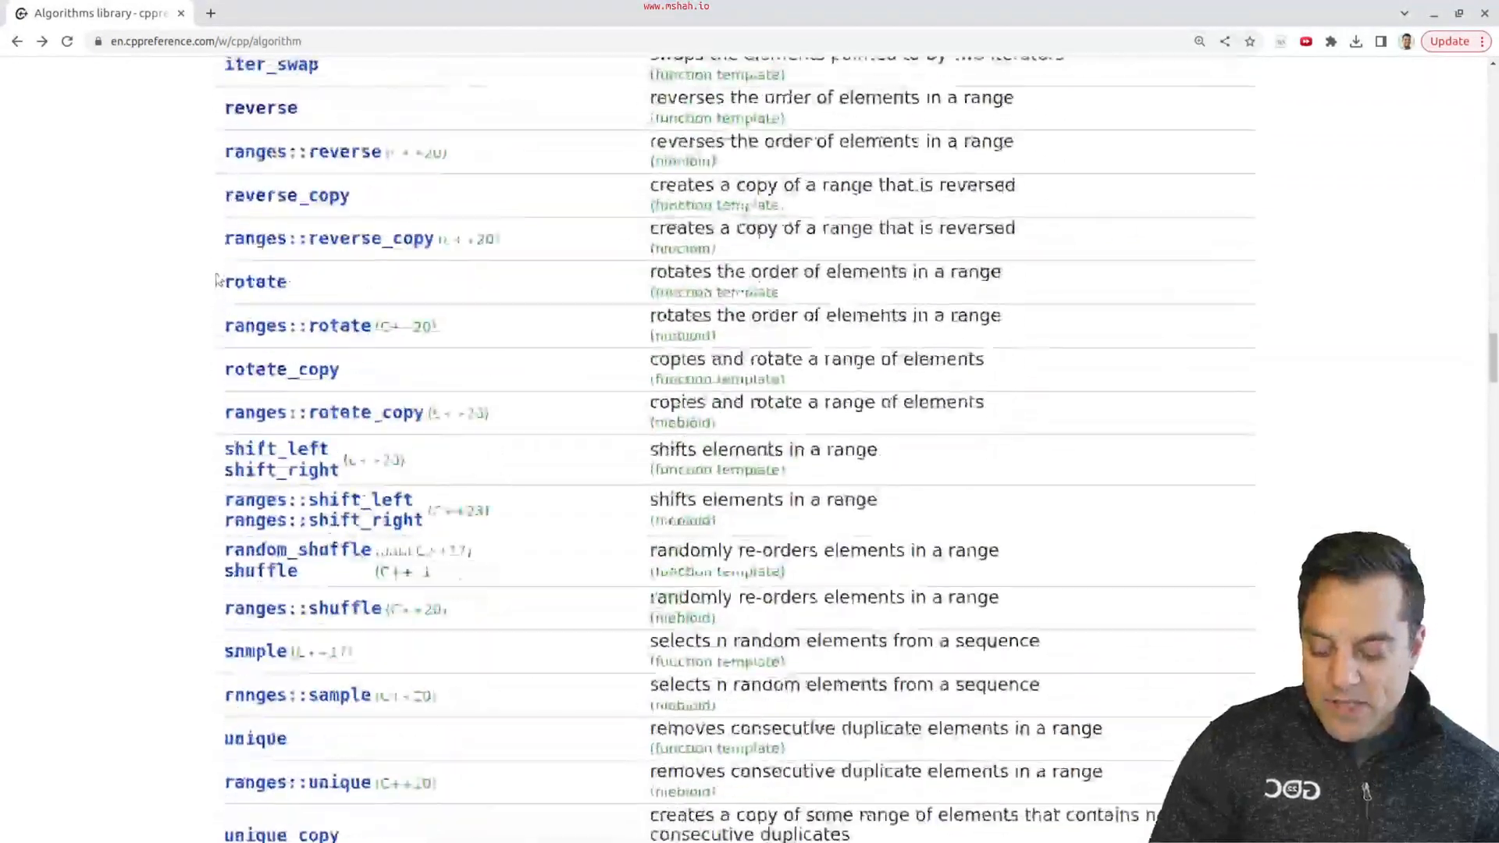
scroll(down, 3)
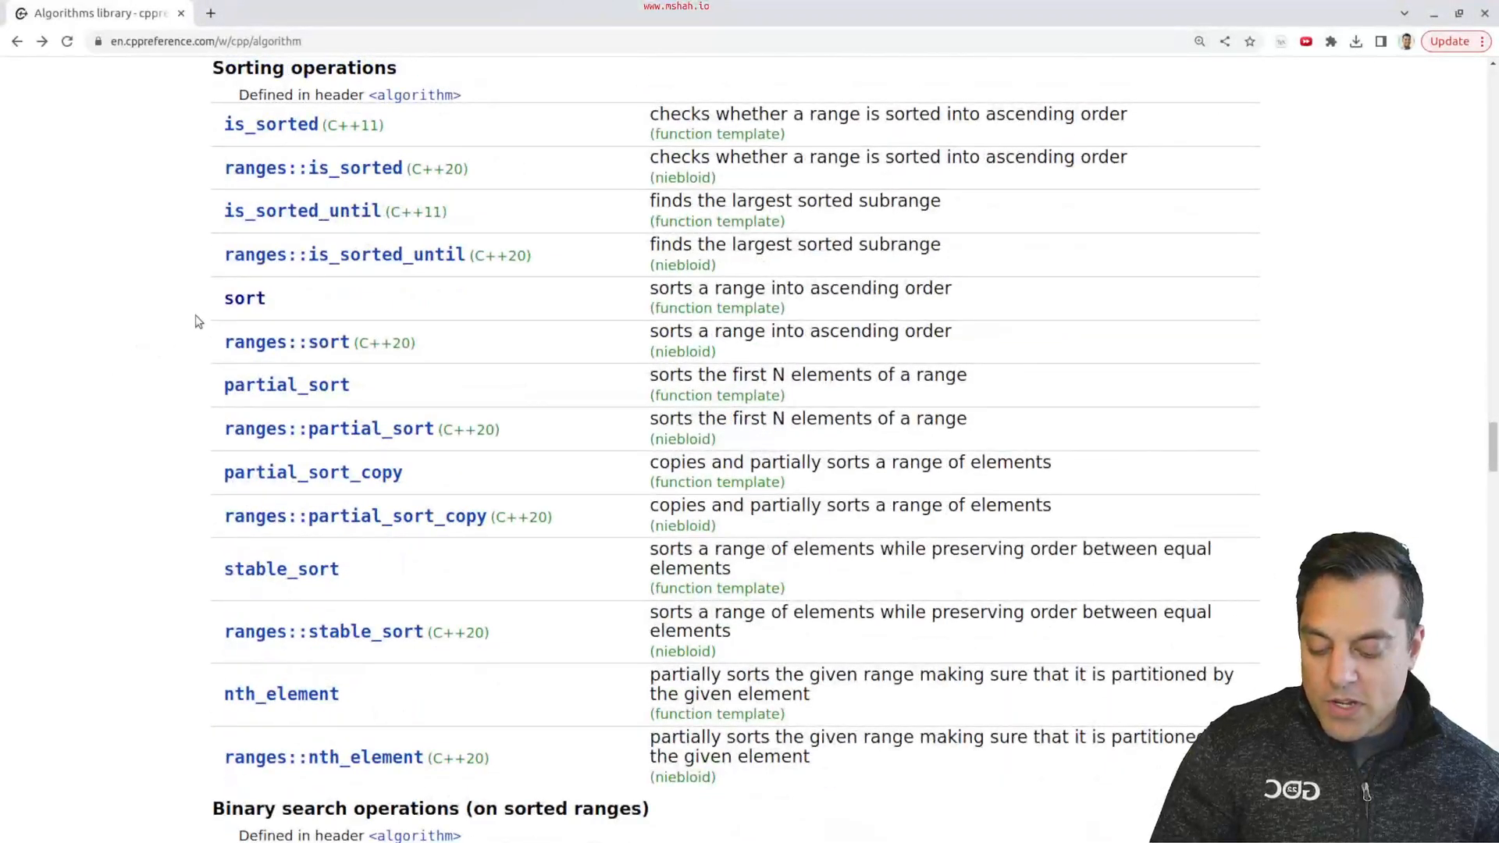
scroll(down, 3)
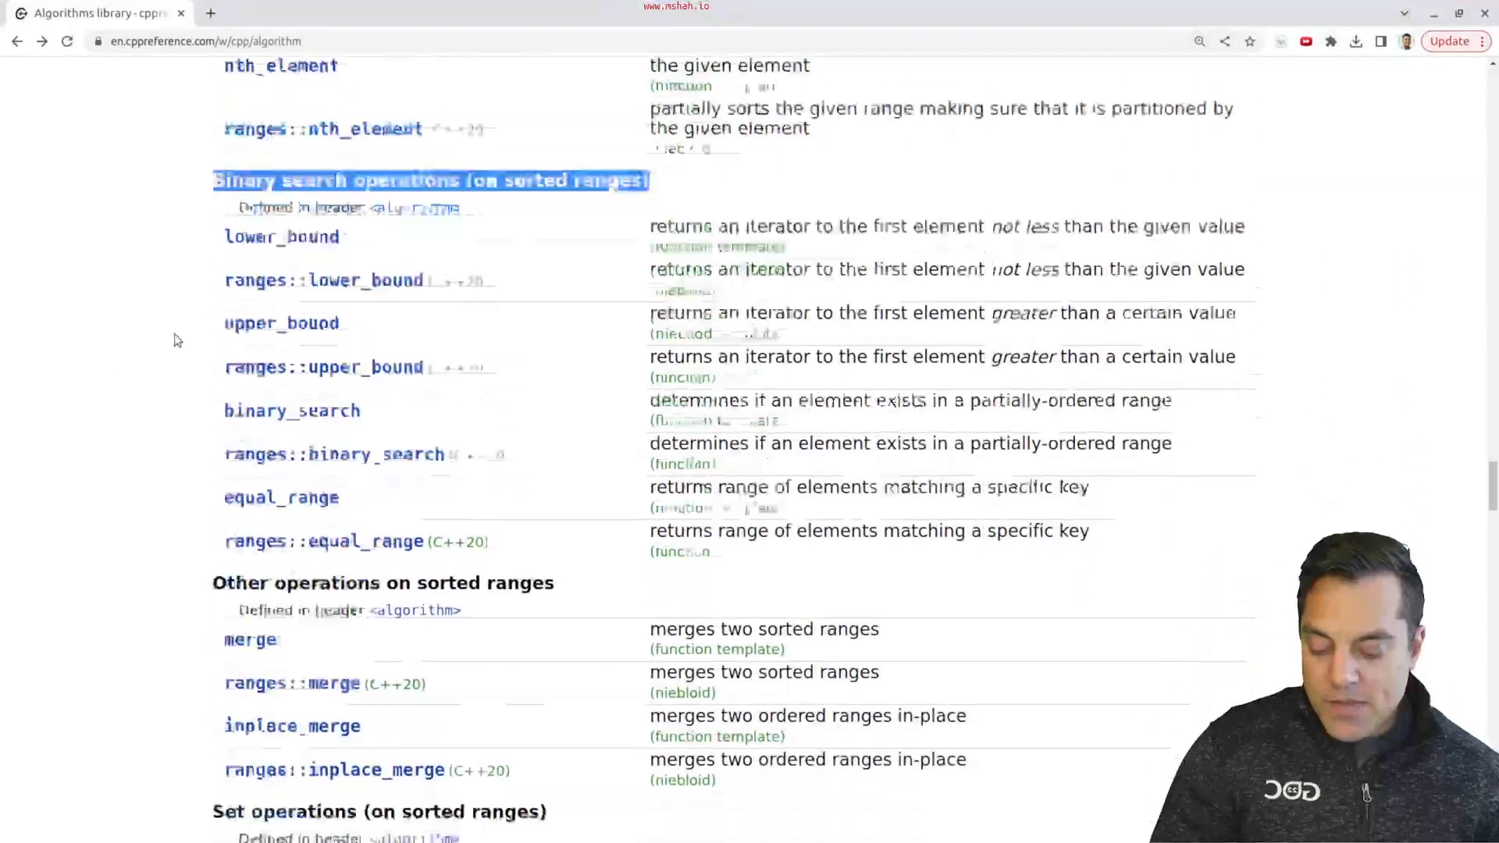
scroll(down, 3)
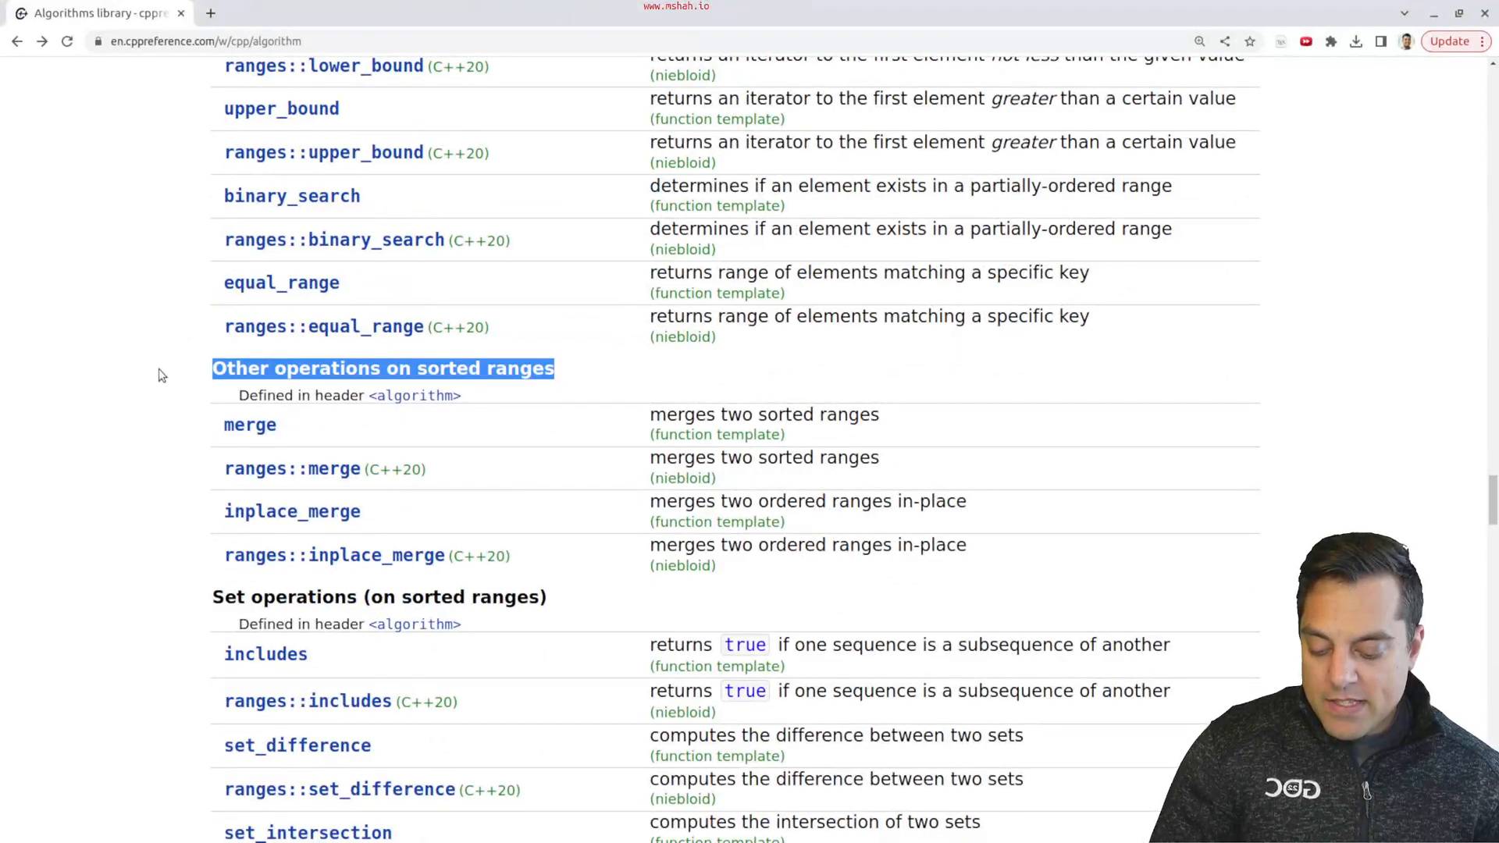
scroll(down, 3)
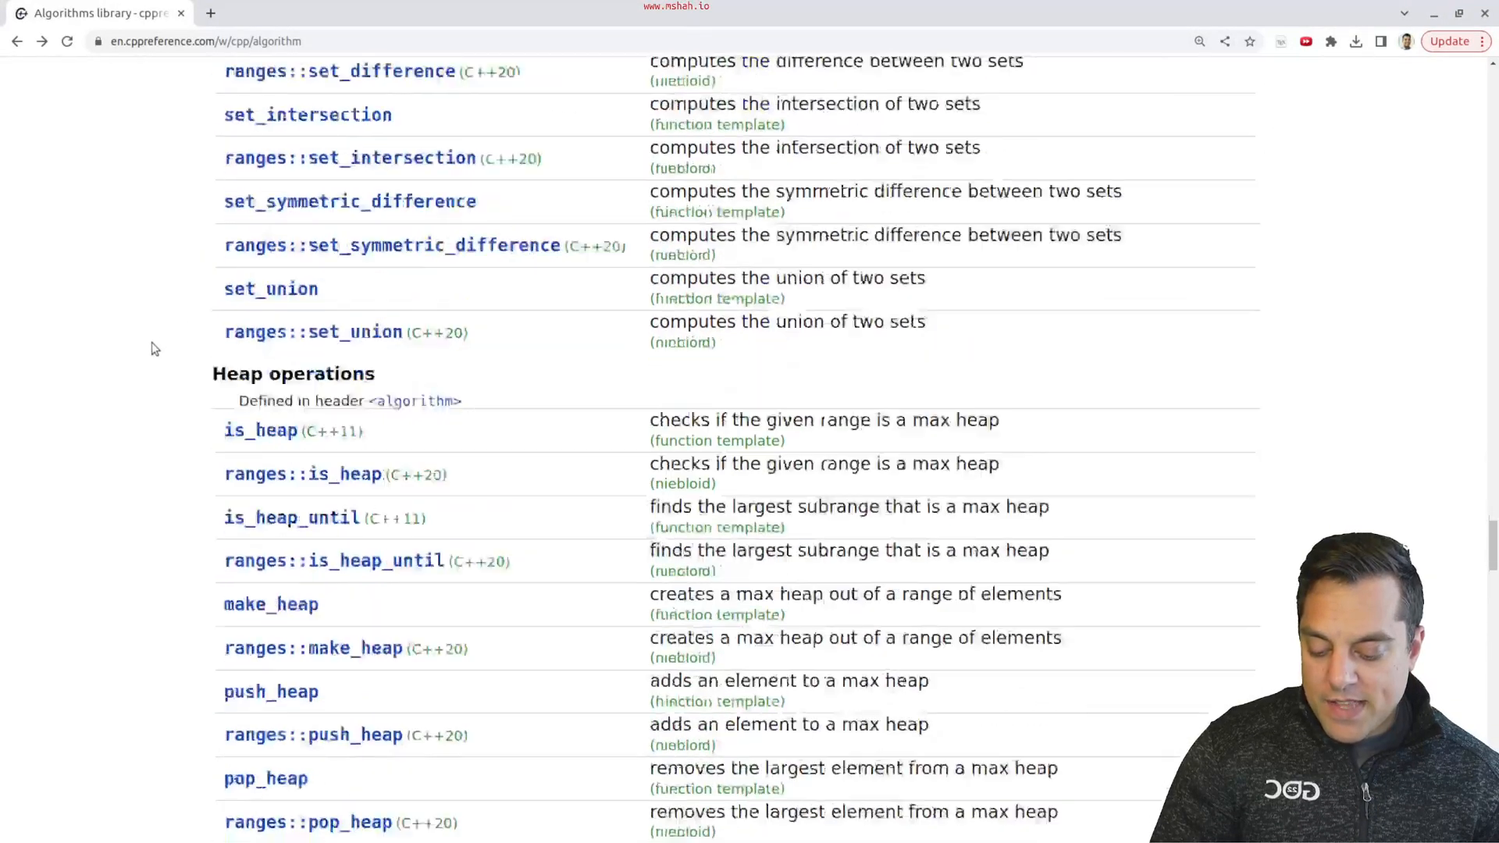
scroll(down, 3)
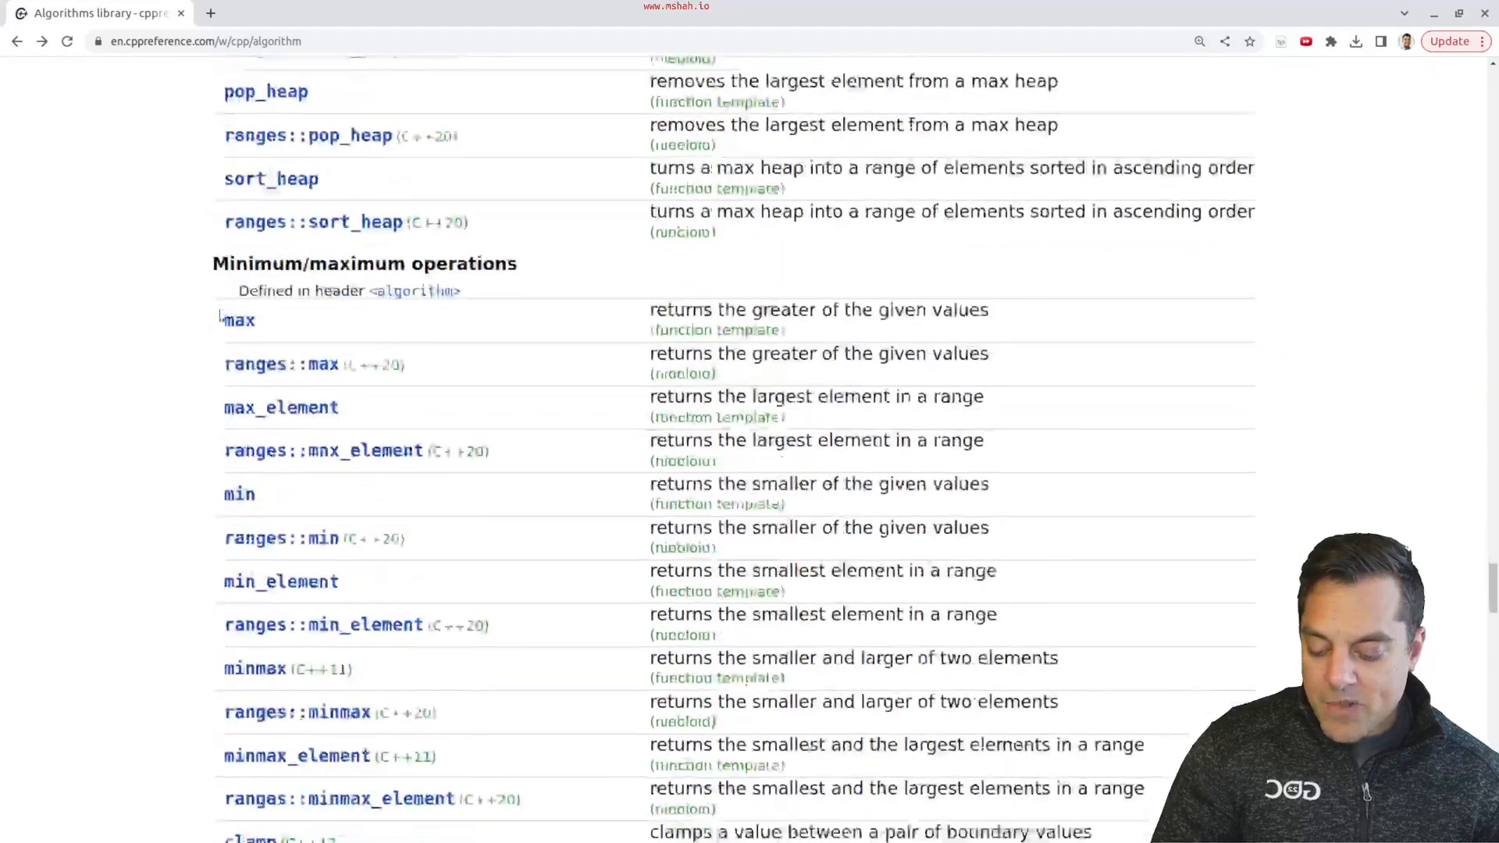
scroll(down, 3)
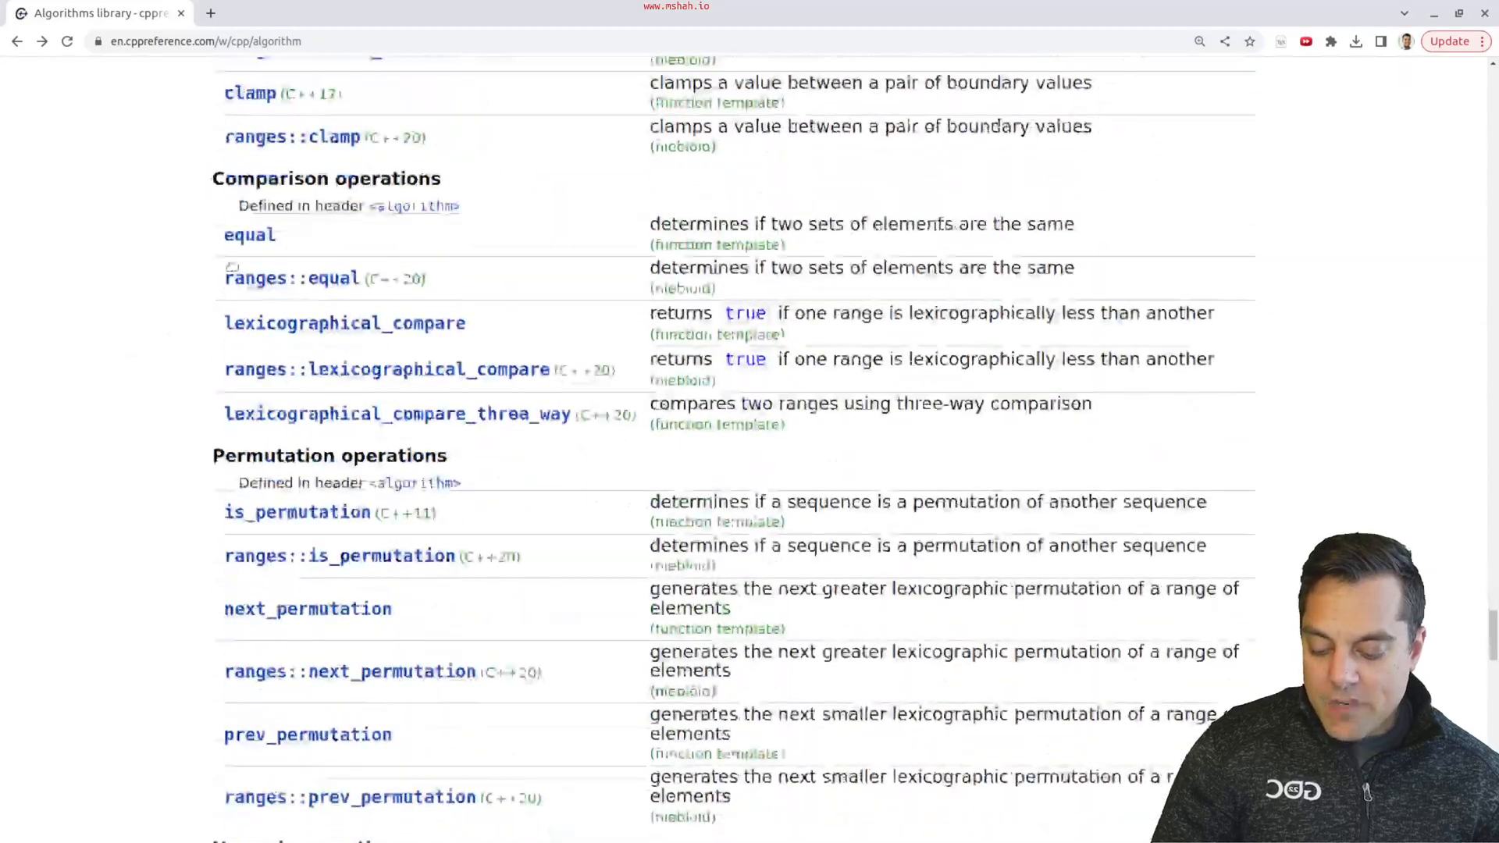
scroll(down, 3)
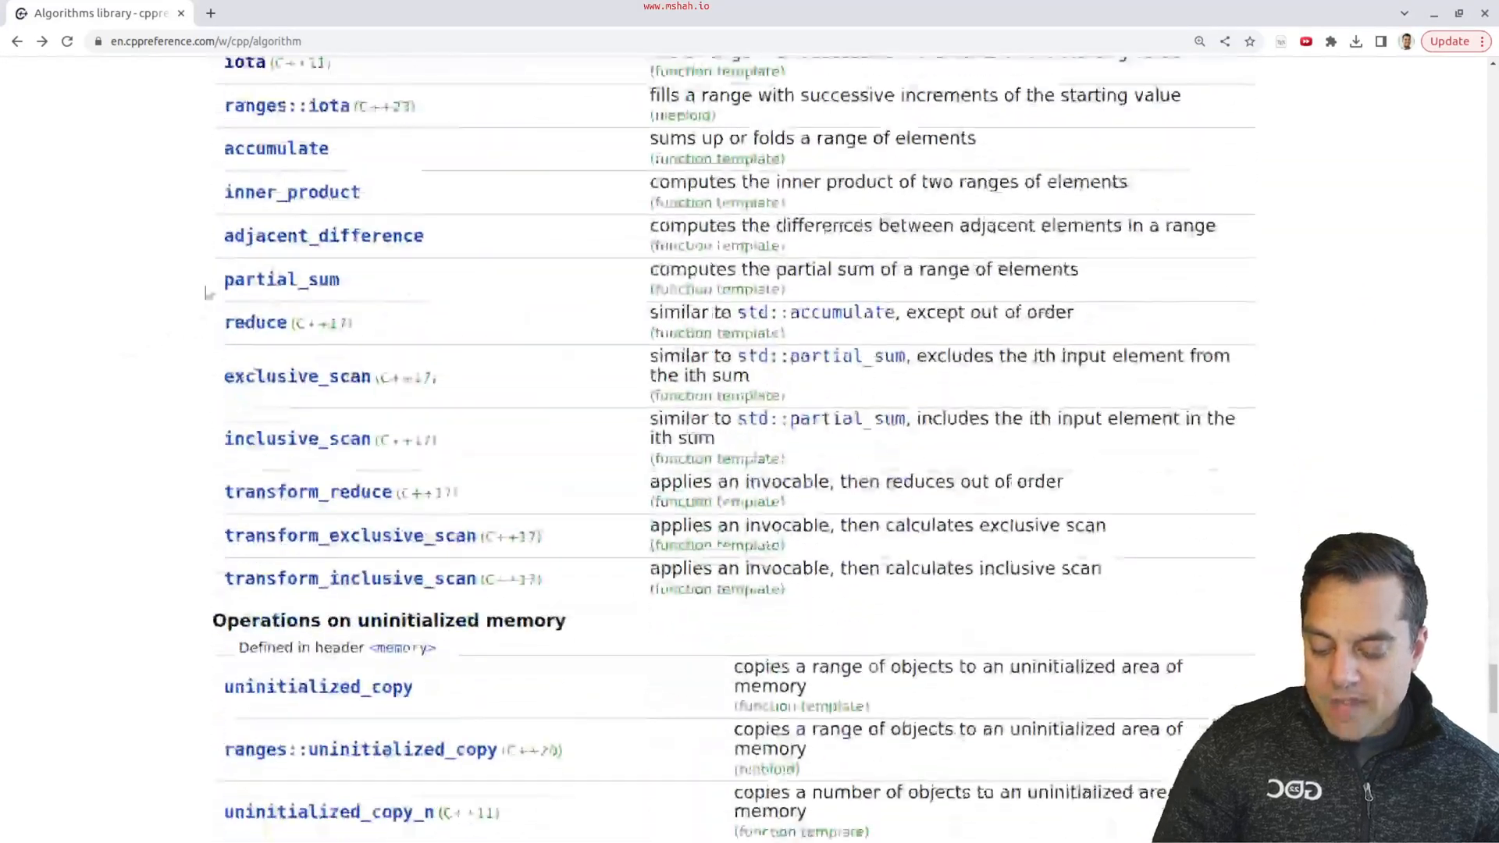
scroll(down, 3)
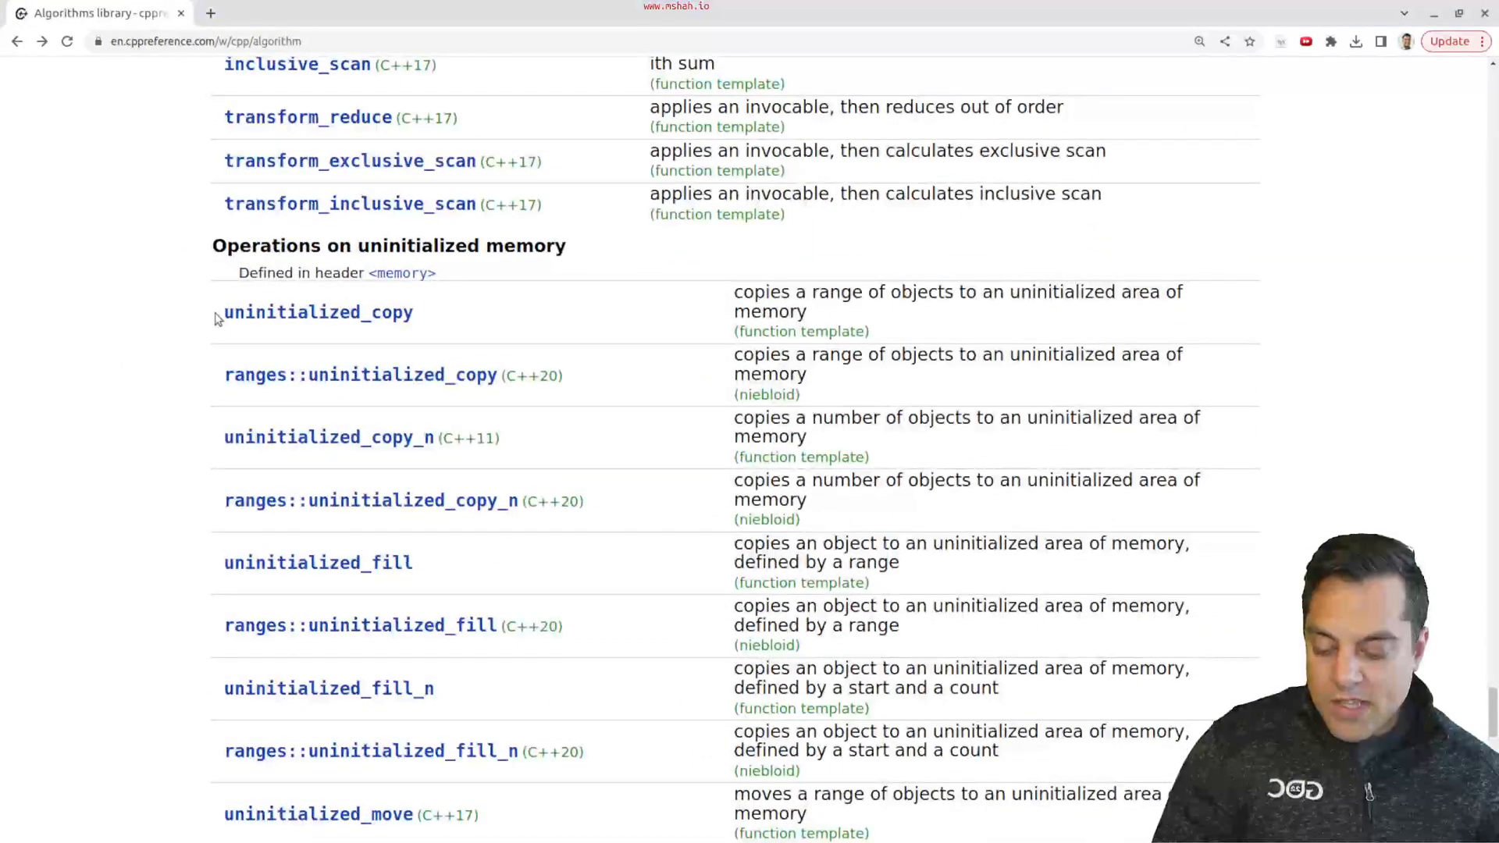
scroll(down, 3)
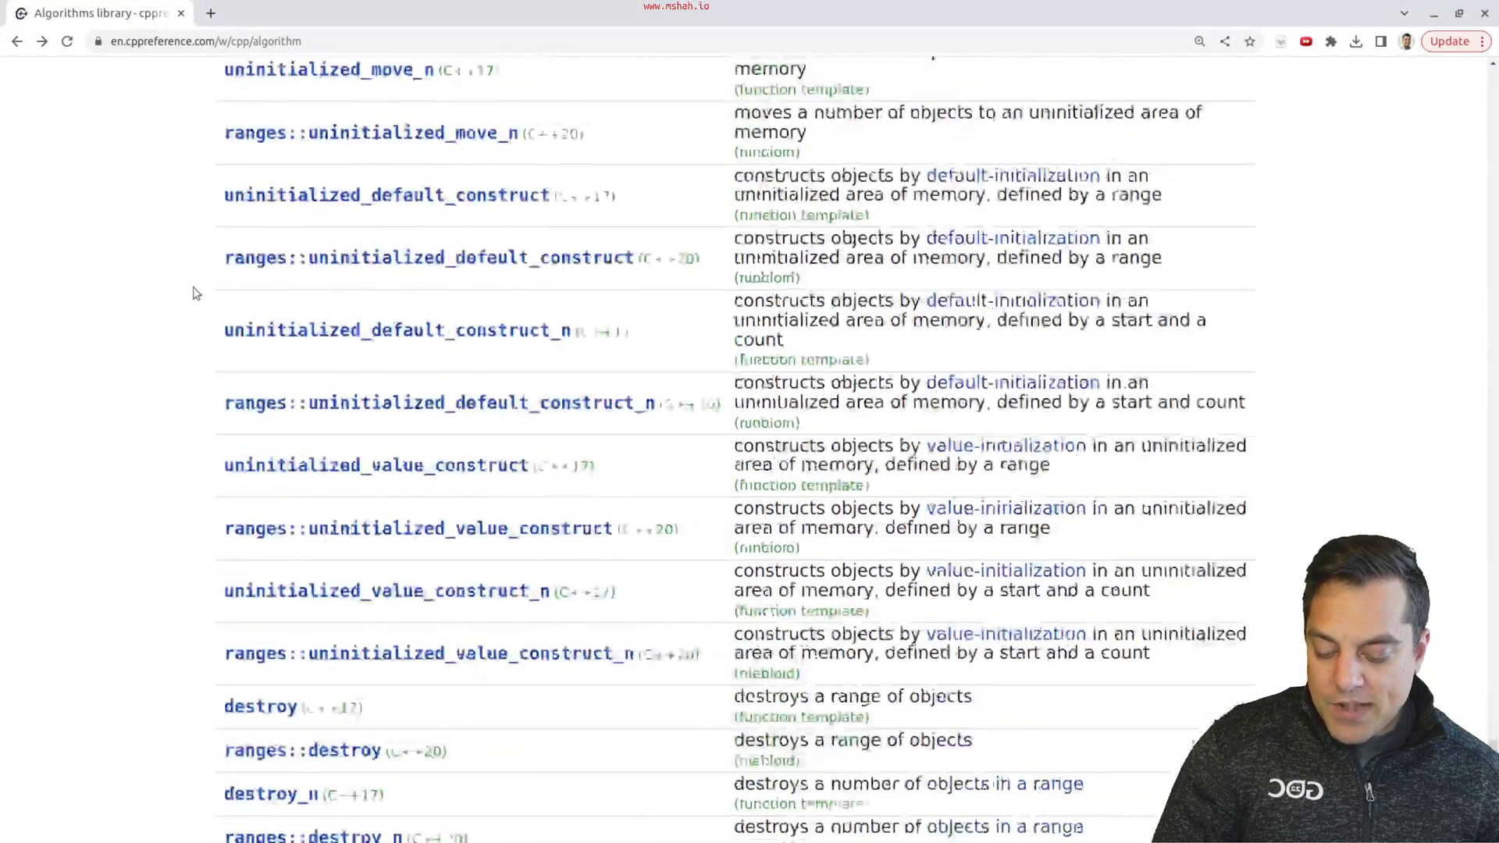
scroll(down, 3)
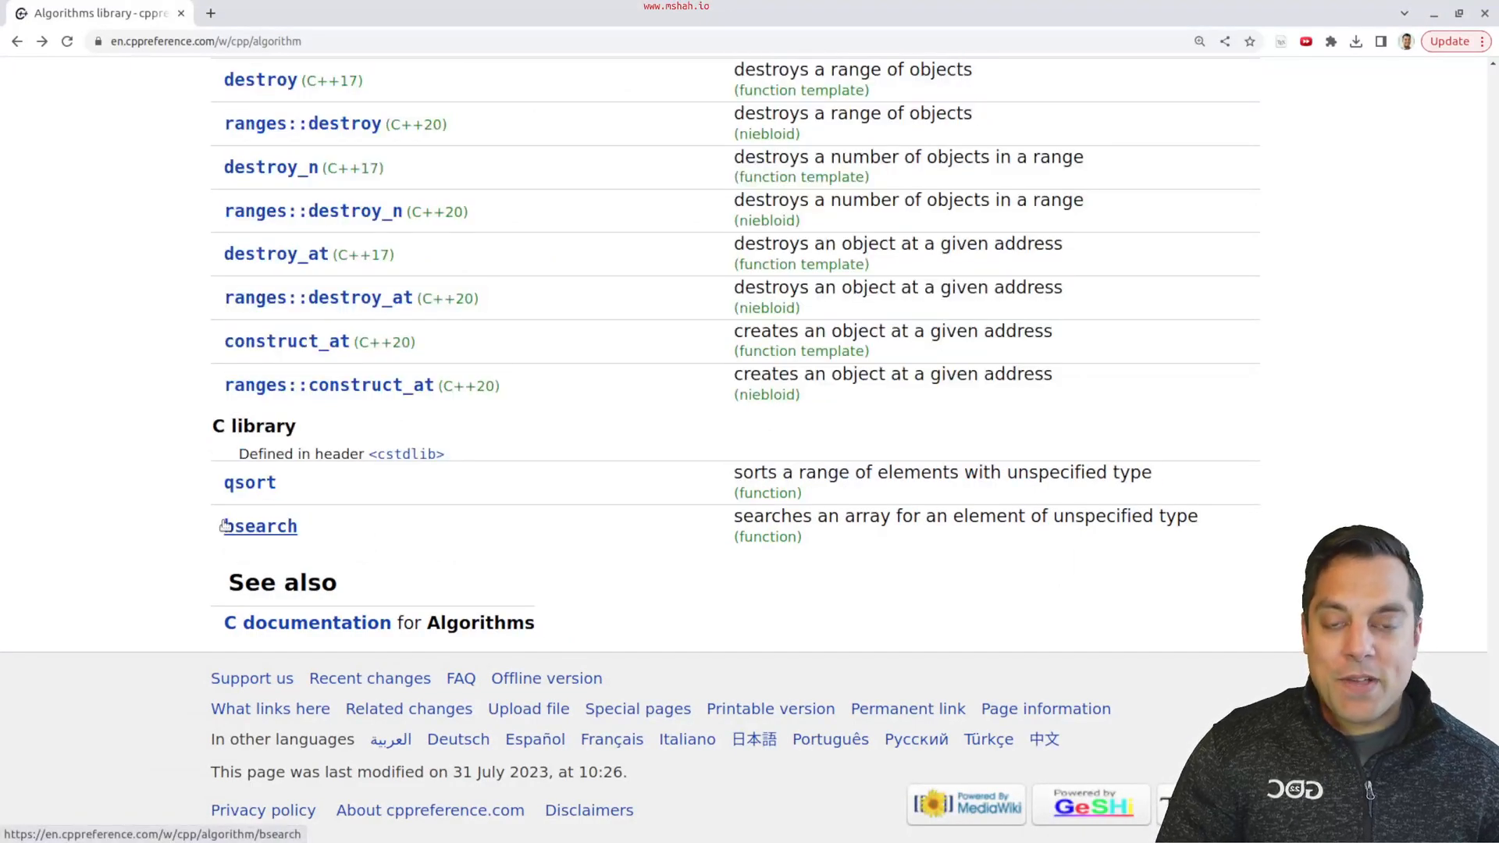
mouse_move(203, 544)
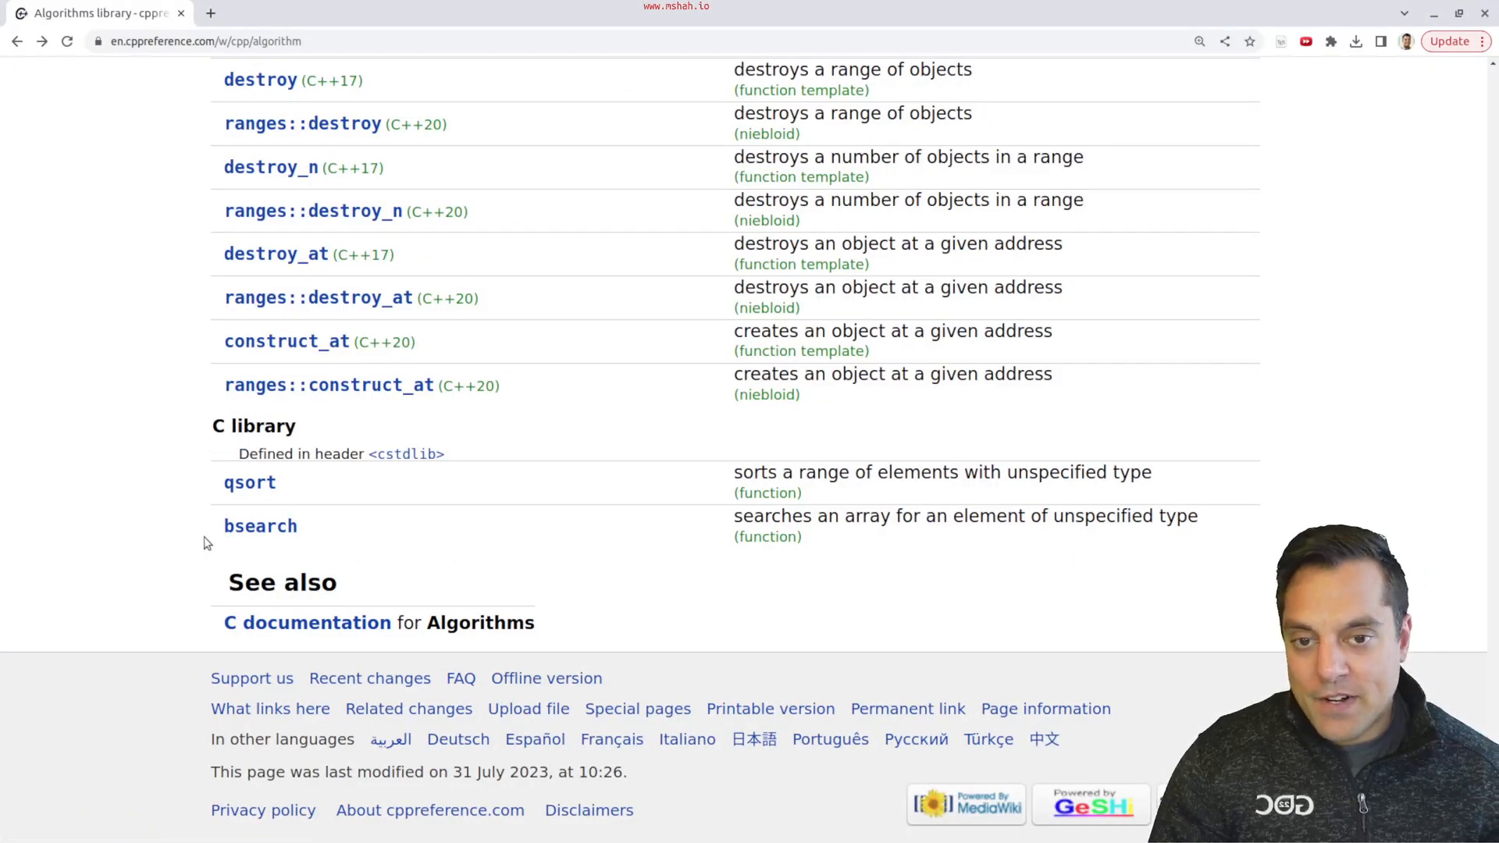
scroll(up, 3)
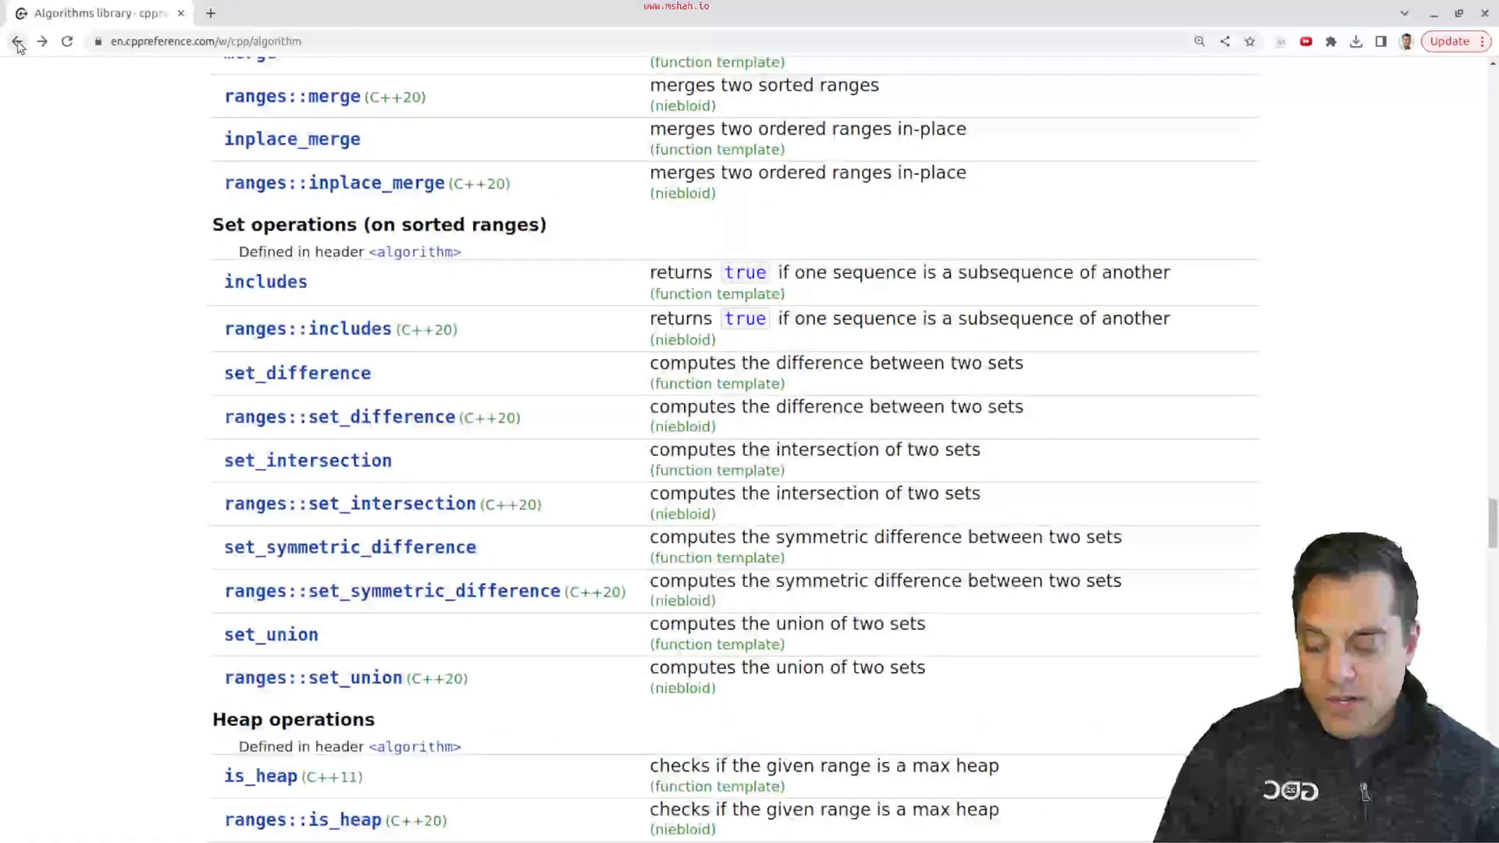
From the main reference page, open Numeric algorithms and scroll past numeric operations
click(16, 41)
text(numeric)
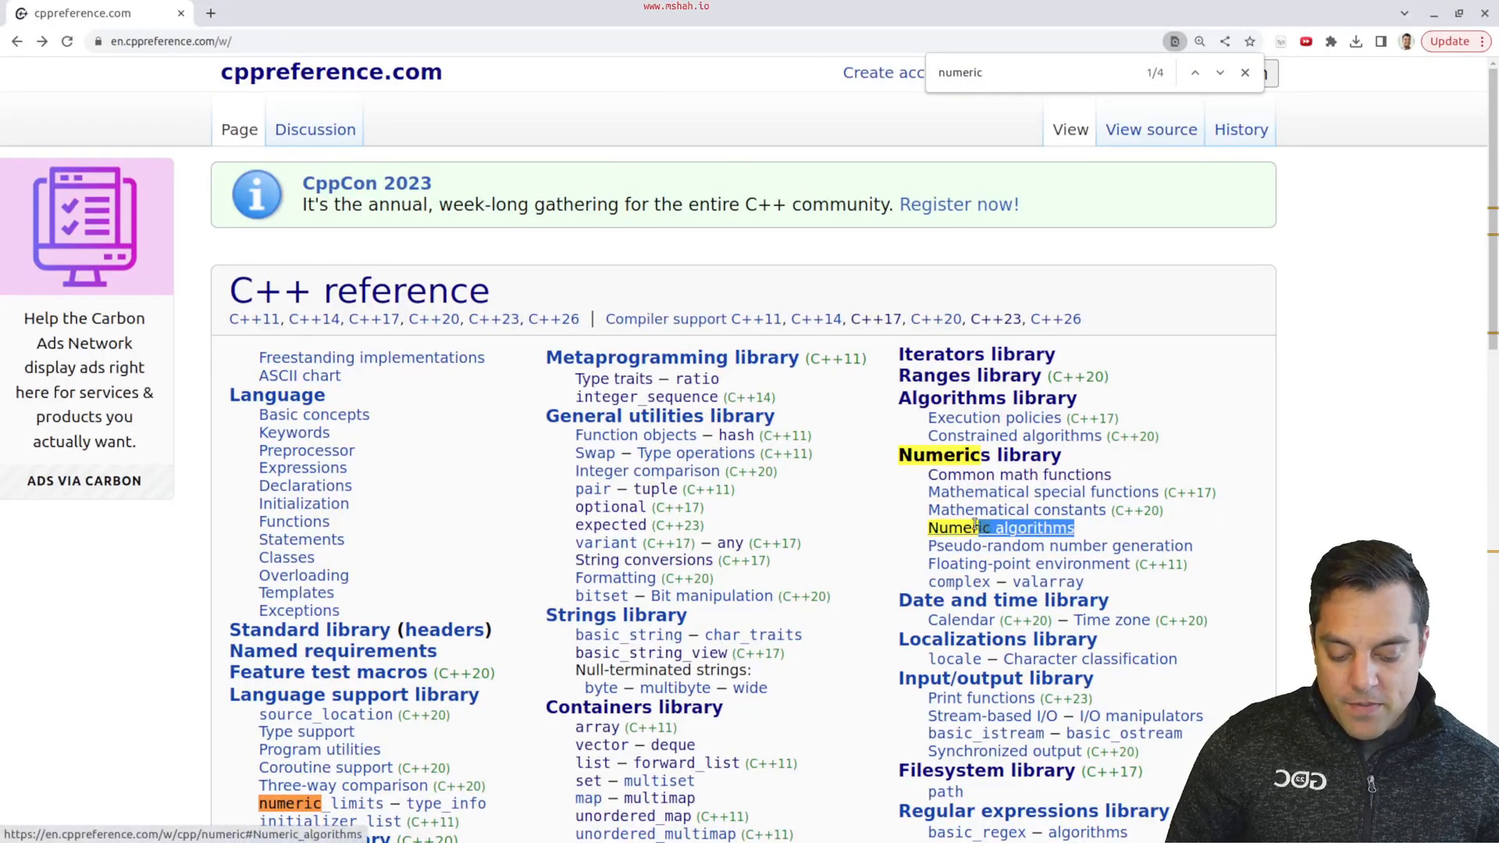
click(1000, 527)
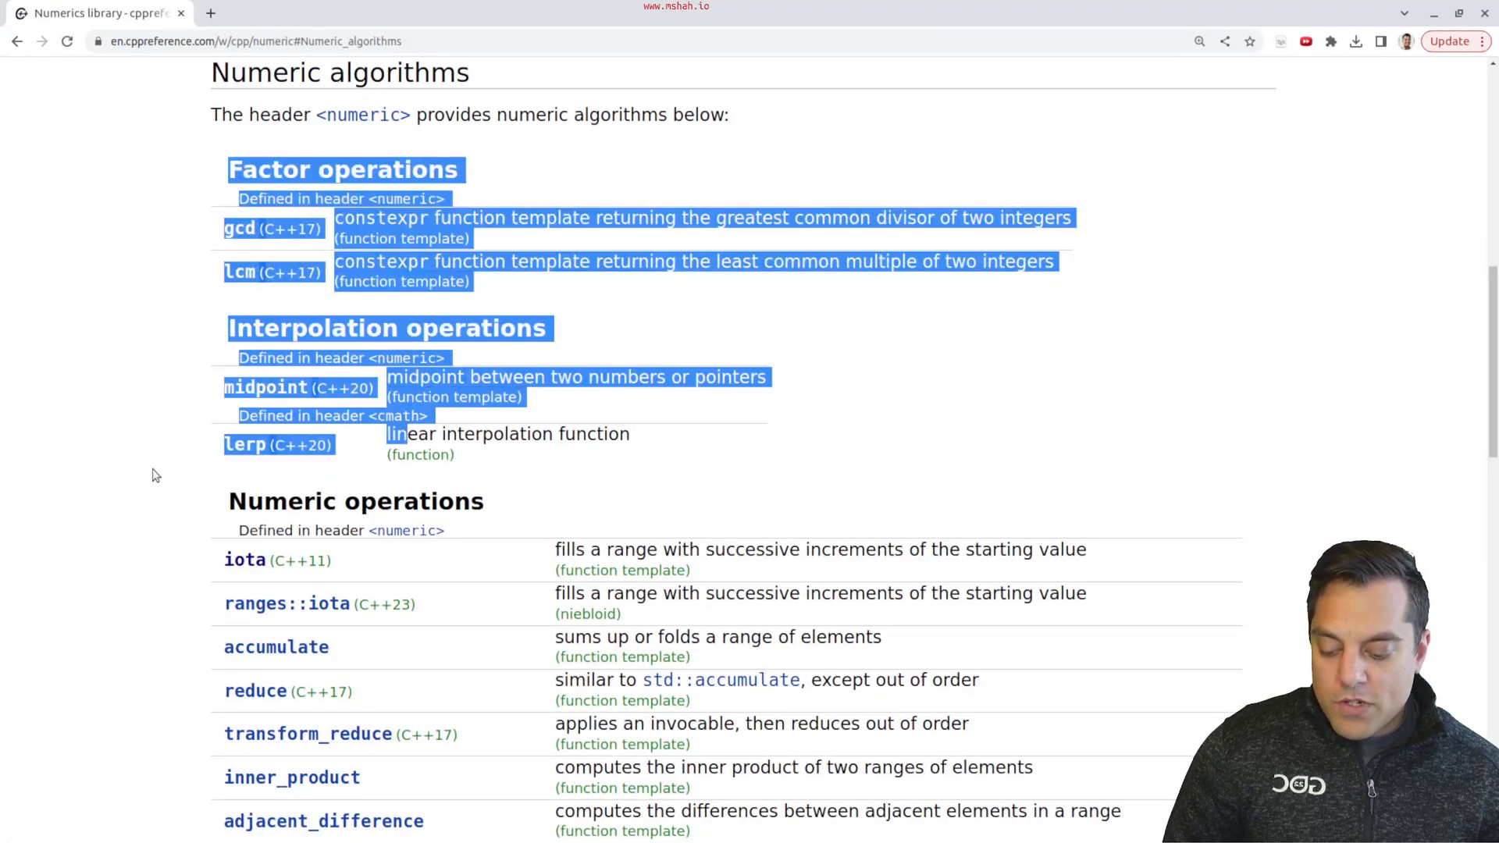
scroll(down, 3)
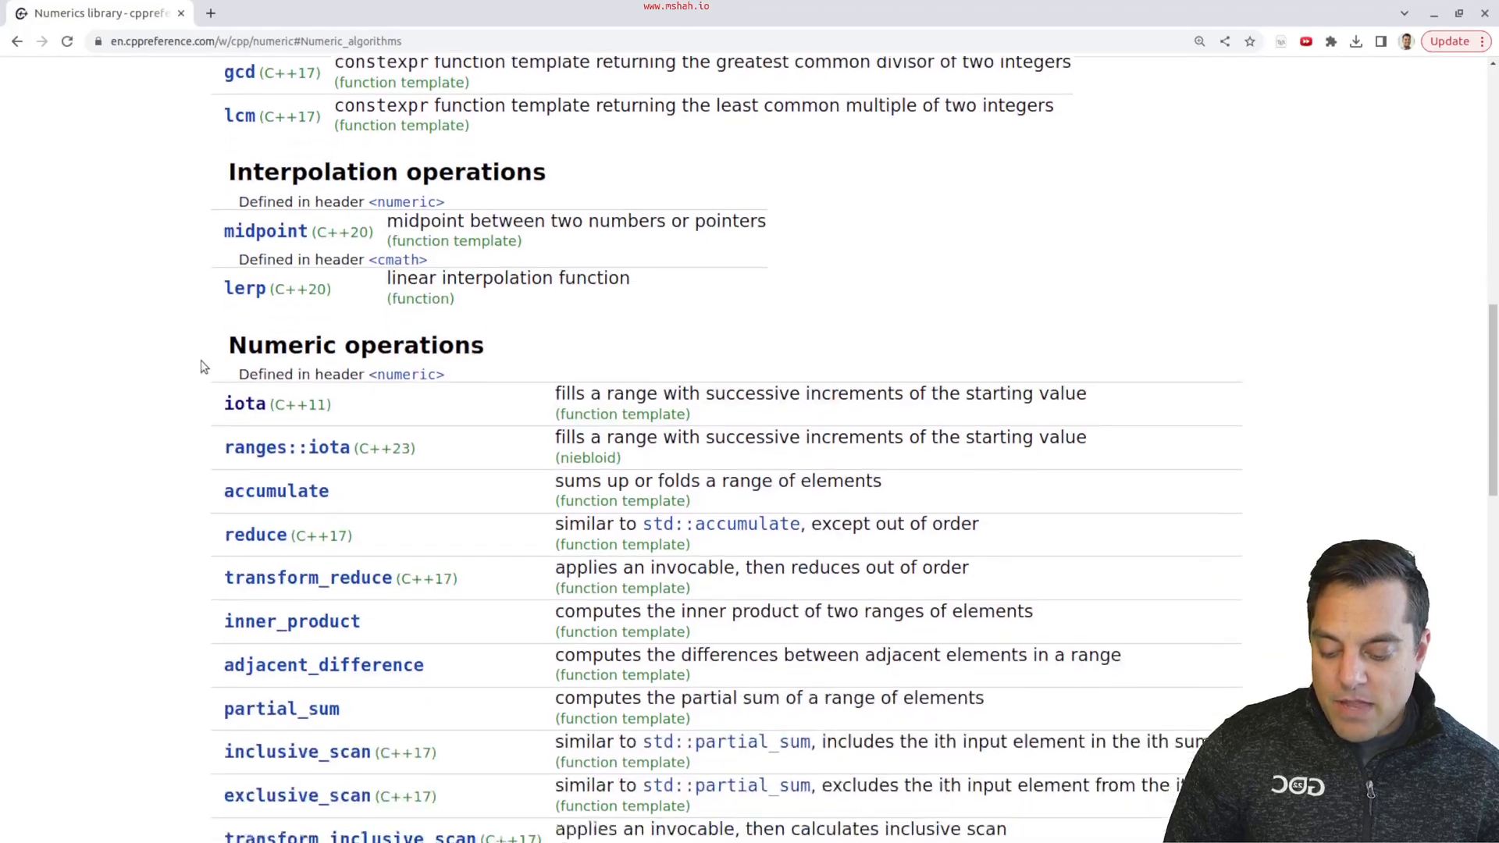
scroll(down, 3)
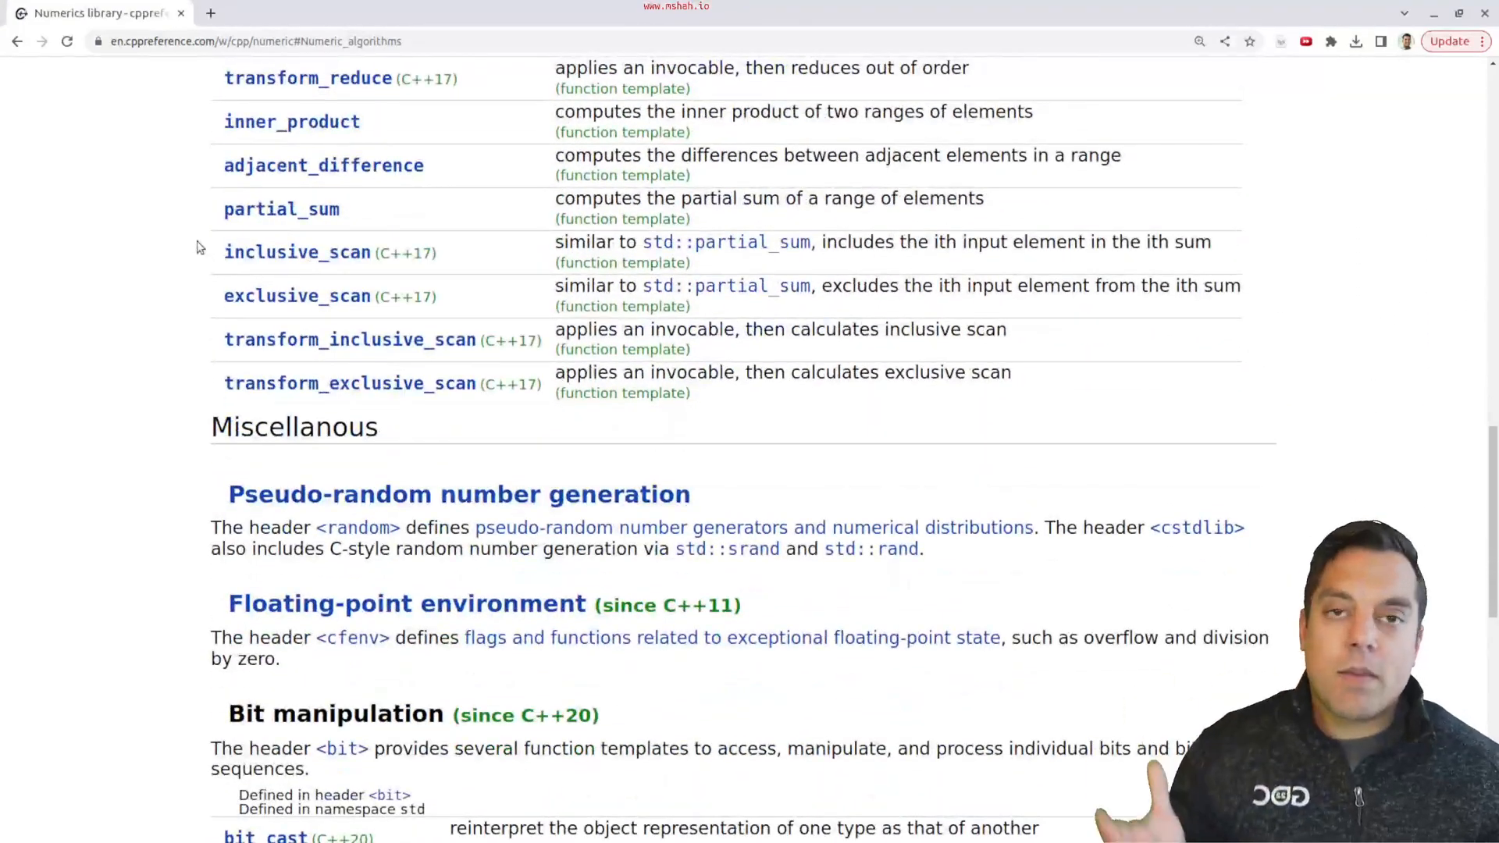
mouse_move(5, 69)
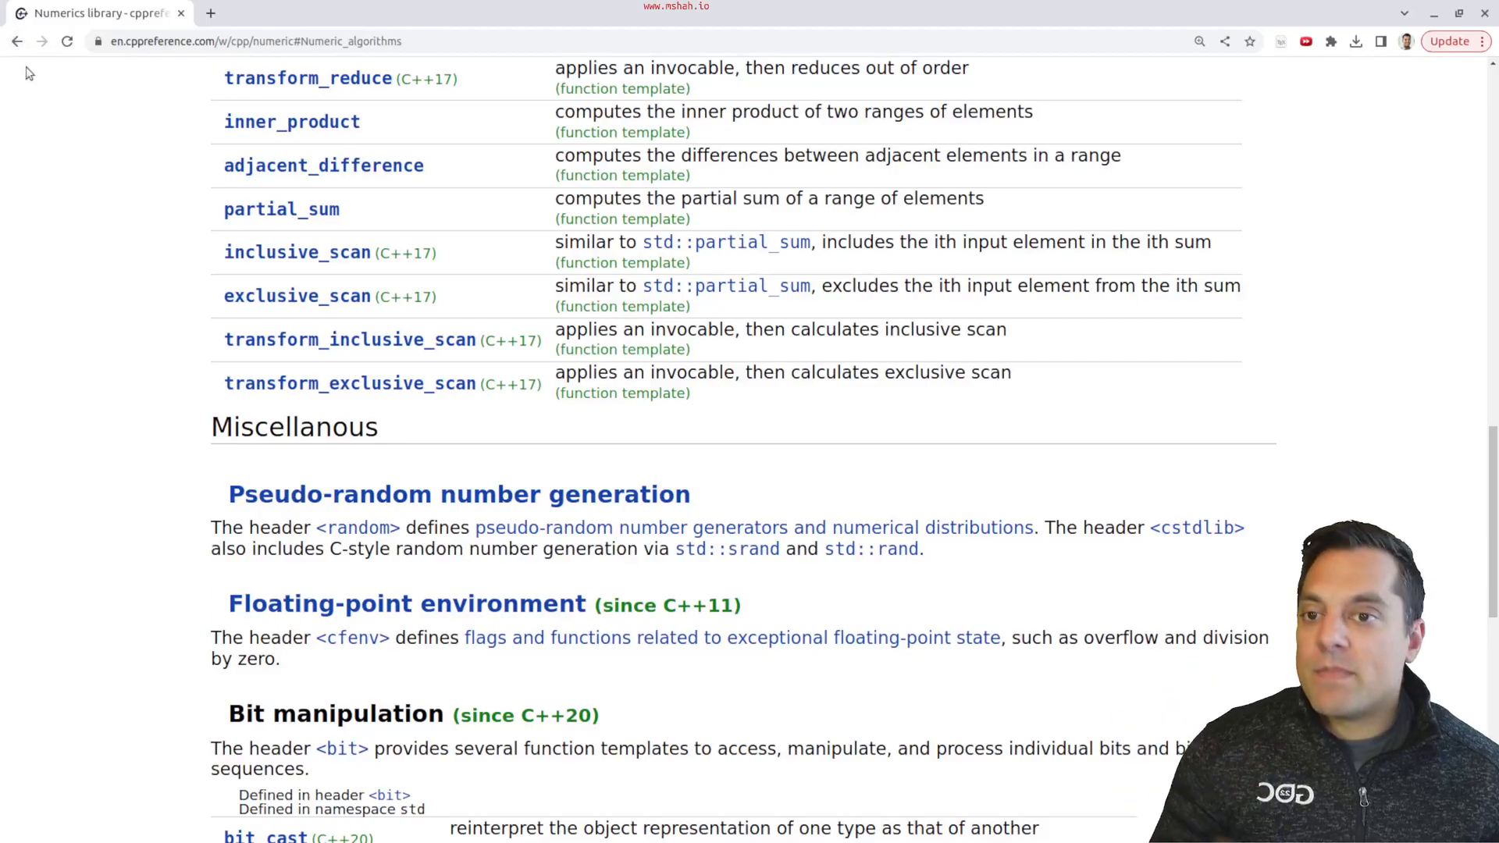
mouse_move(16, 41)
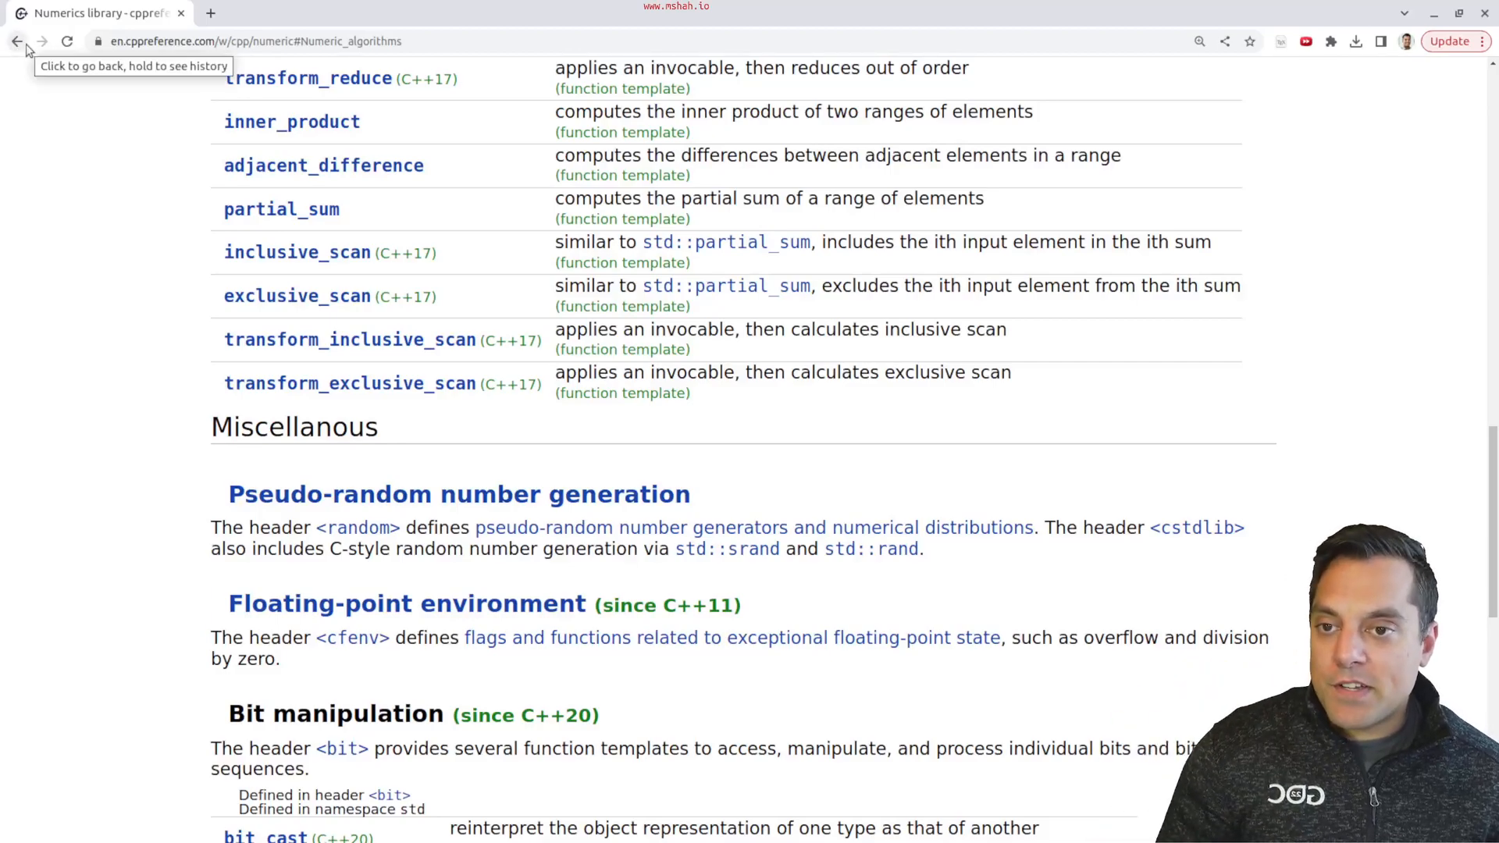
Go back to the C++ reference index and reopen the Algorithms library page
click(16, 42)
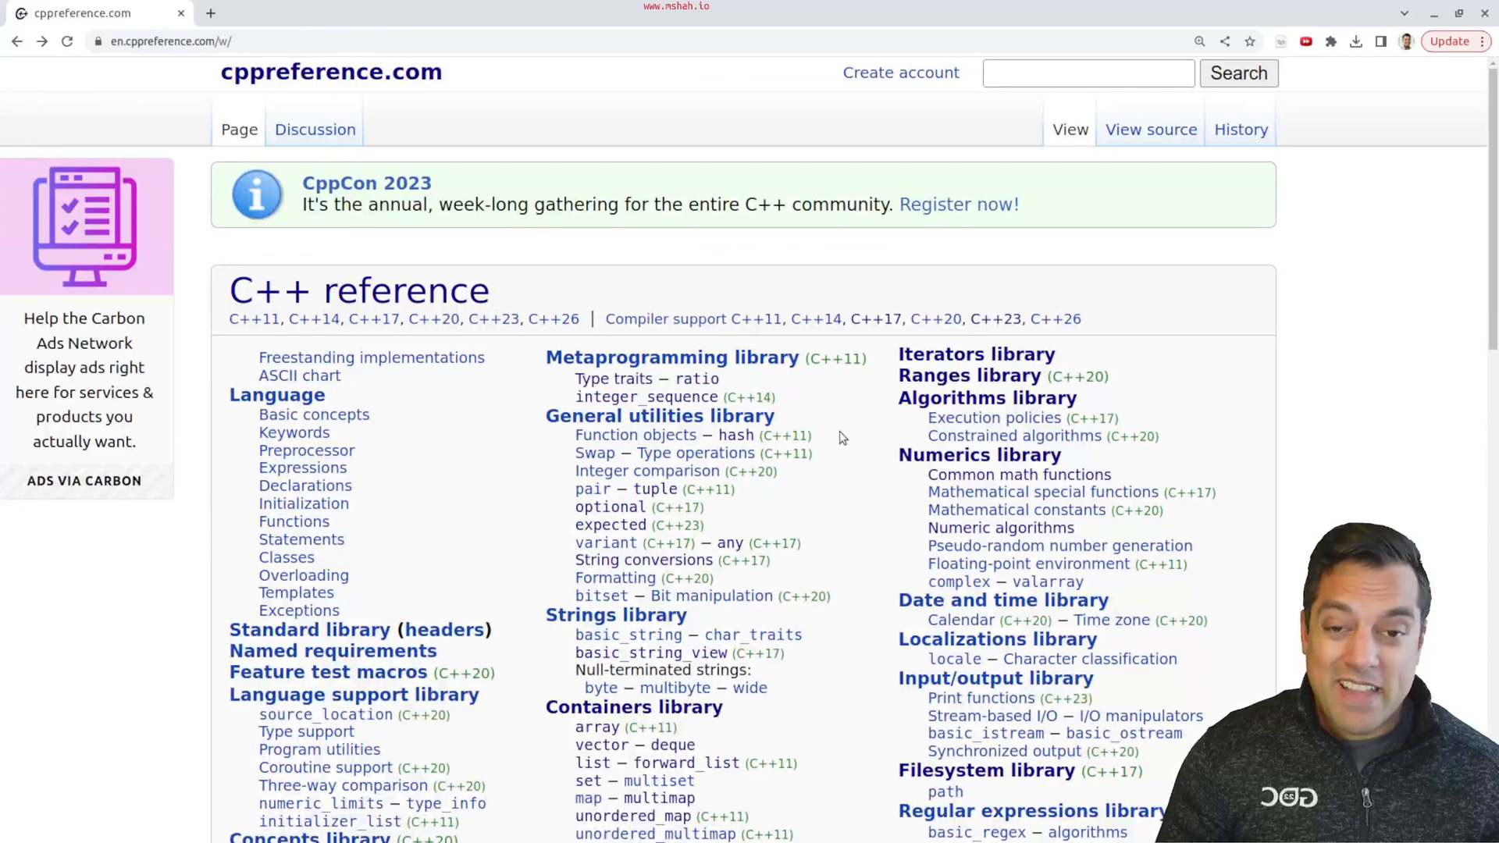
mouse_move(1099, 406)
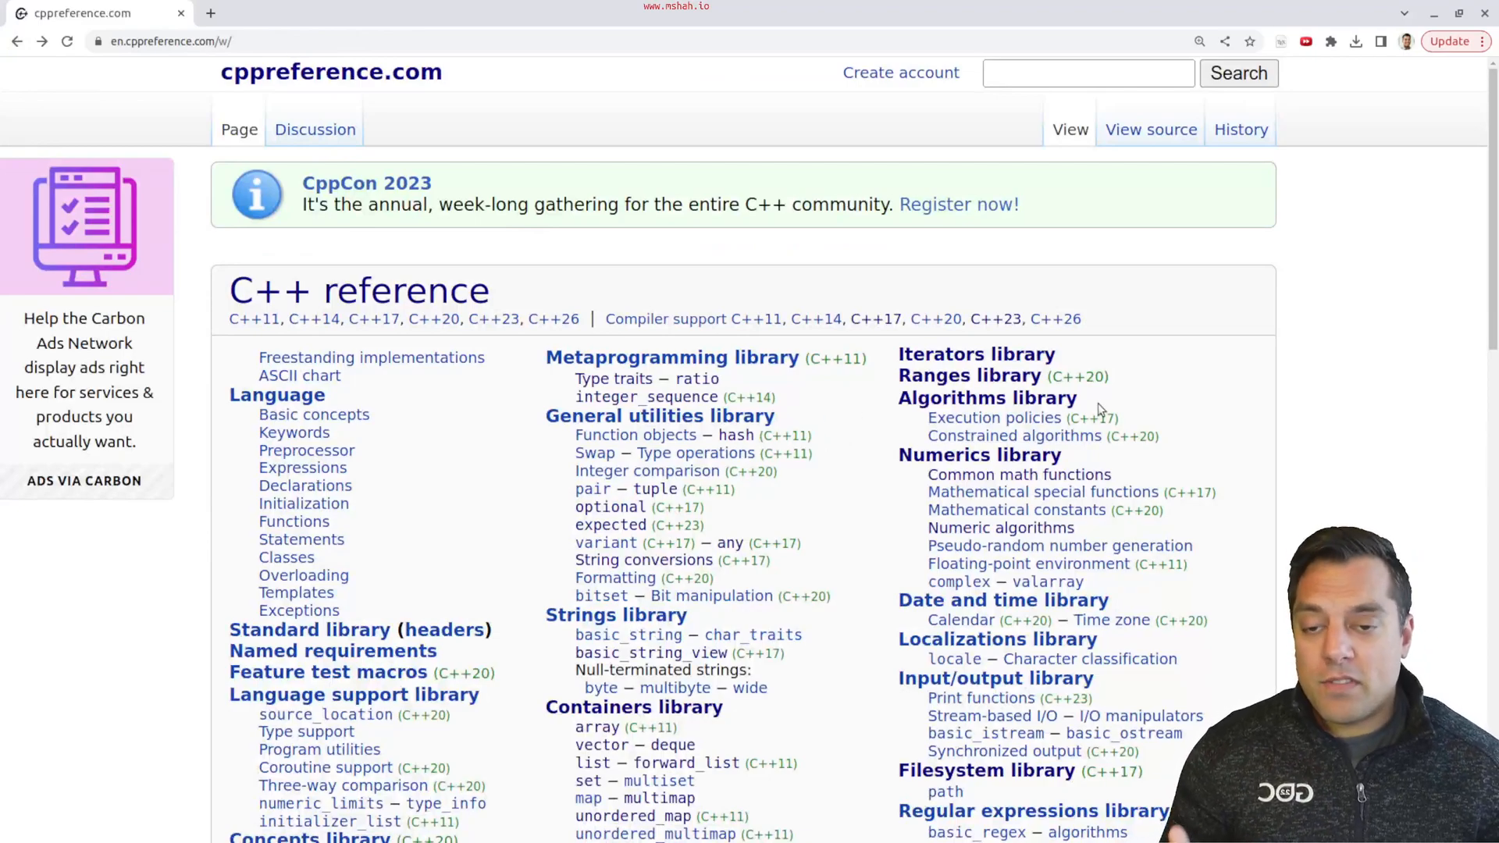
mouse_move(987, 397)
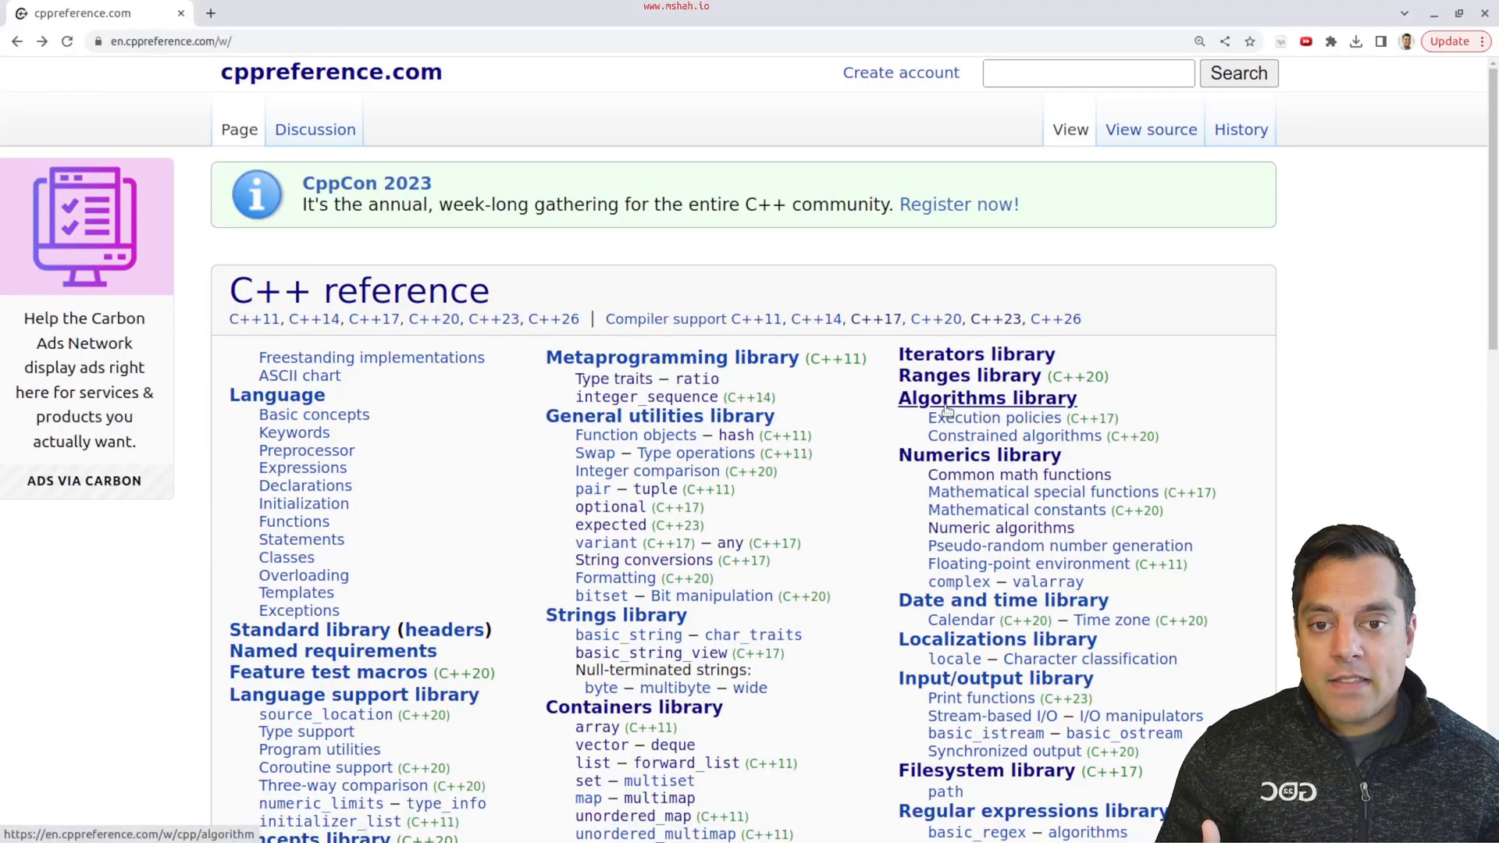
click(988, 397)
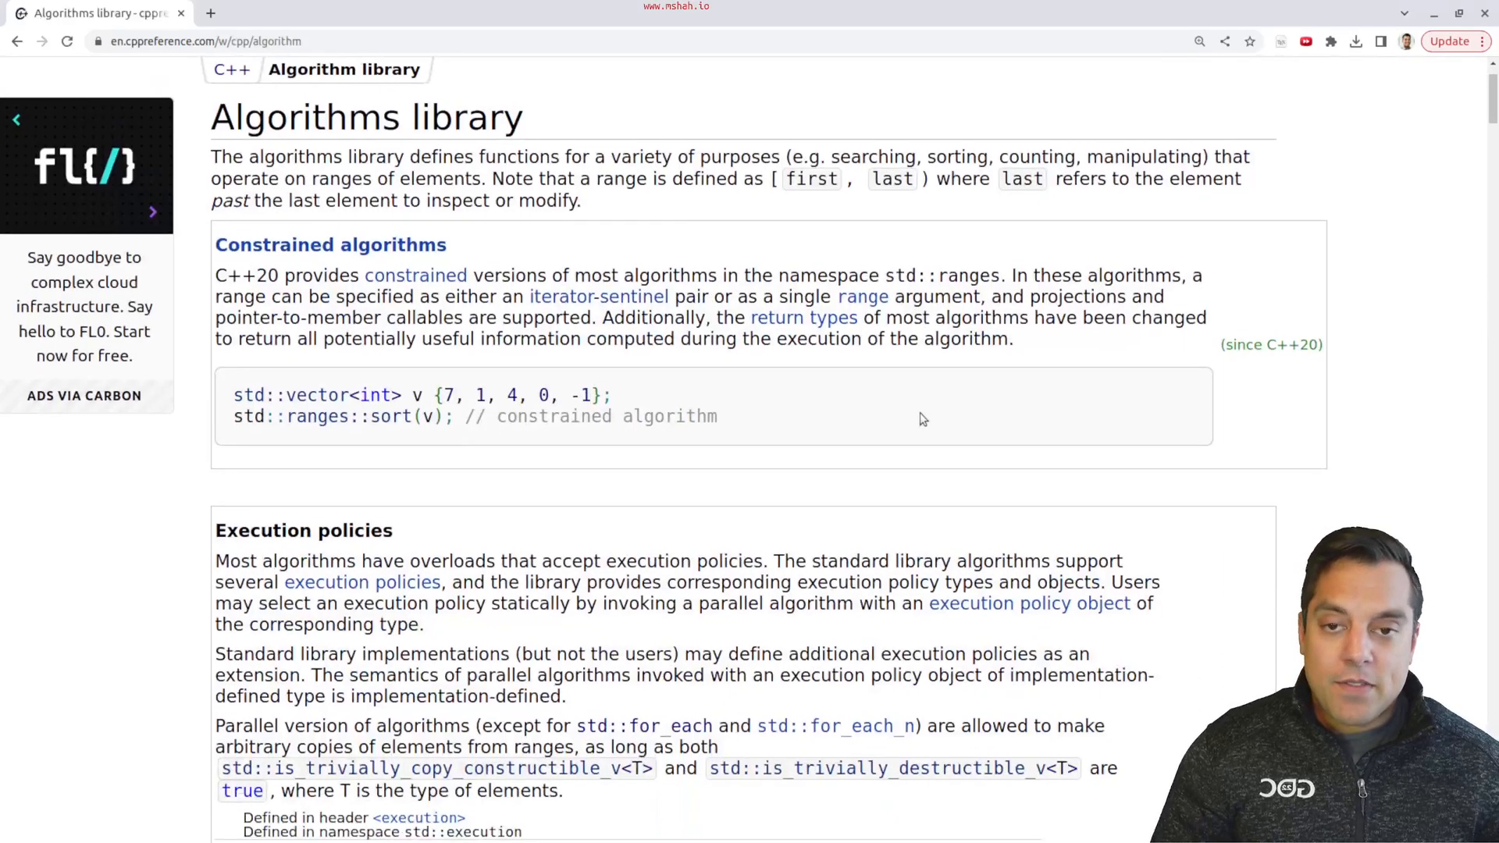
mouse_move(850, 411)
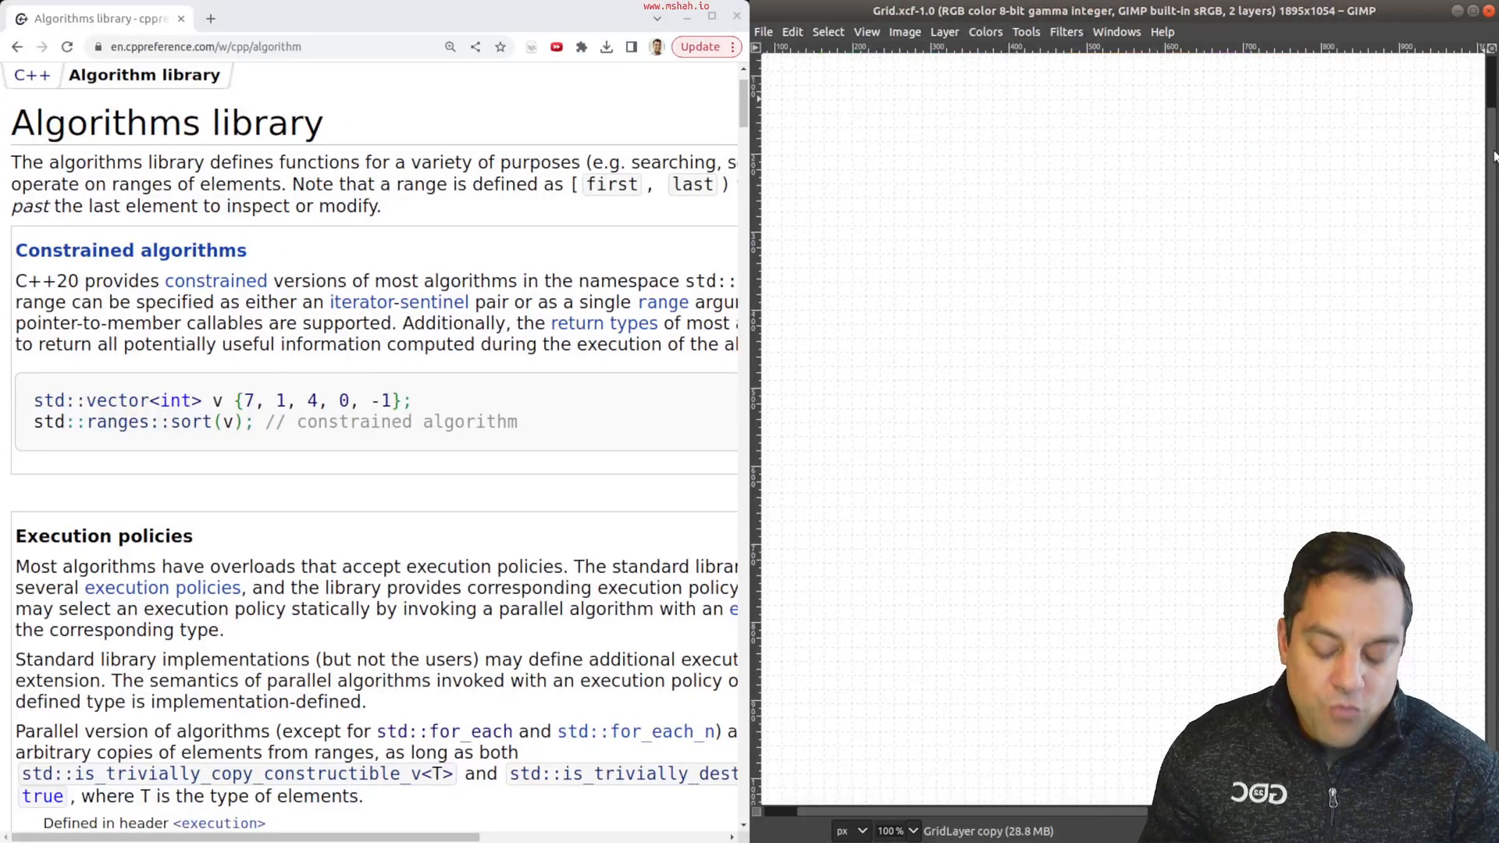
mouse_move(809, 106)
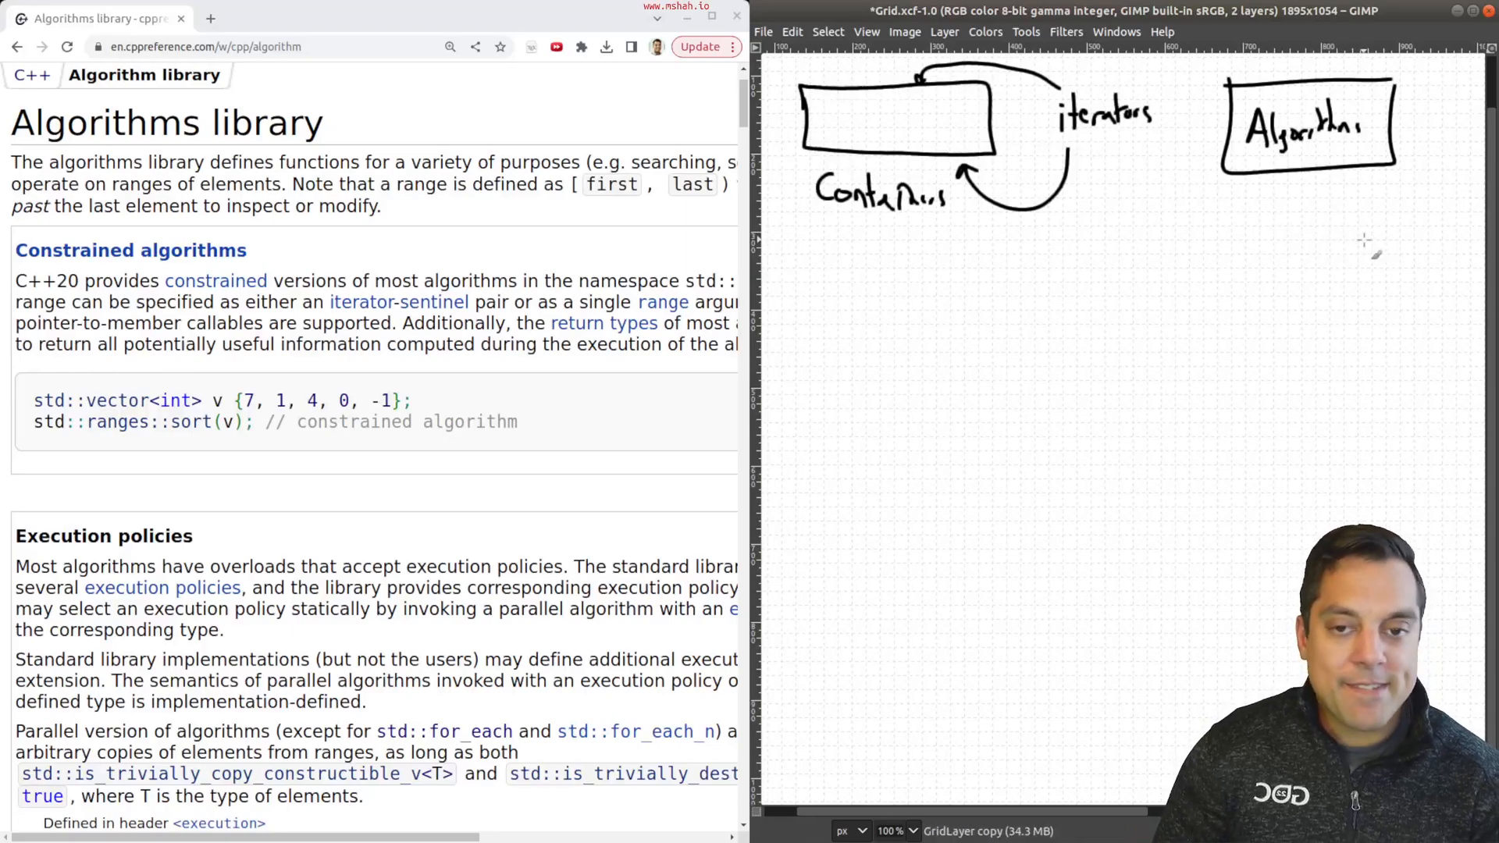
mouse_move(822, 224)
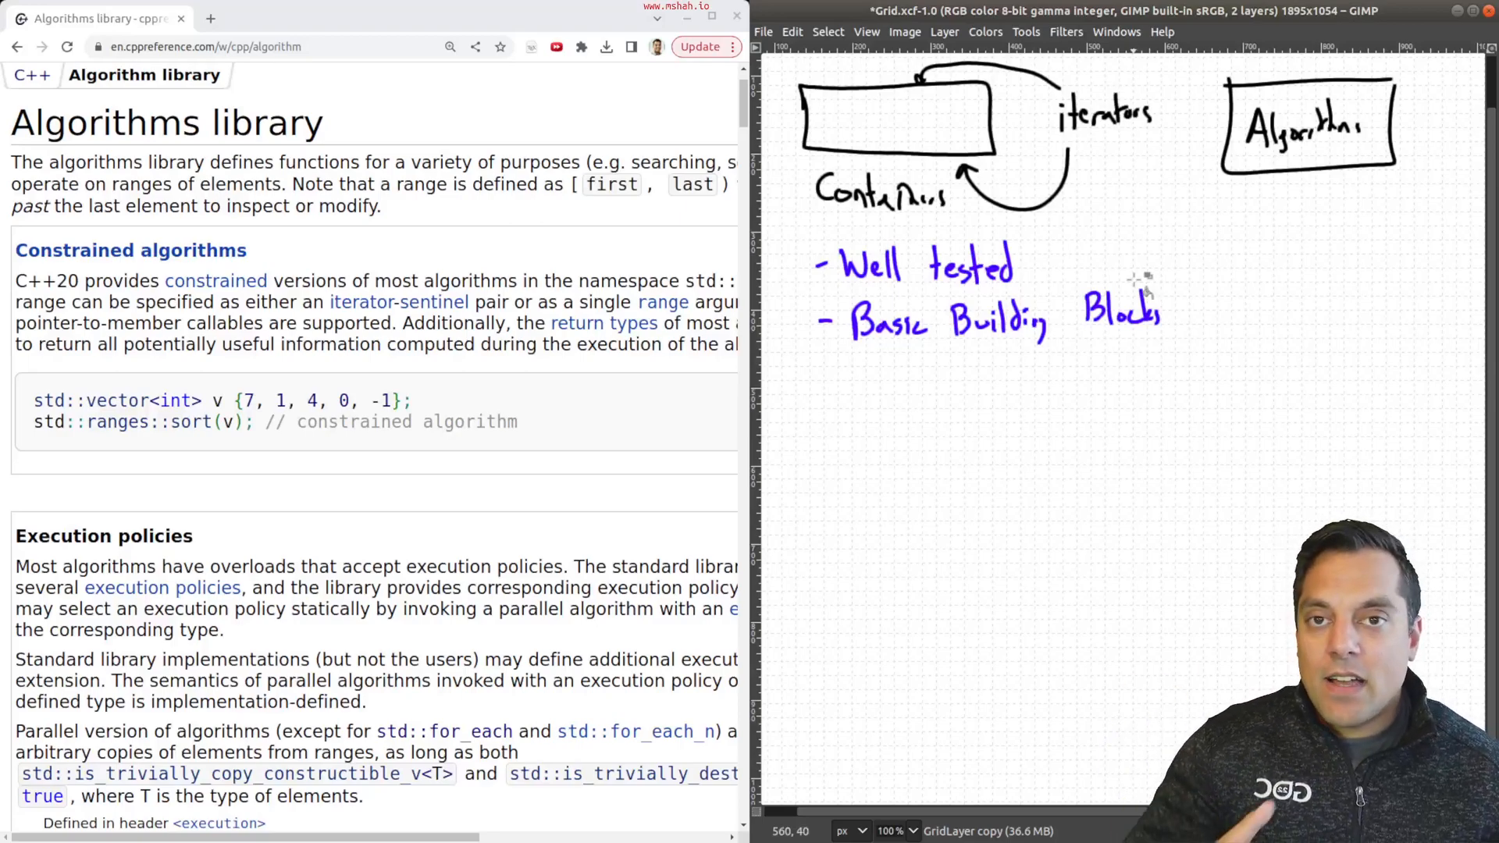
mouse_move(903, 349)
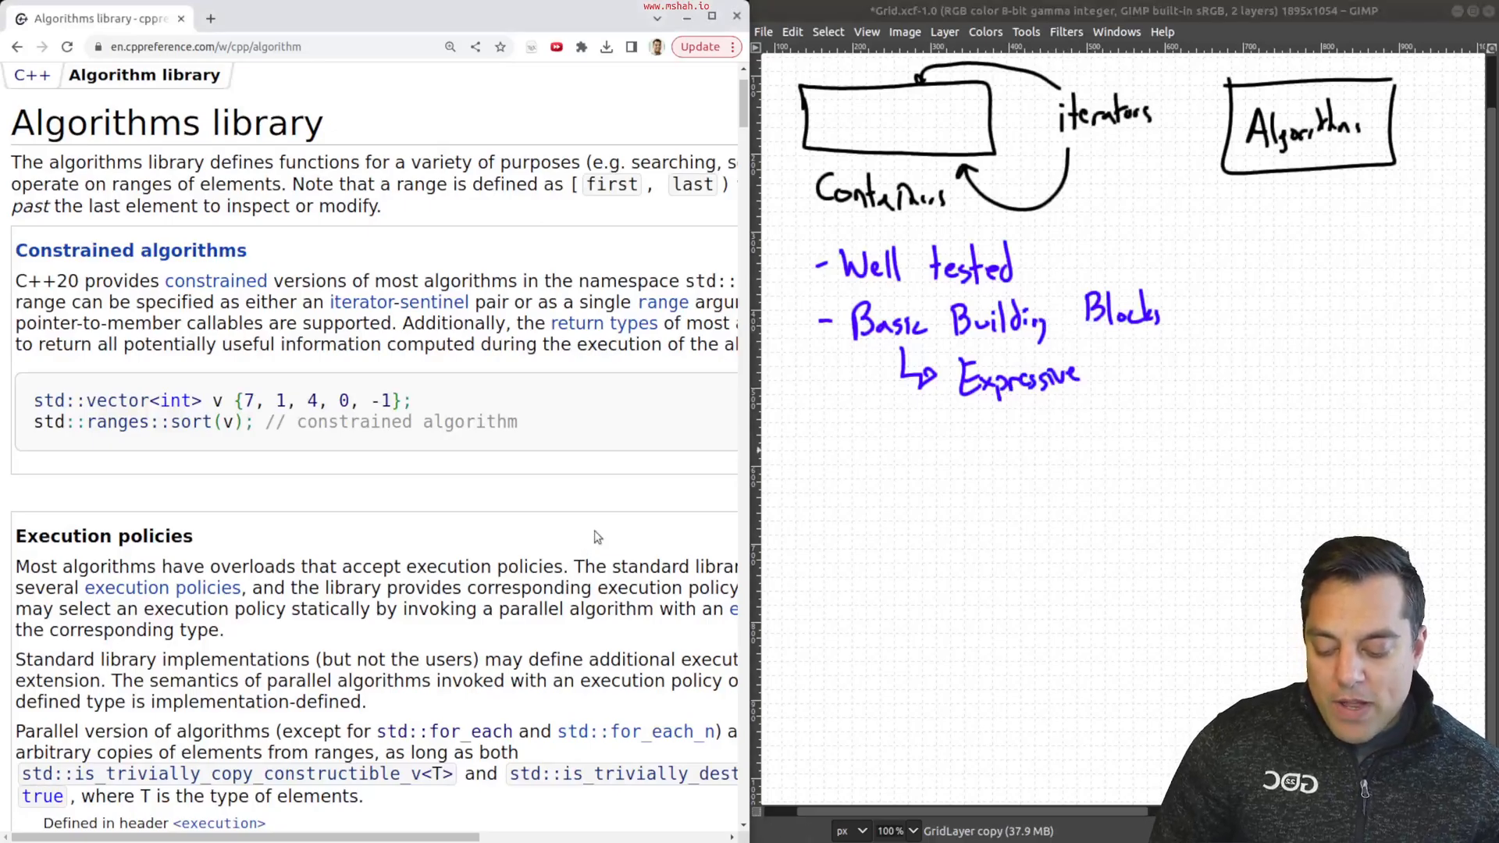
scroll(down, 3)
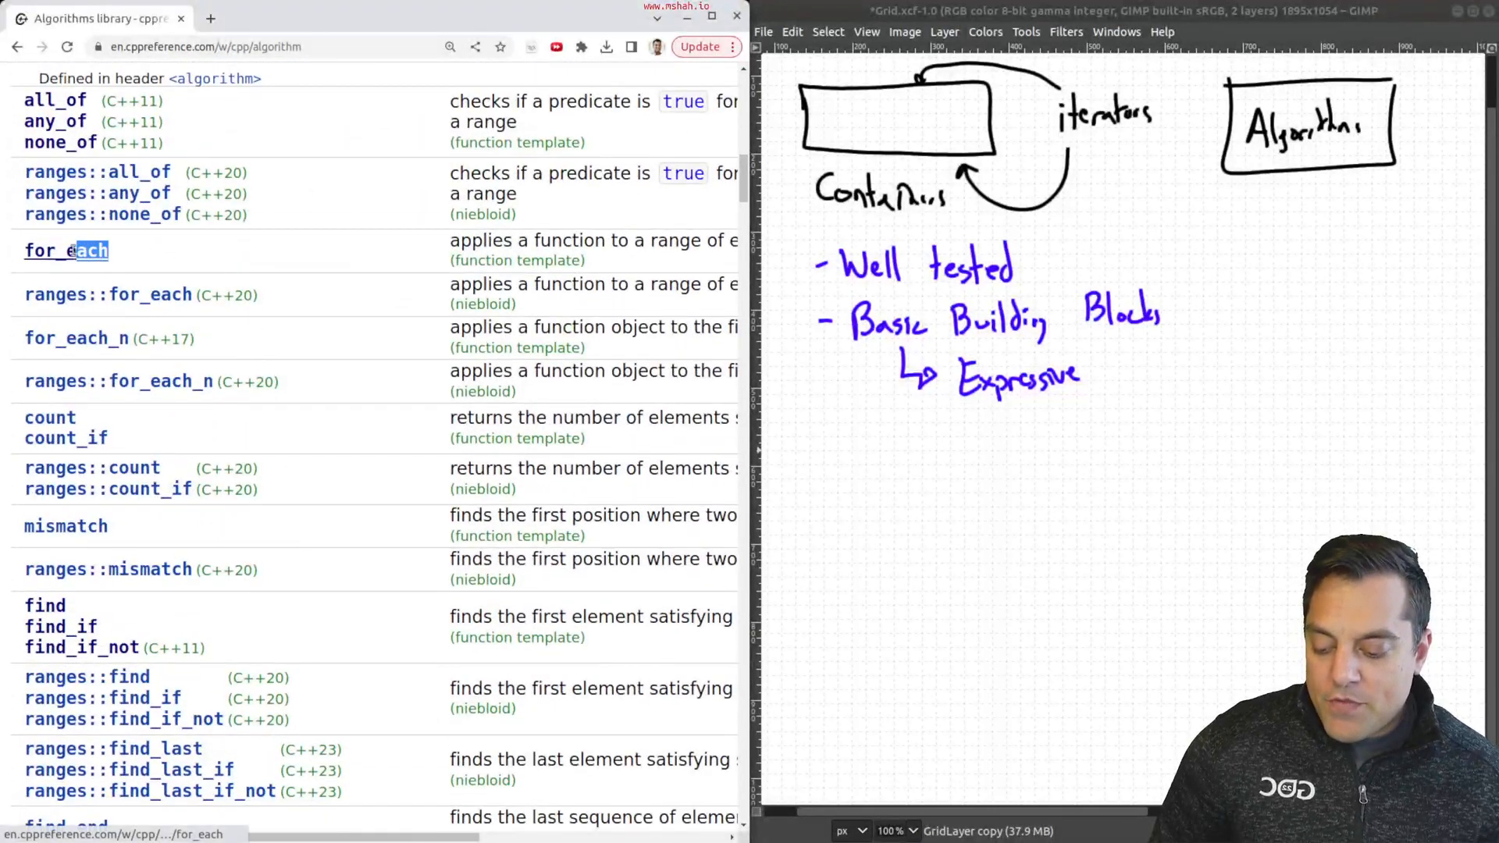
double_click(65, 250)
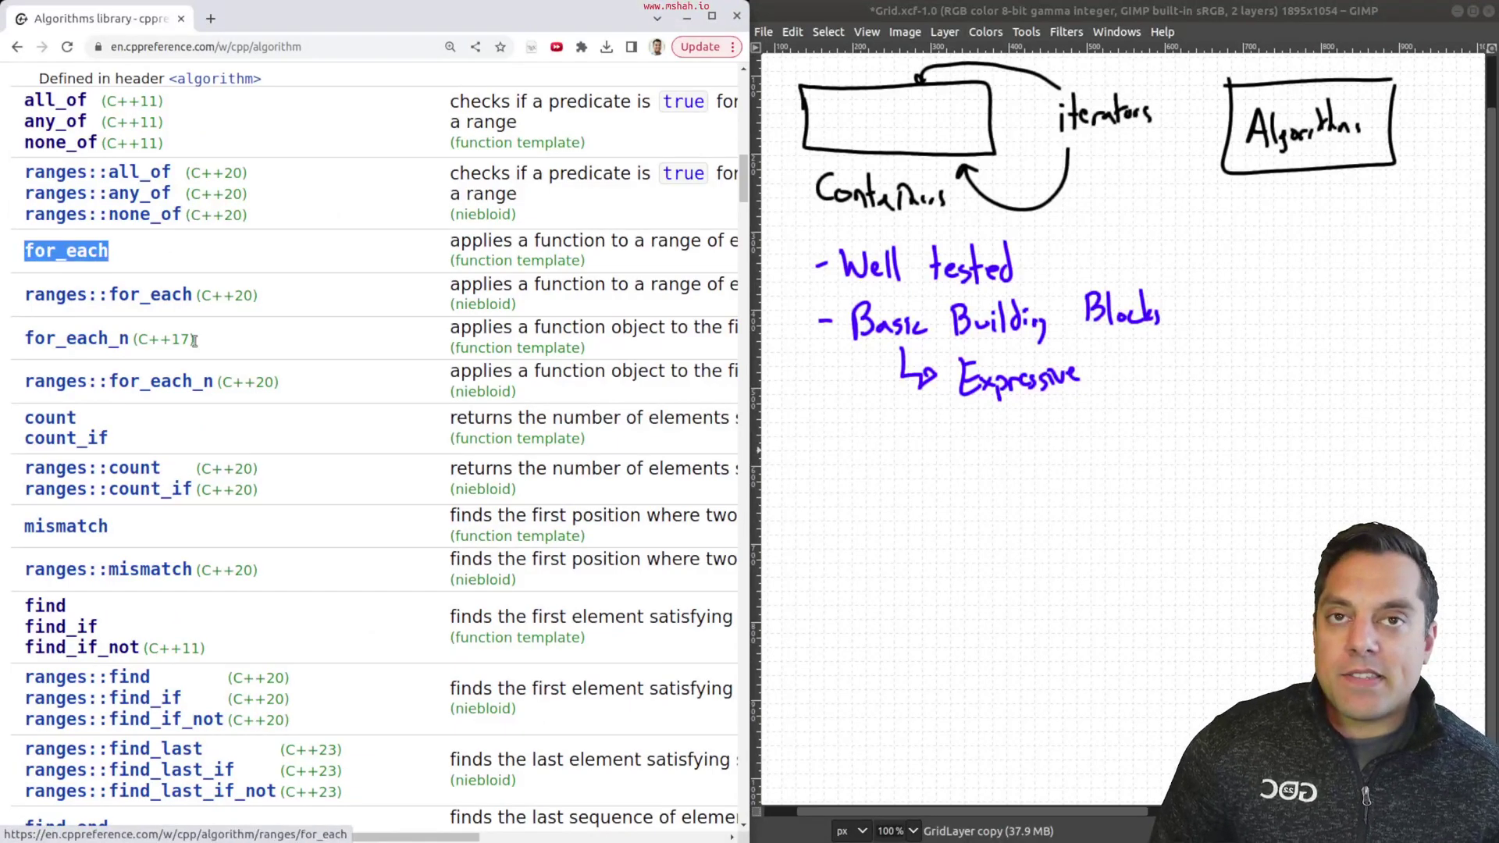
mouse_move(136, 273)
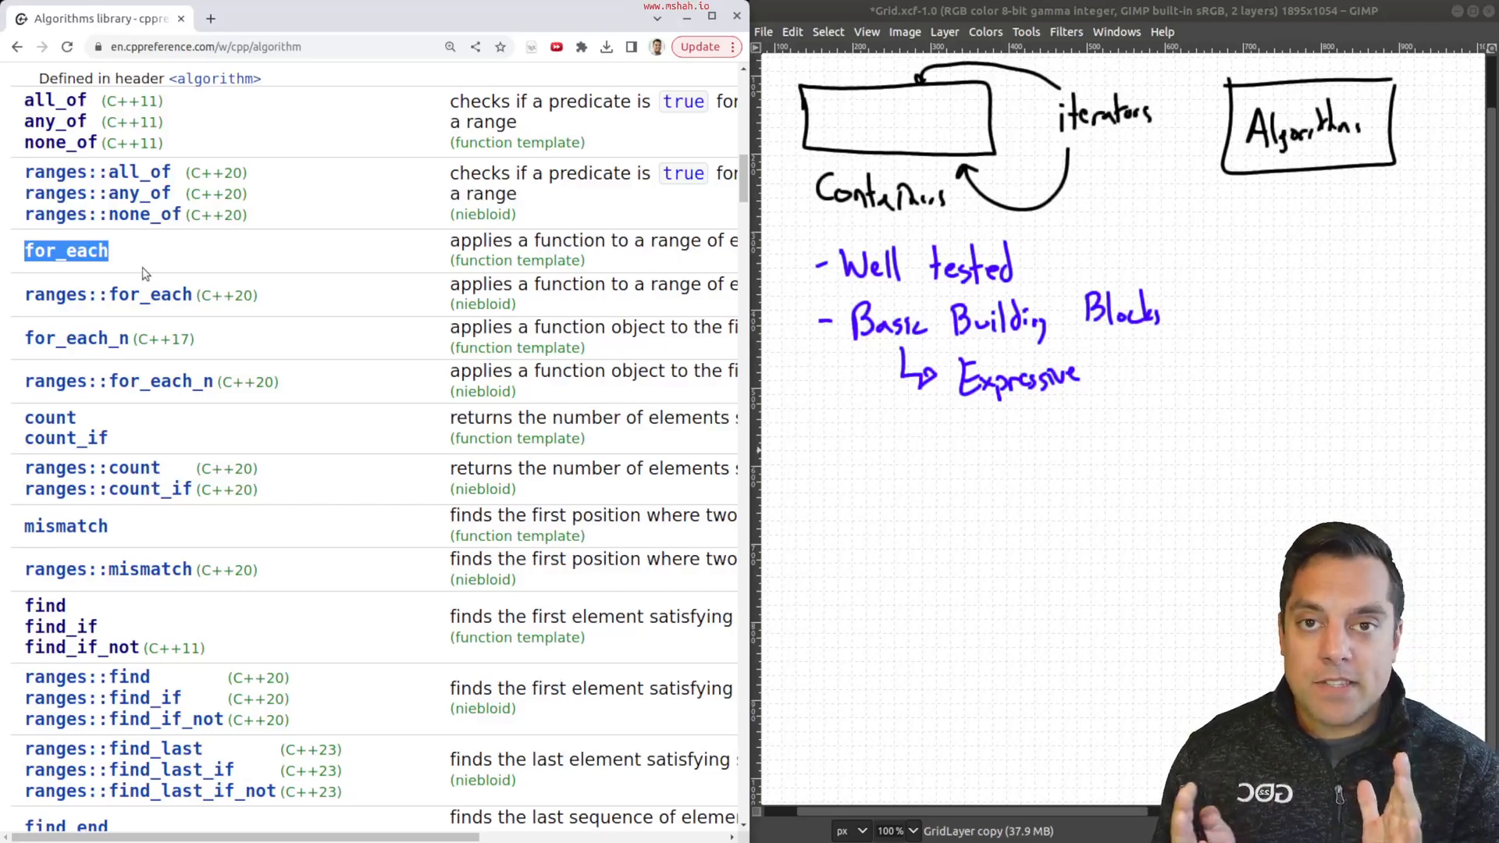
mouse_move(297, 391)
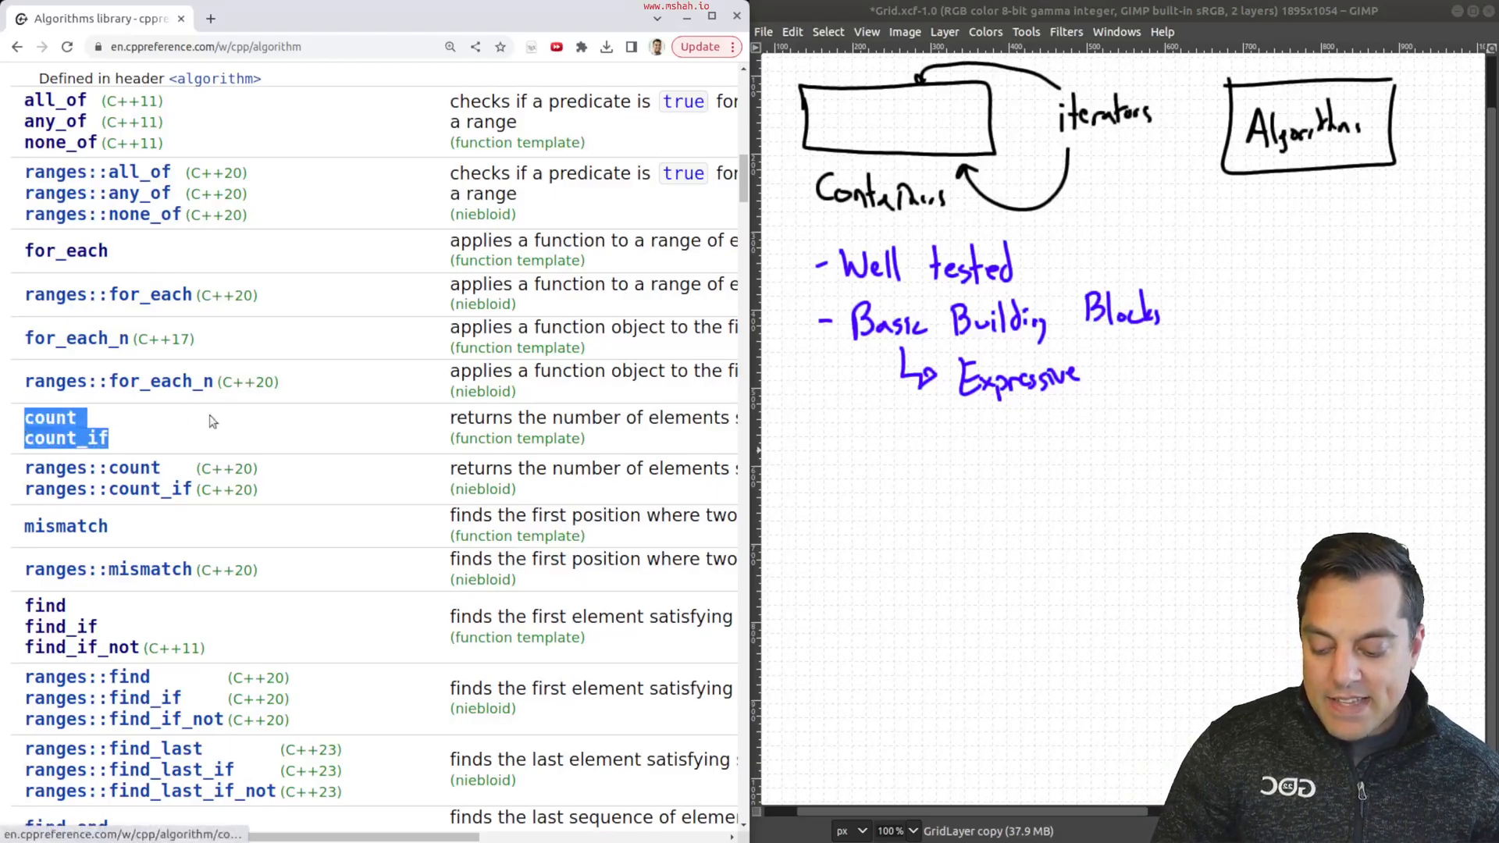
scroll(down, 3)
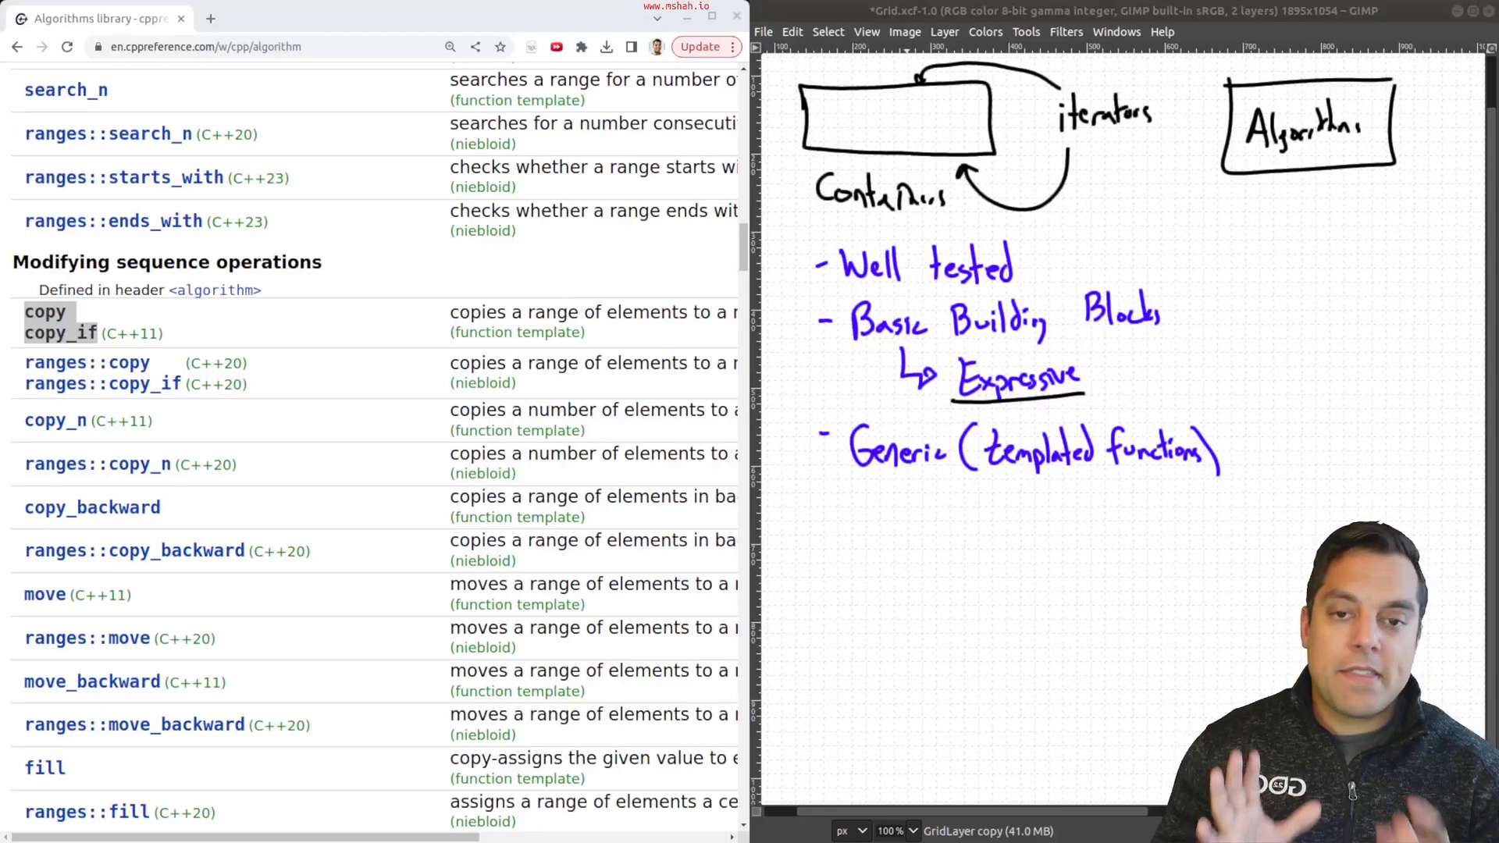
Paint the 'Expressive' underline and the 'Generic (templated functions)' bullet on the whiteboard
click(822, 514)
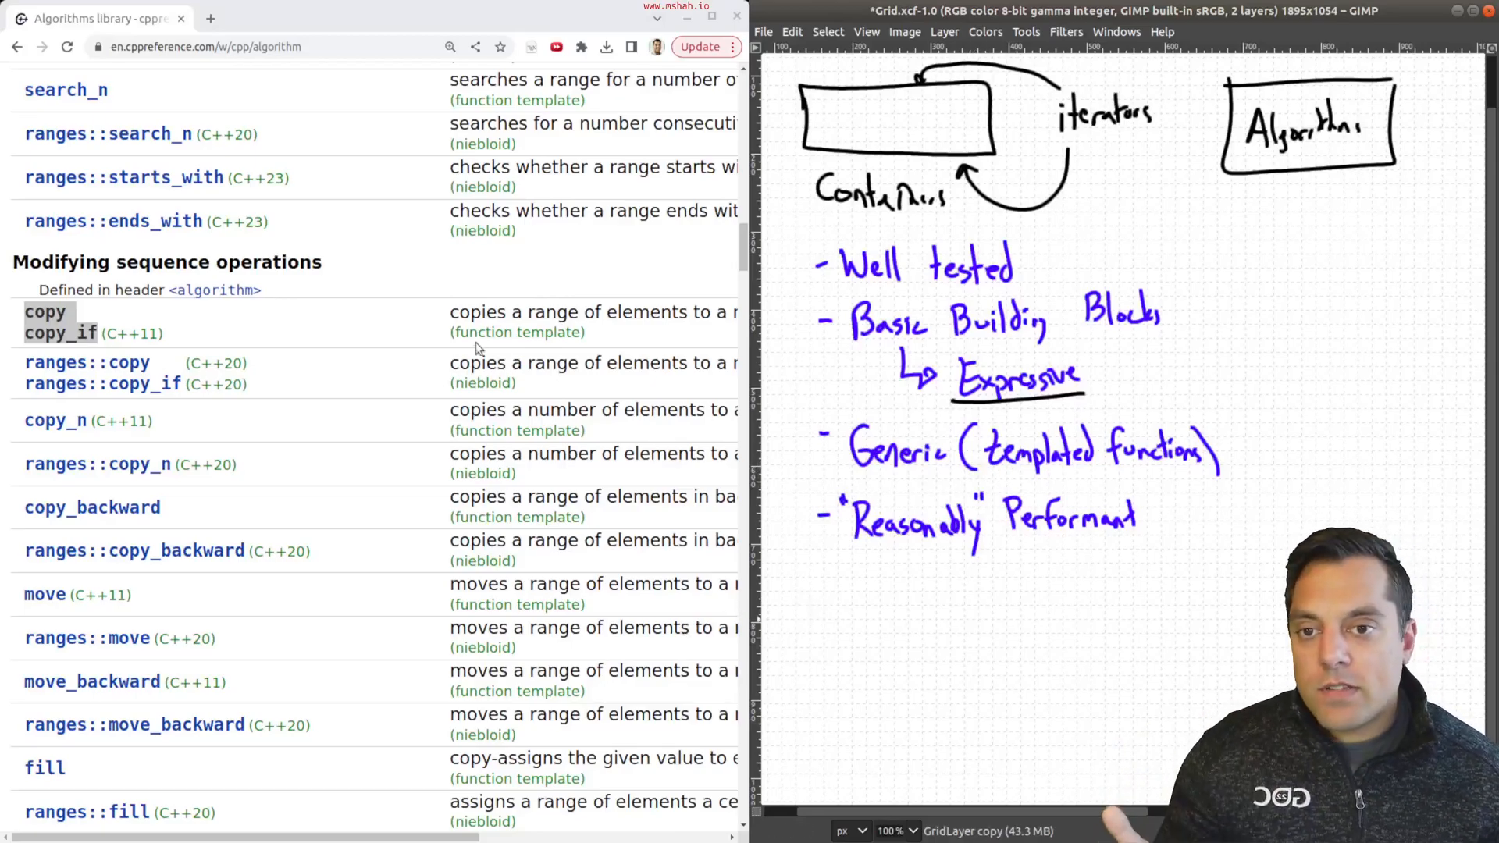
Scroll through the Algorithms library's modifying operations and open the std::reverse page
scroll(up, 3)
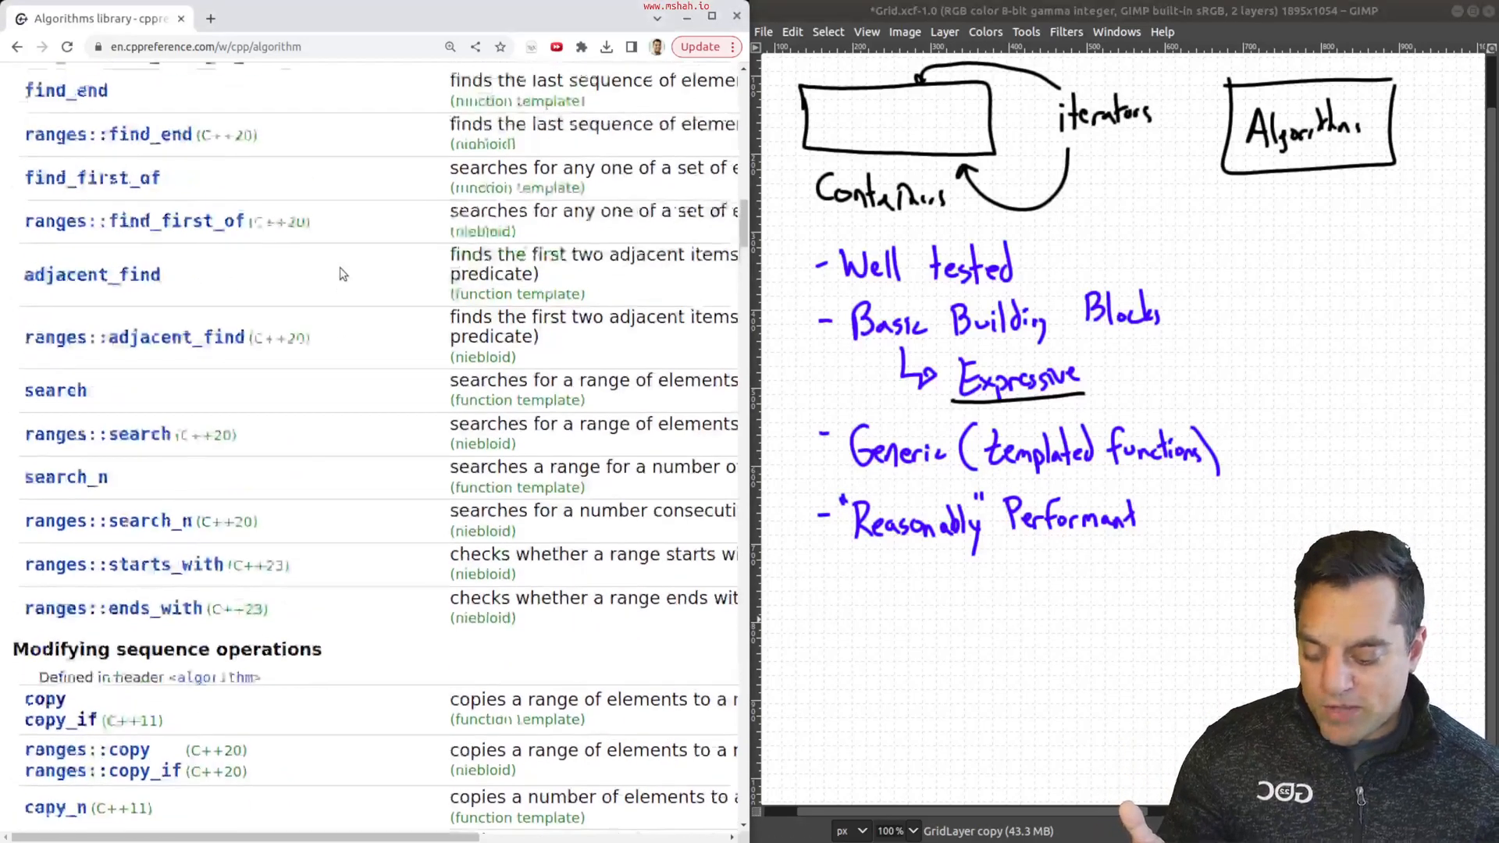
scroll(up, 3)
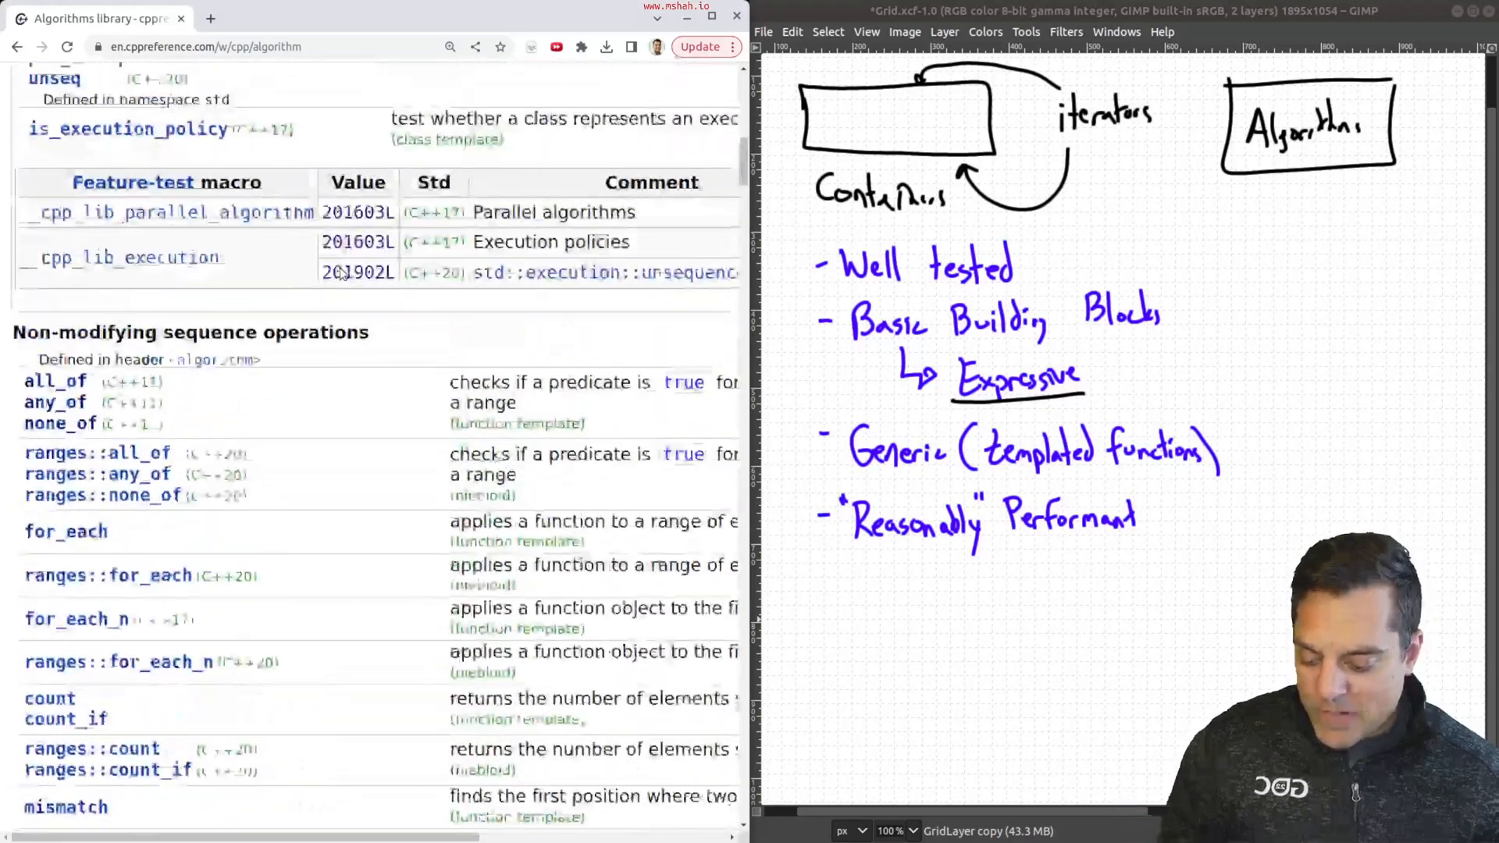
scroll(down, 3)
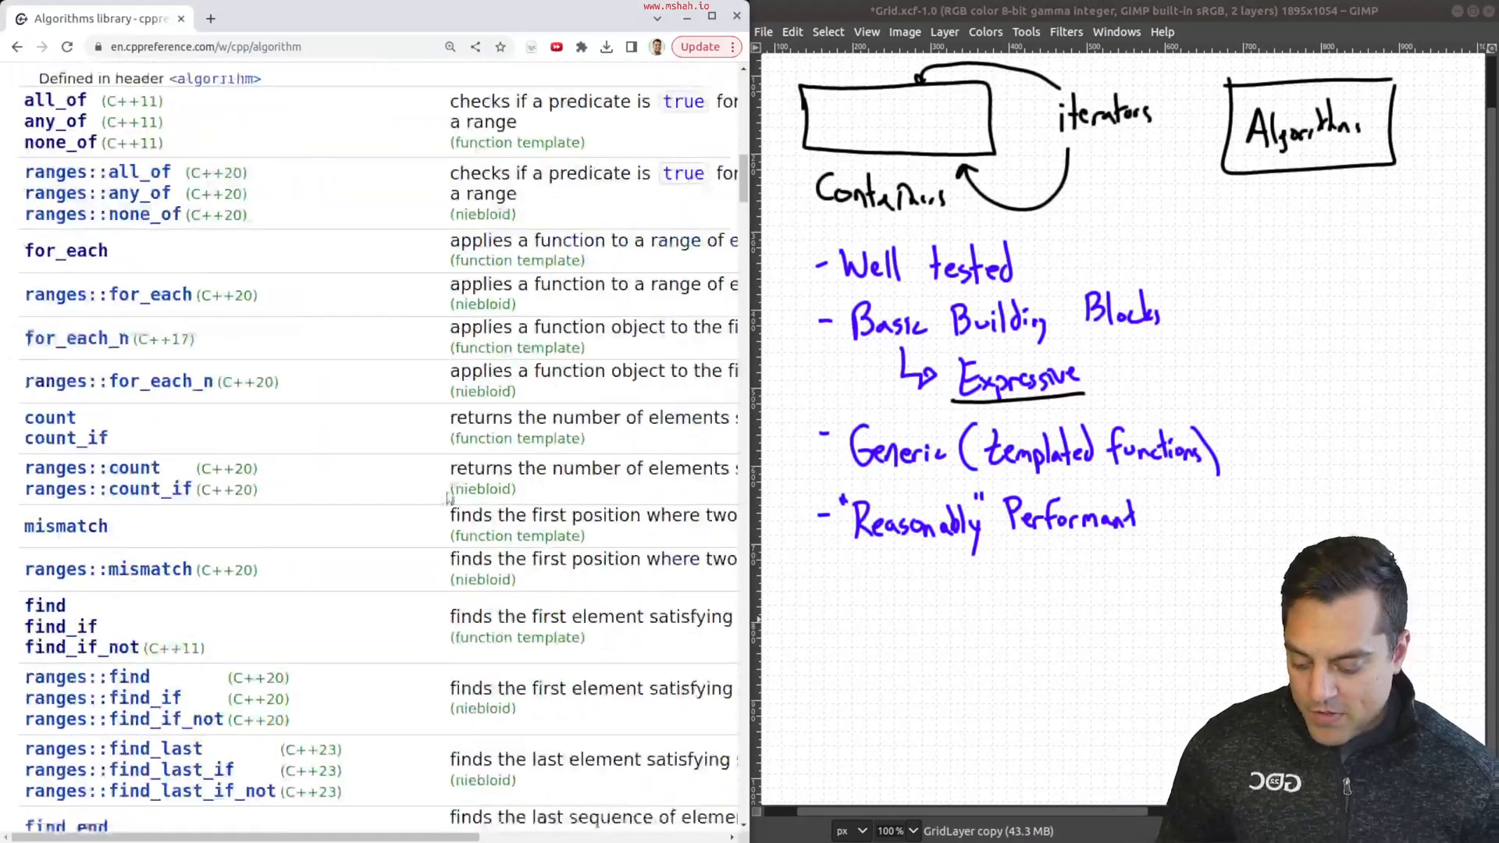
scroll(down, 3)
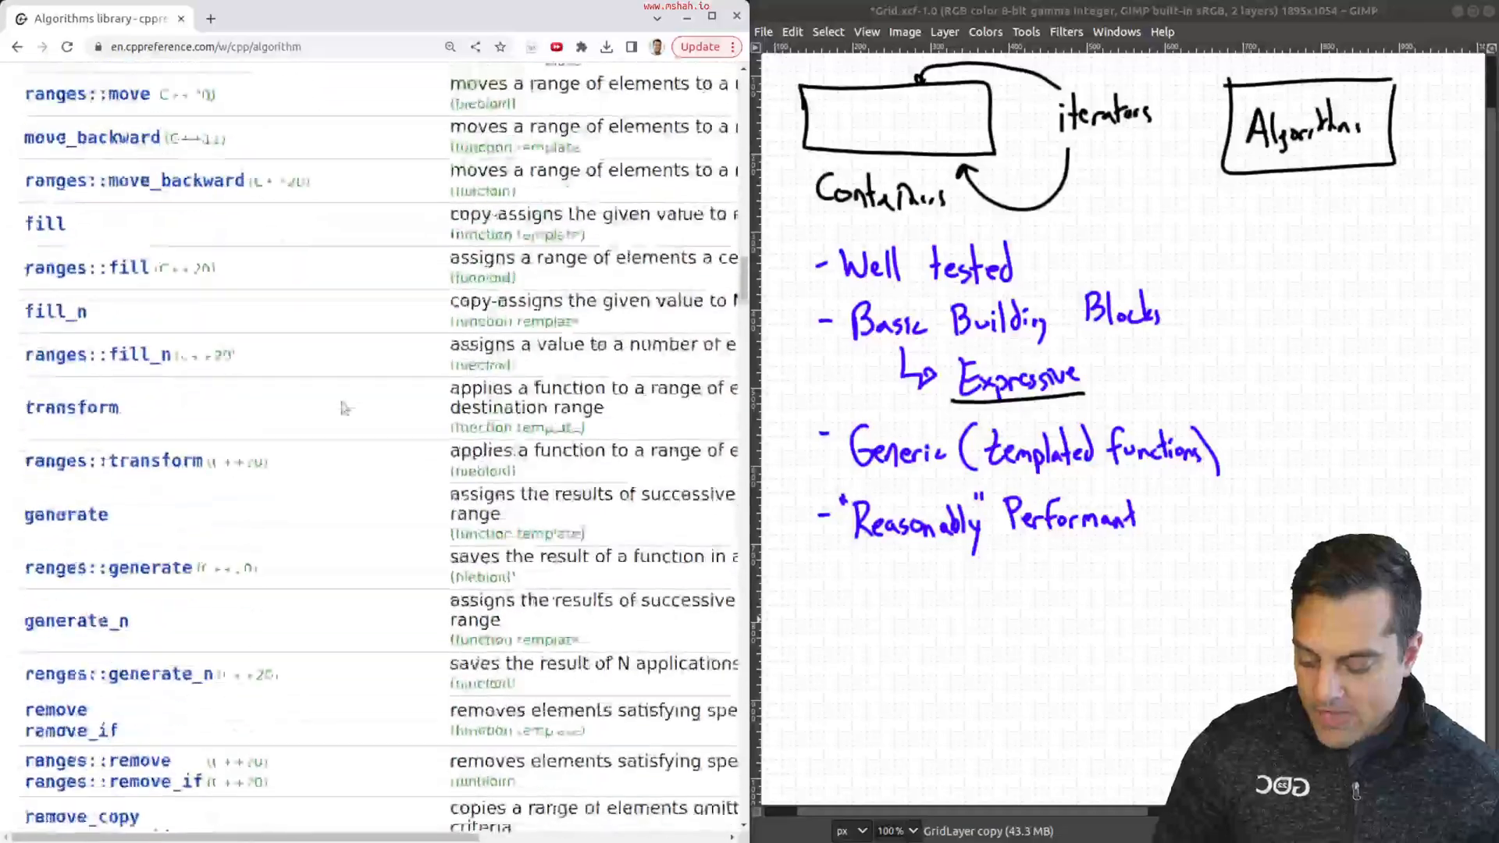
scroll(down, 3)
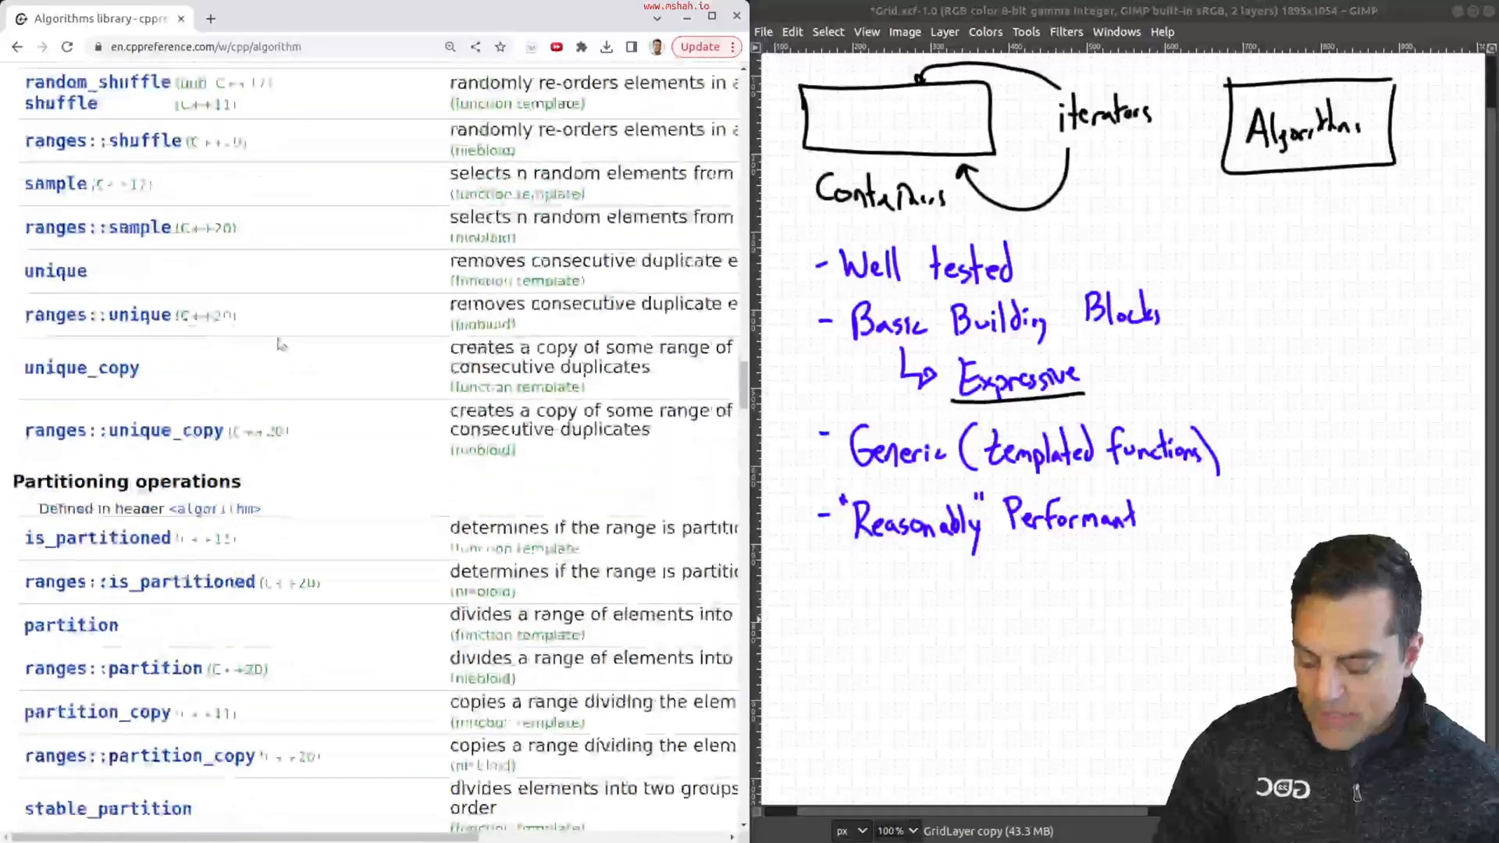
scroll(up, 3)
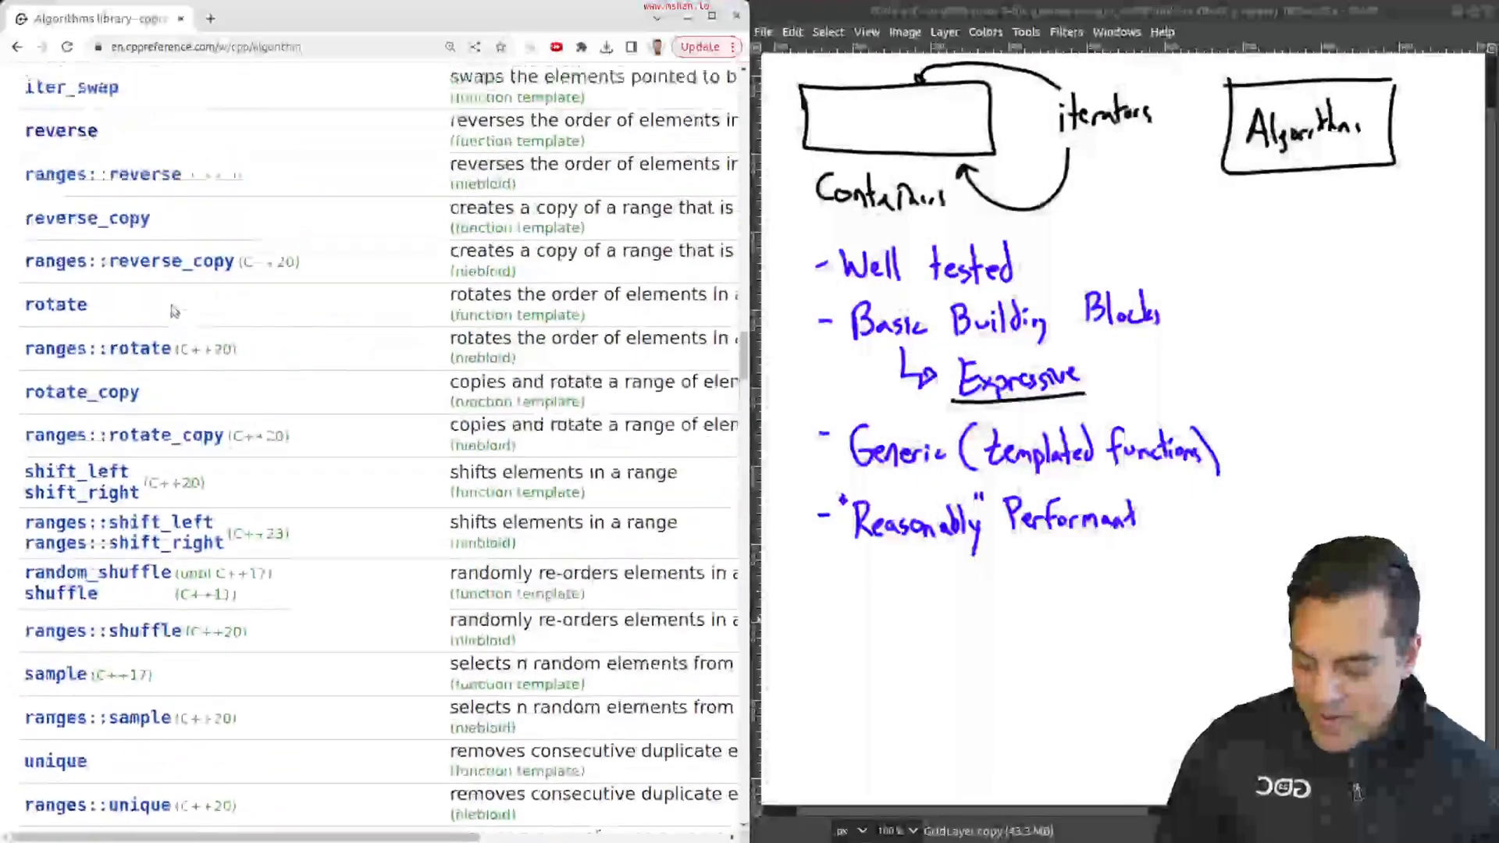
click(61, 131)
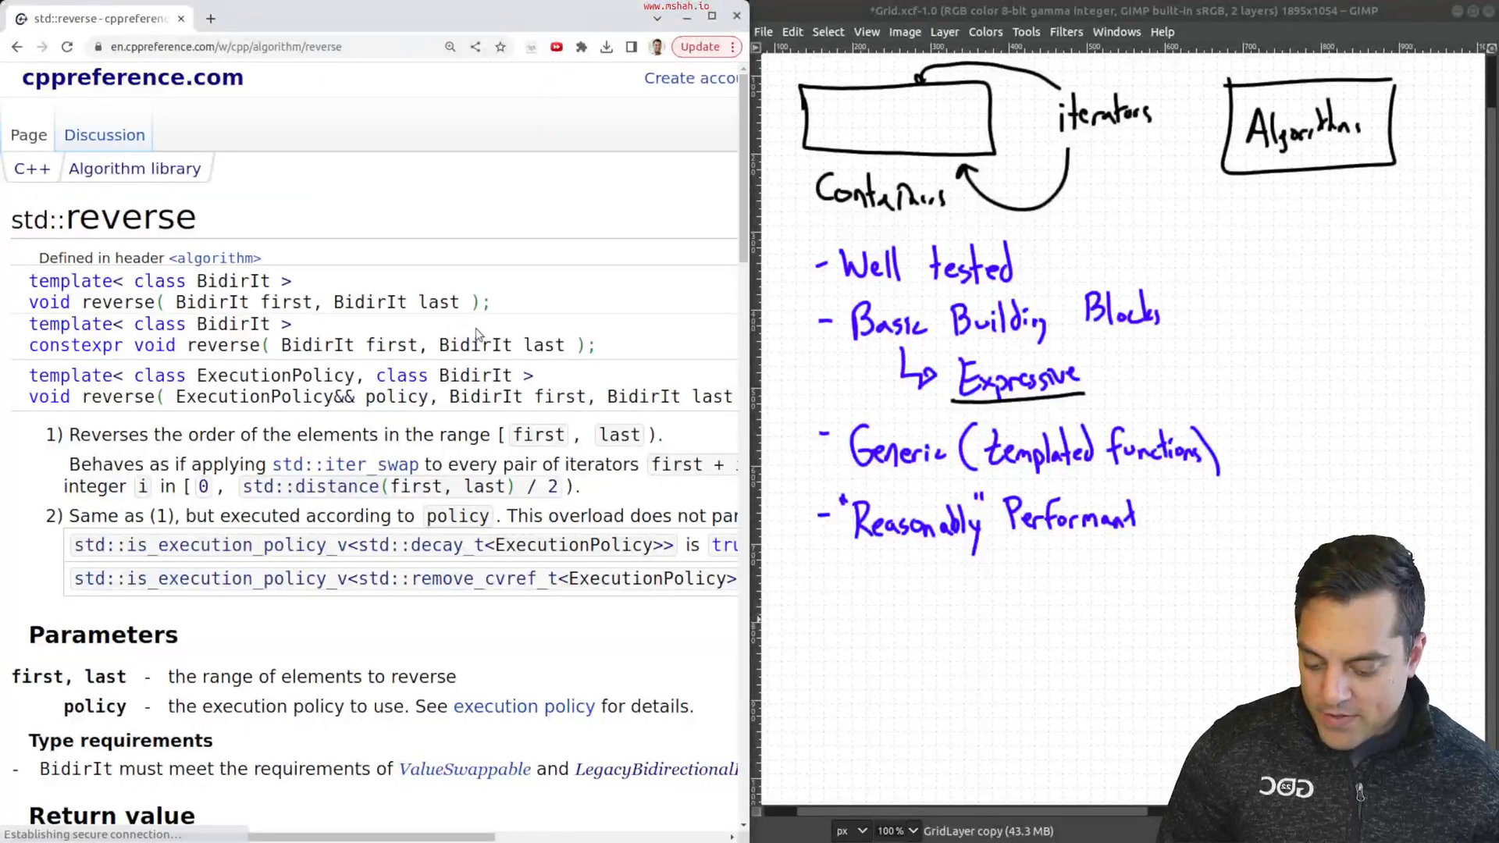
Highlight the std::reverse Complexity section: exactly std::distance(first, last)/2 swaps
scroll(down, 3)
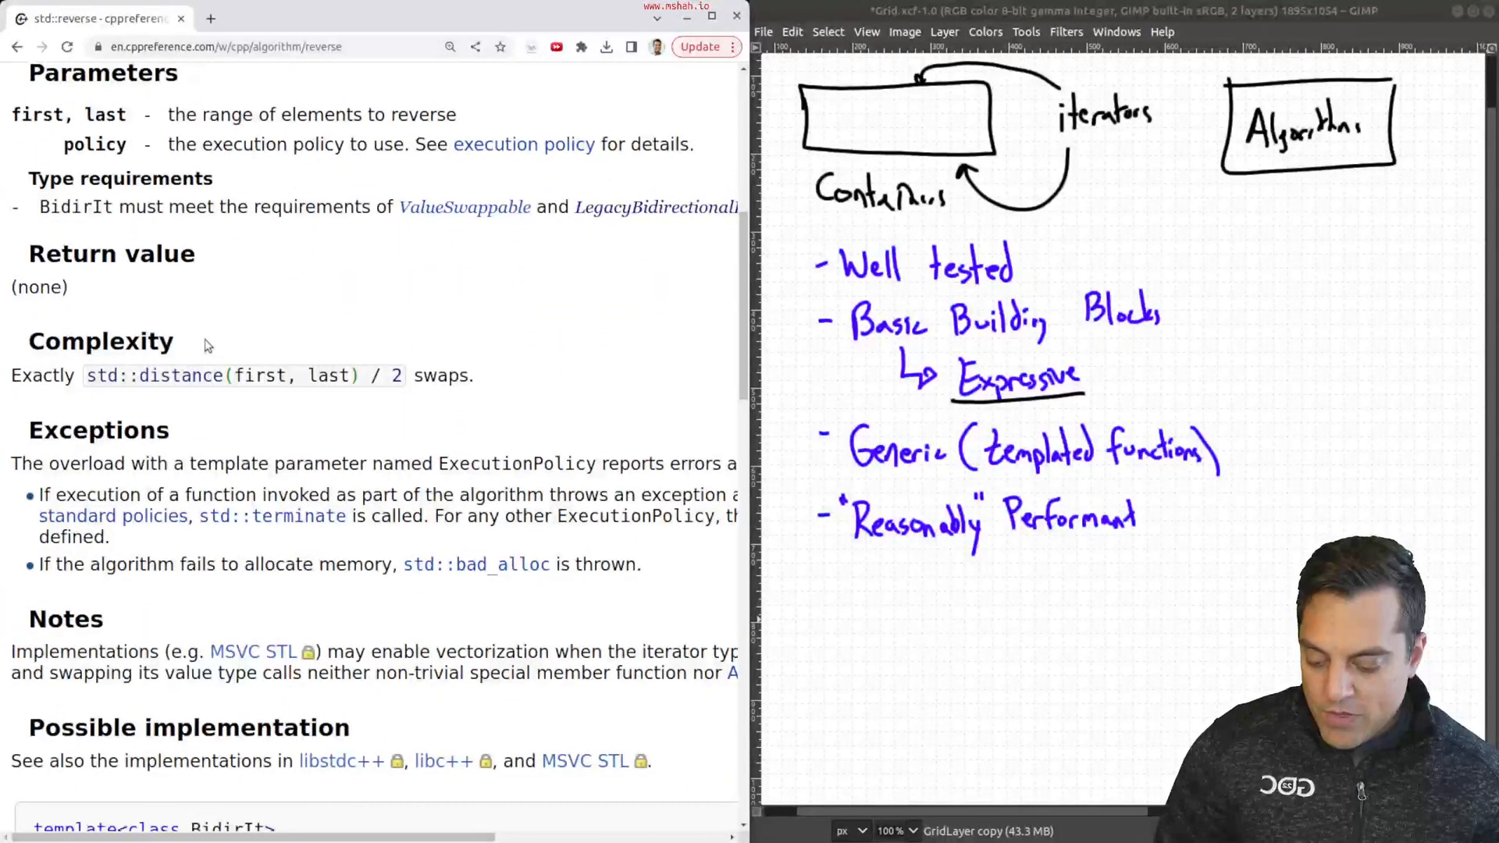
double_click(101, 342)
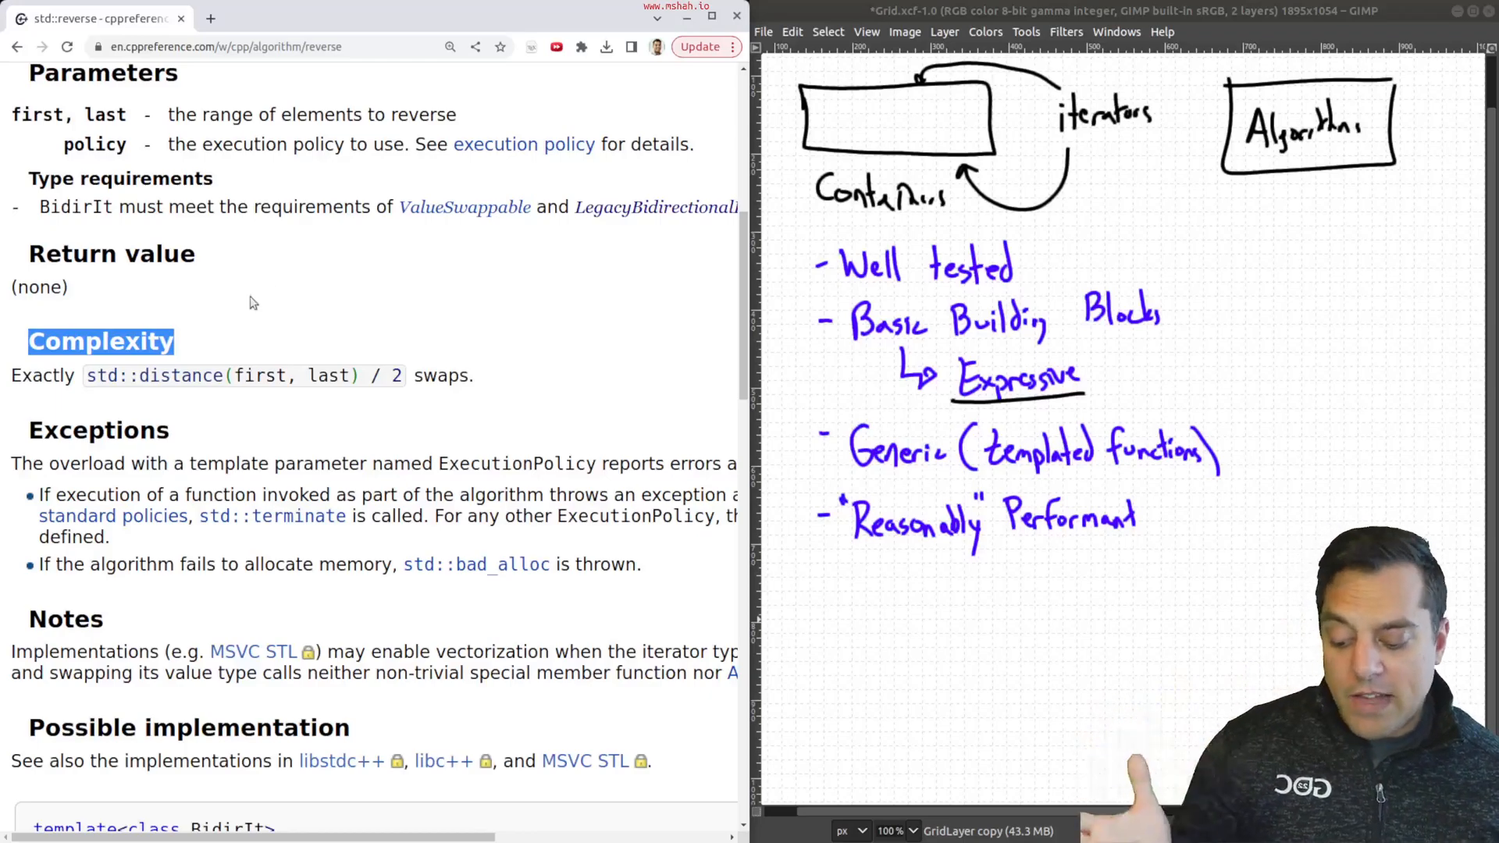
mouse_move(209, 348)
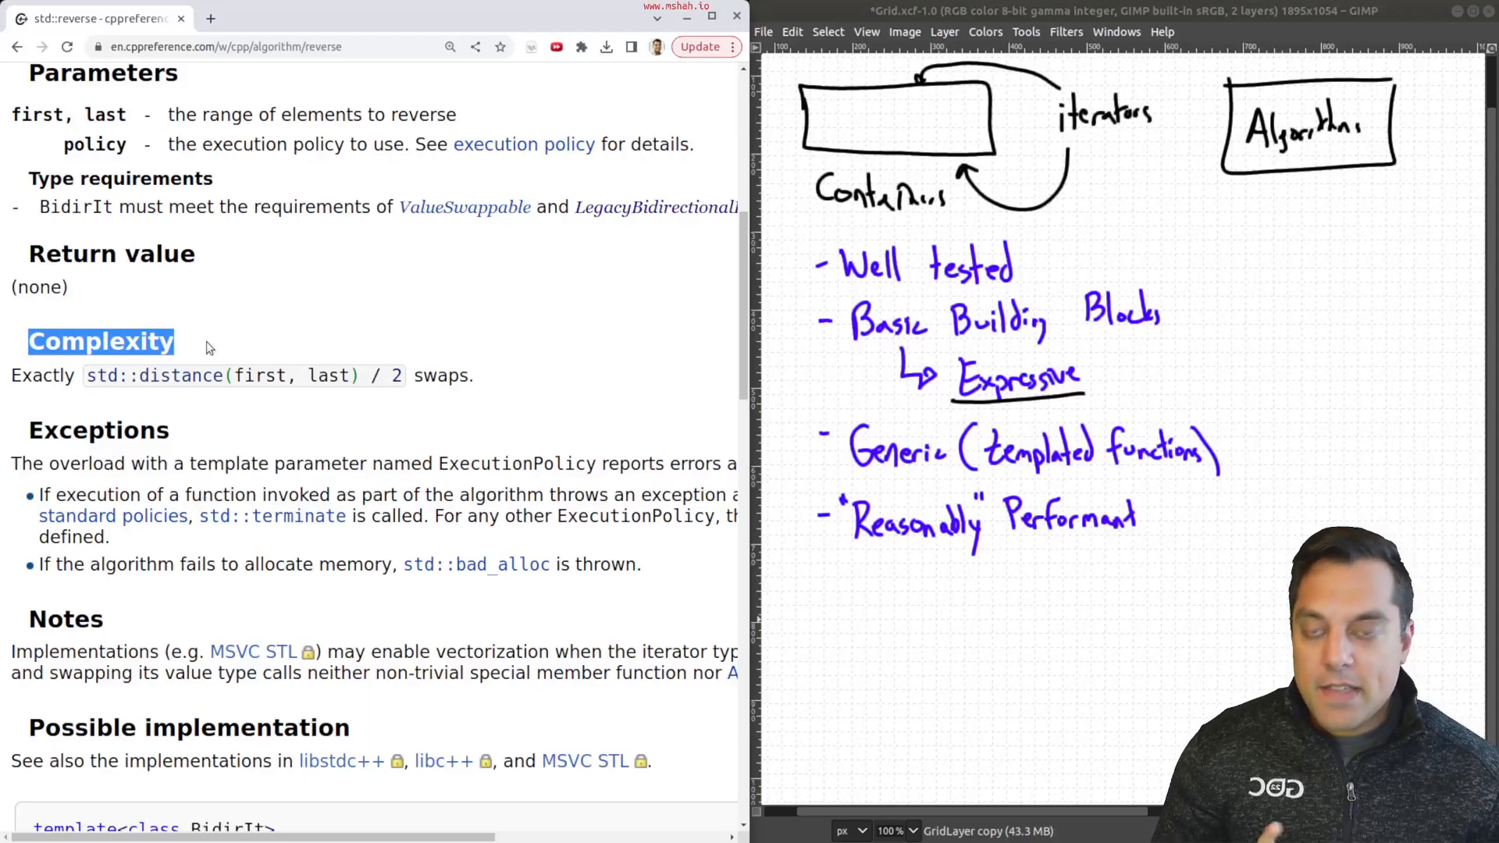
mouse_move(8, 155)
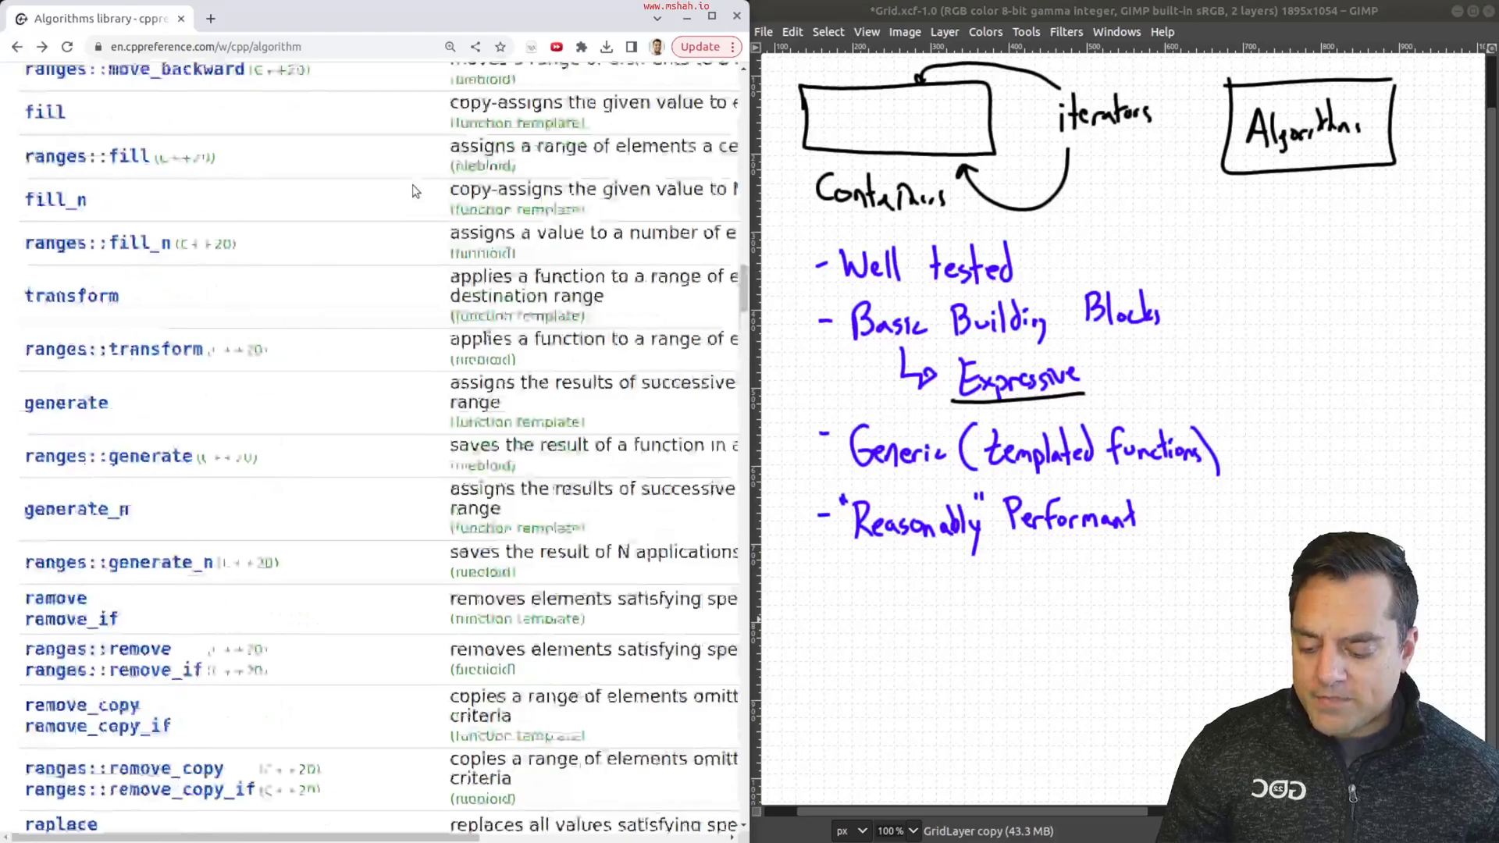
Scroll up and highlight the Execution policies heading on the Algorithms library page
scroll(up, 3)
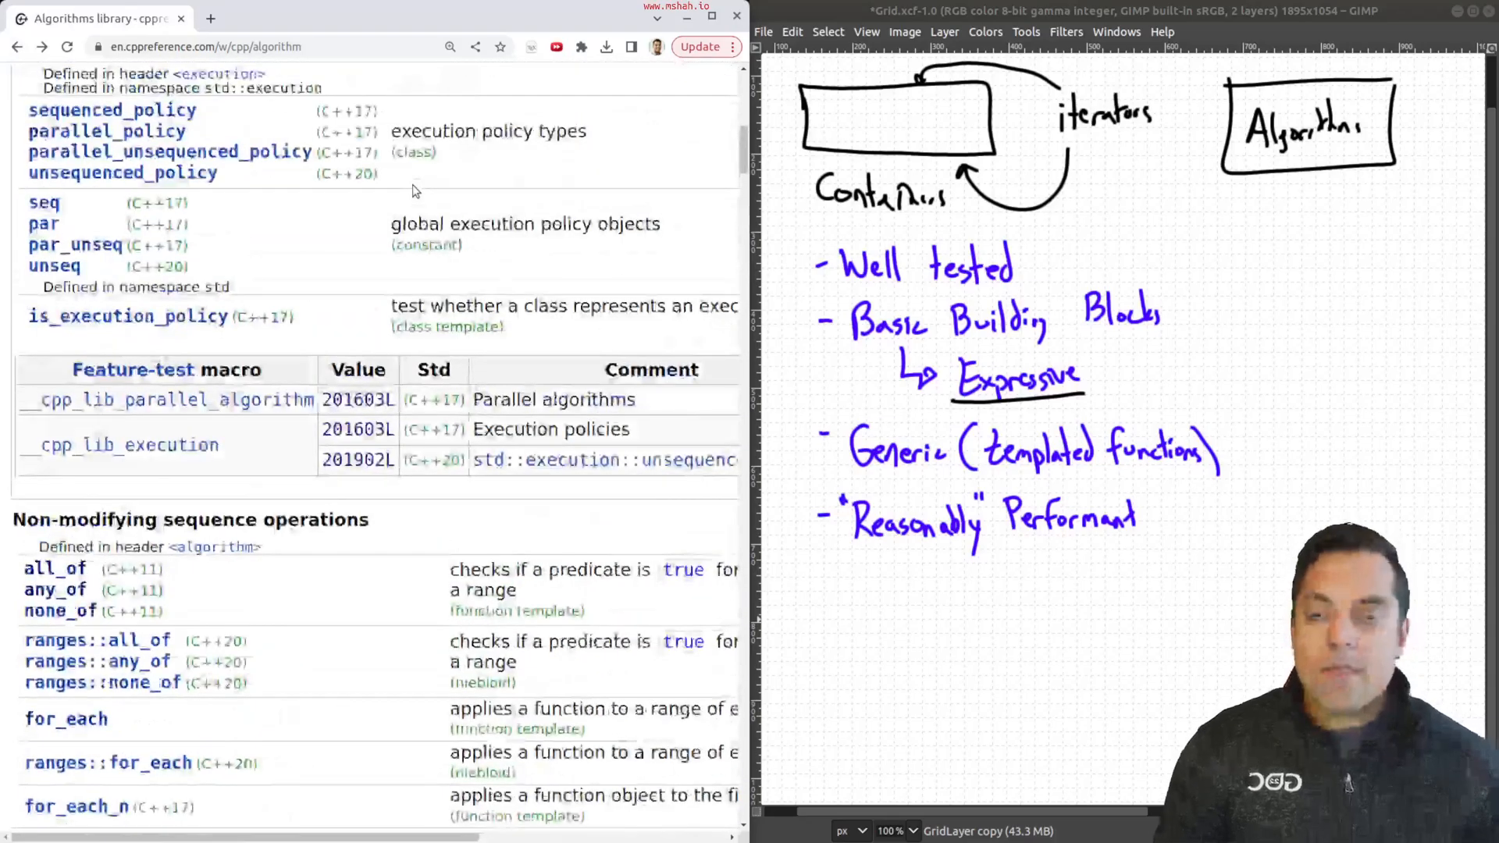
scroll(up, 3)
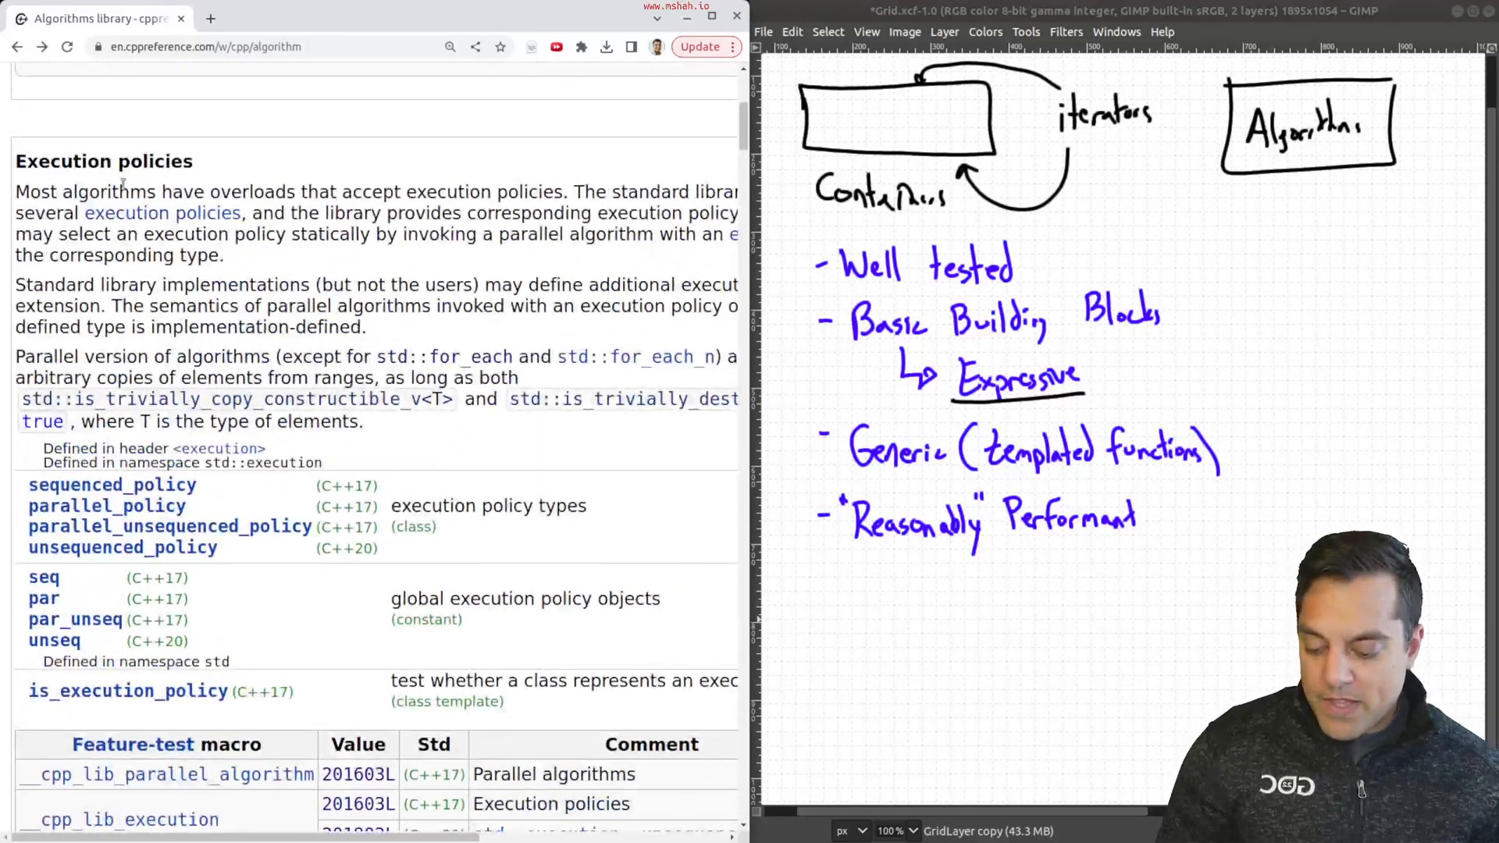
double_click(103, 161)
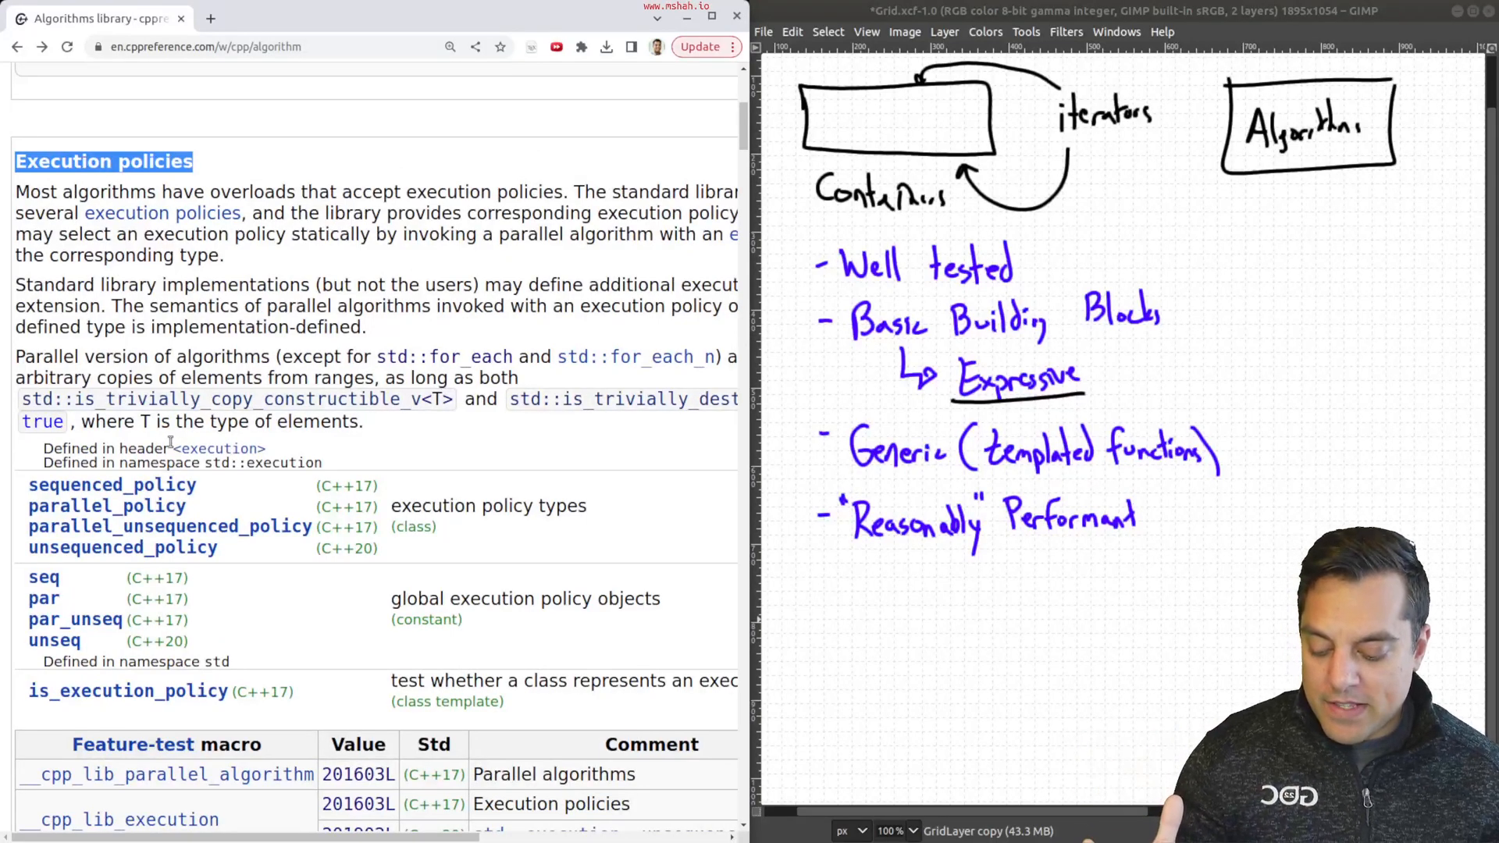
mouse_move(123, 547)
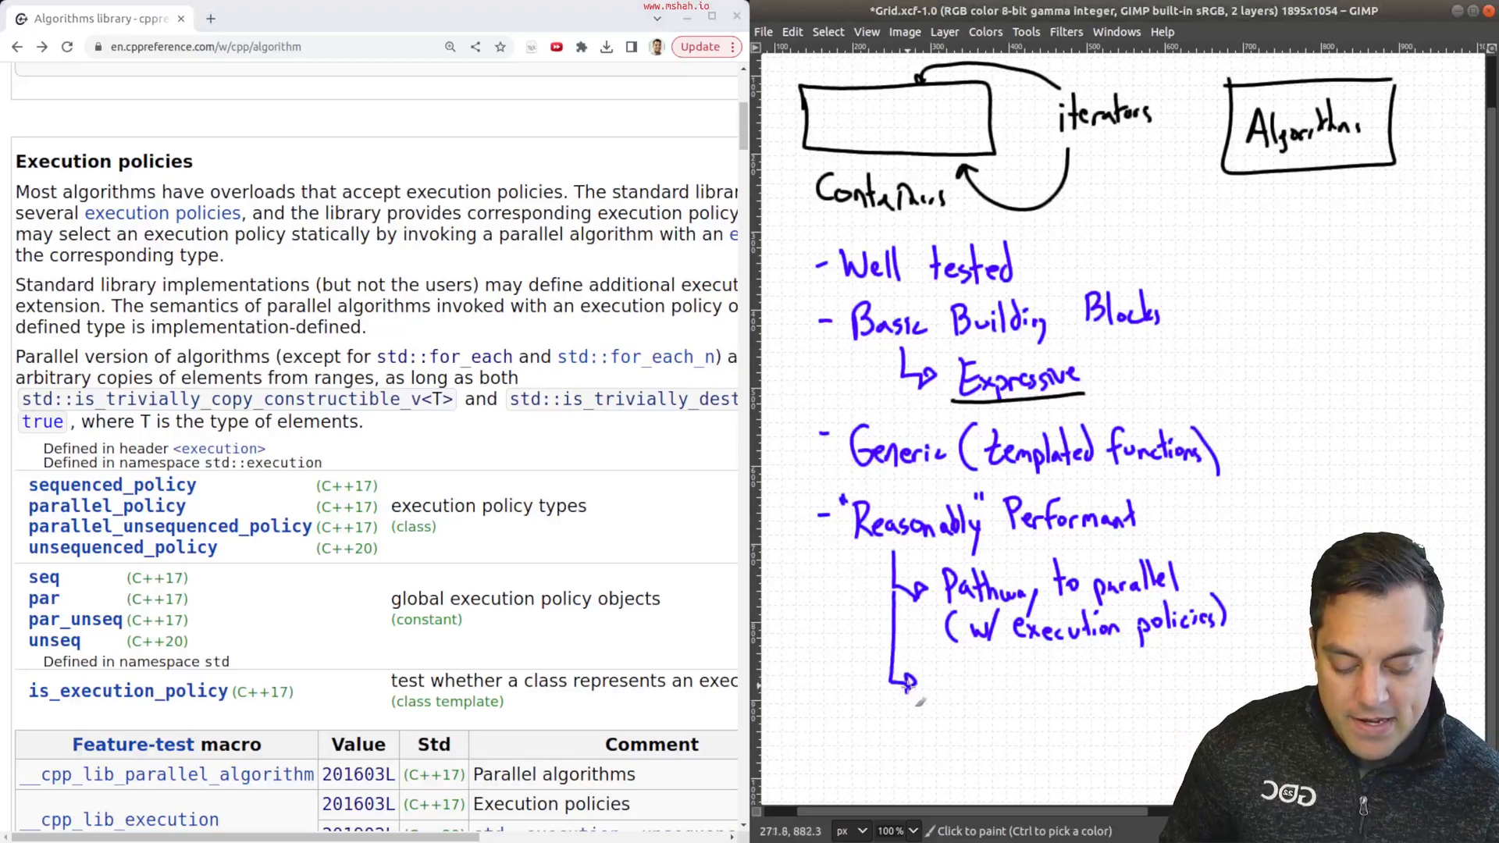
Paint the branch arrow for 'Pathway to parallel (w/ execution policies)' under Reasonably Performant
click(941, 684)
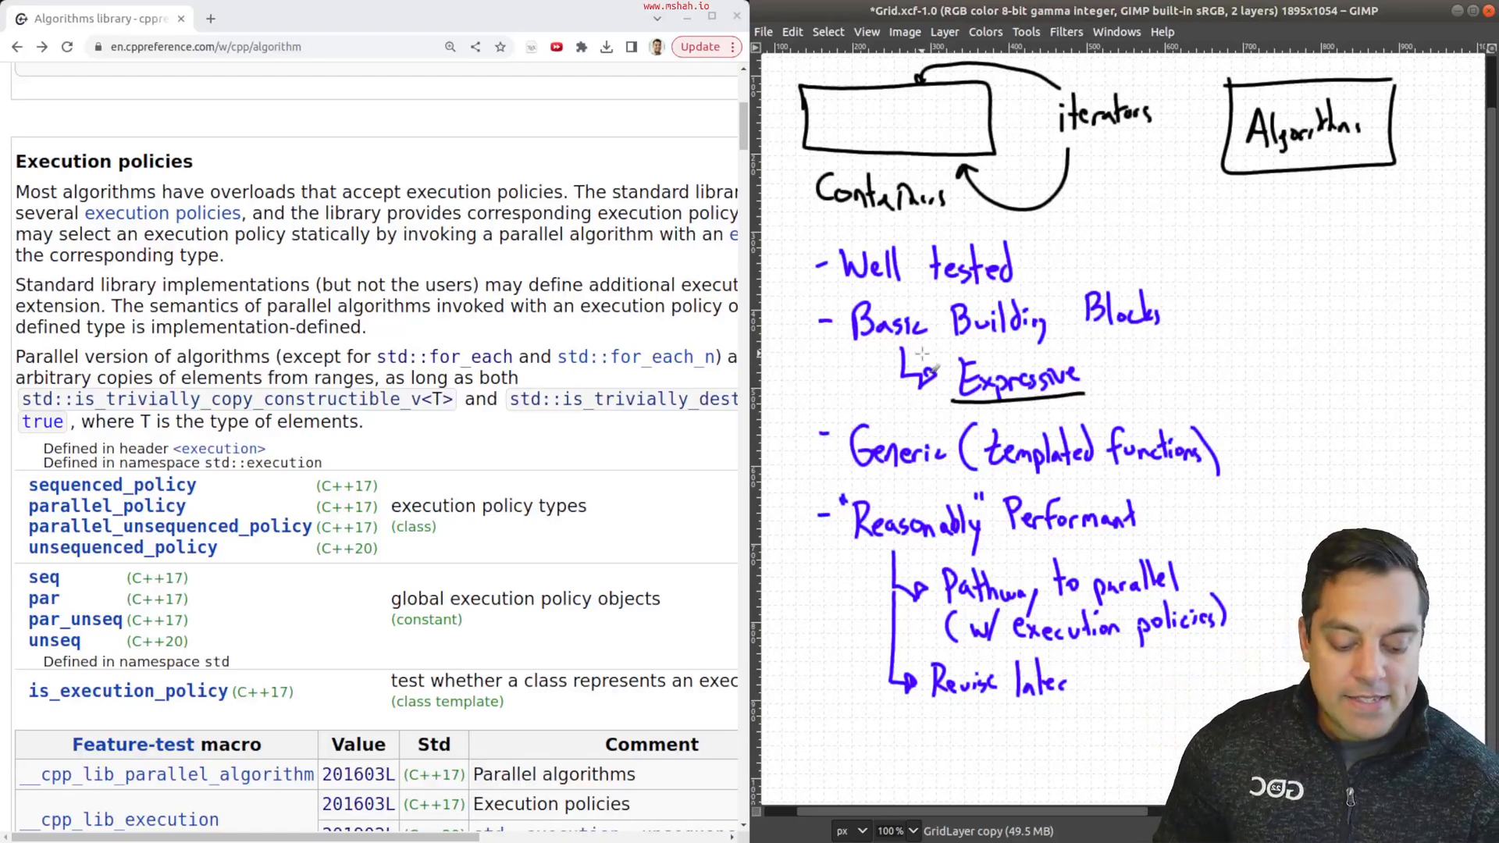
mouse_move(831, 721)
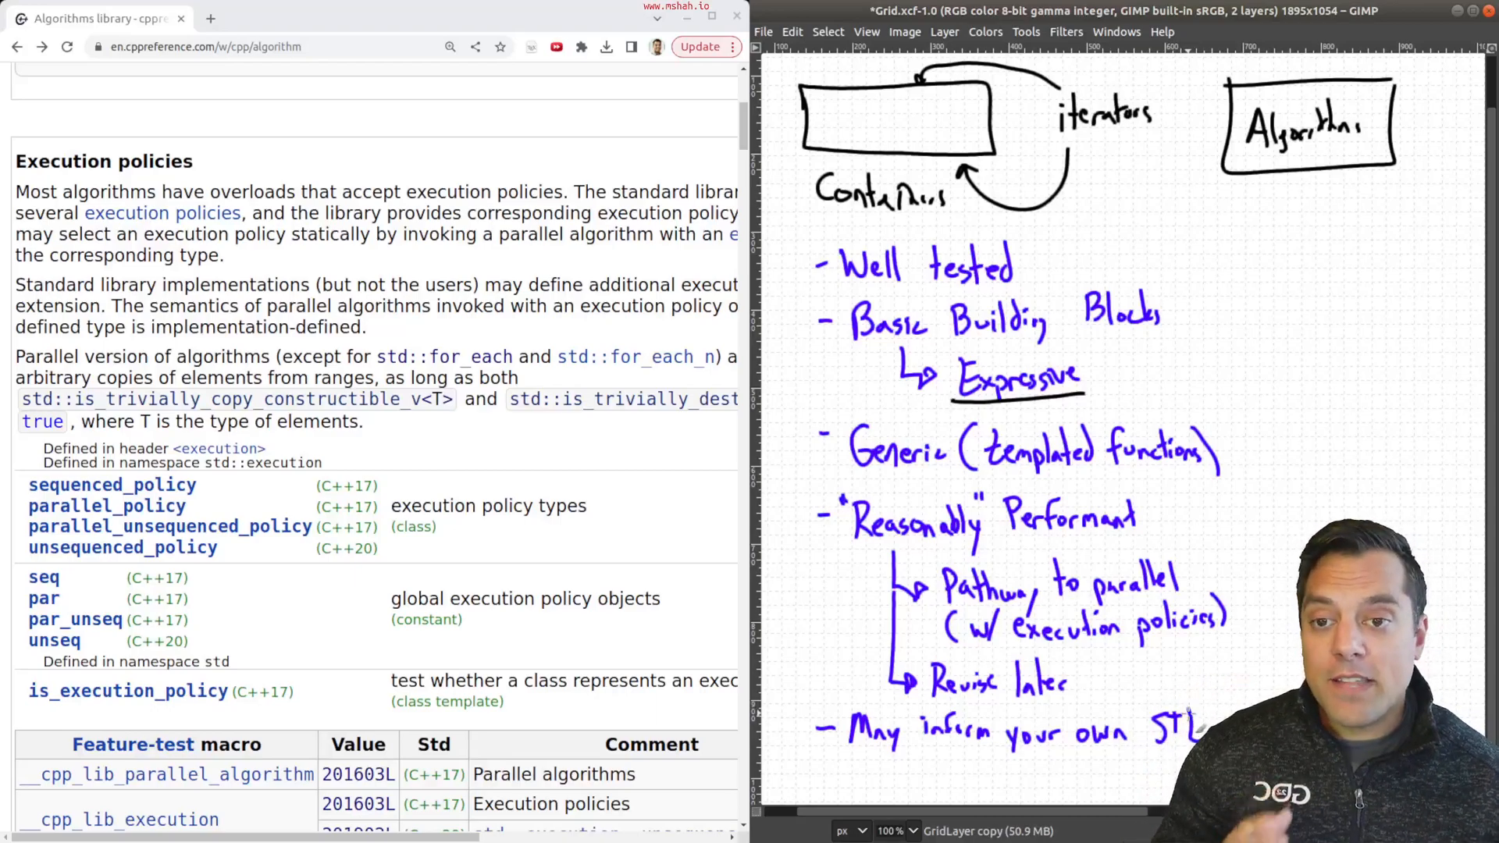
scroll(down, 3)
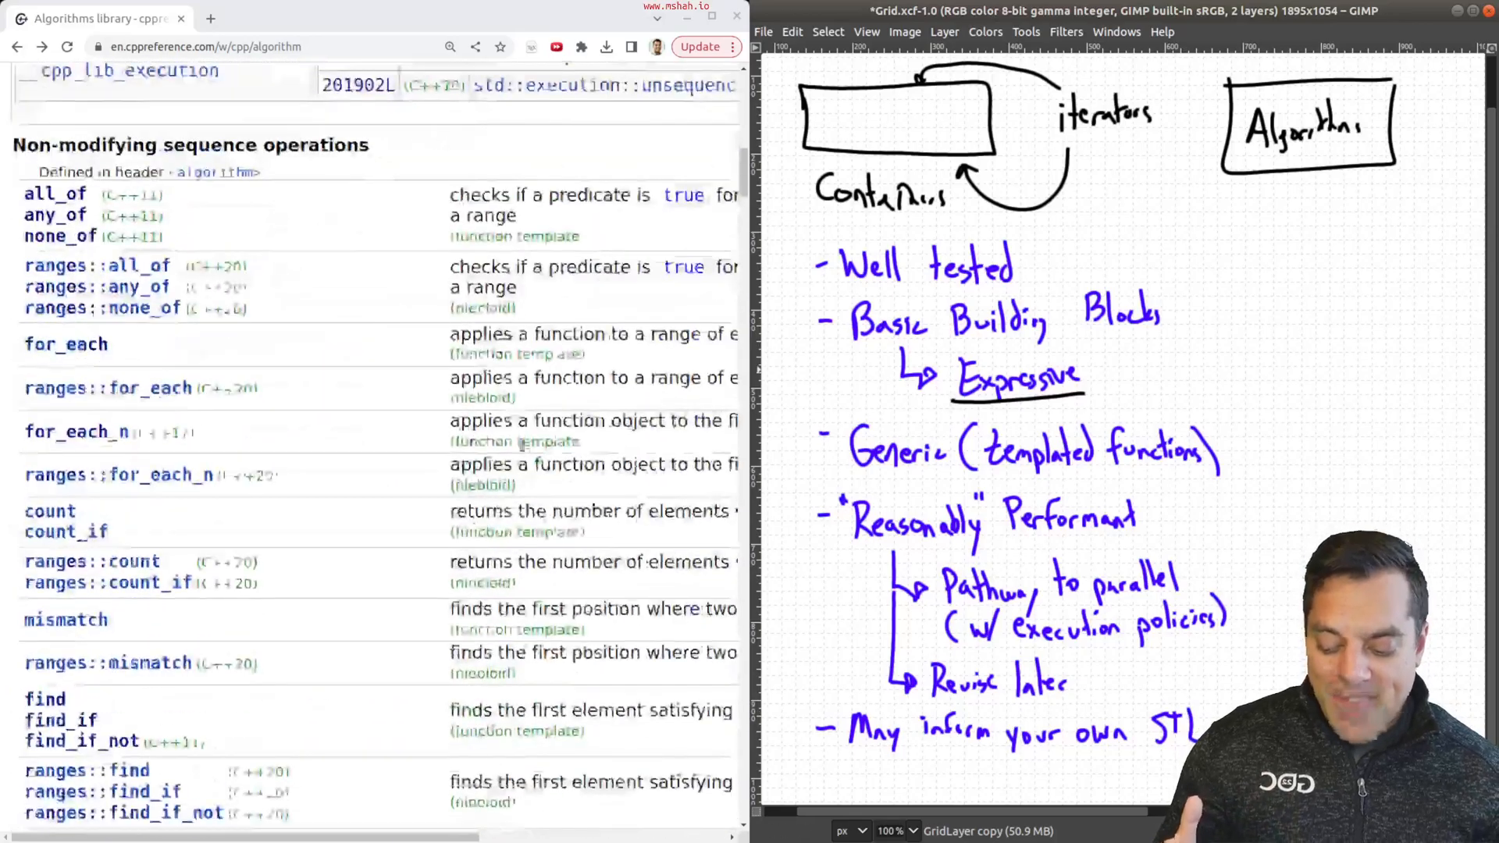
scroll(down, 3)
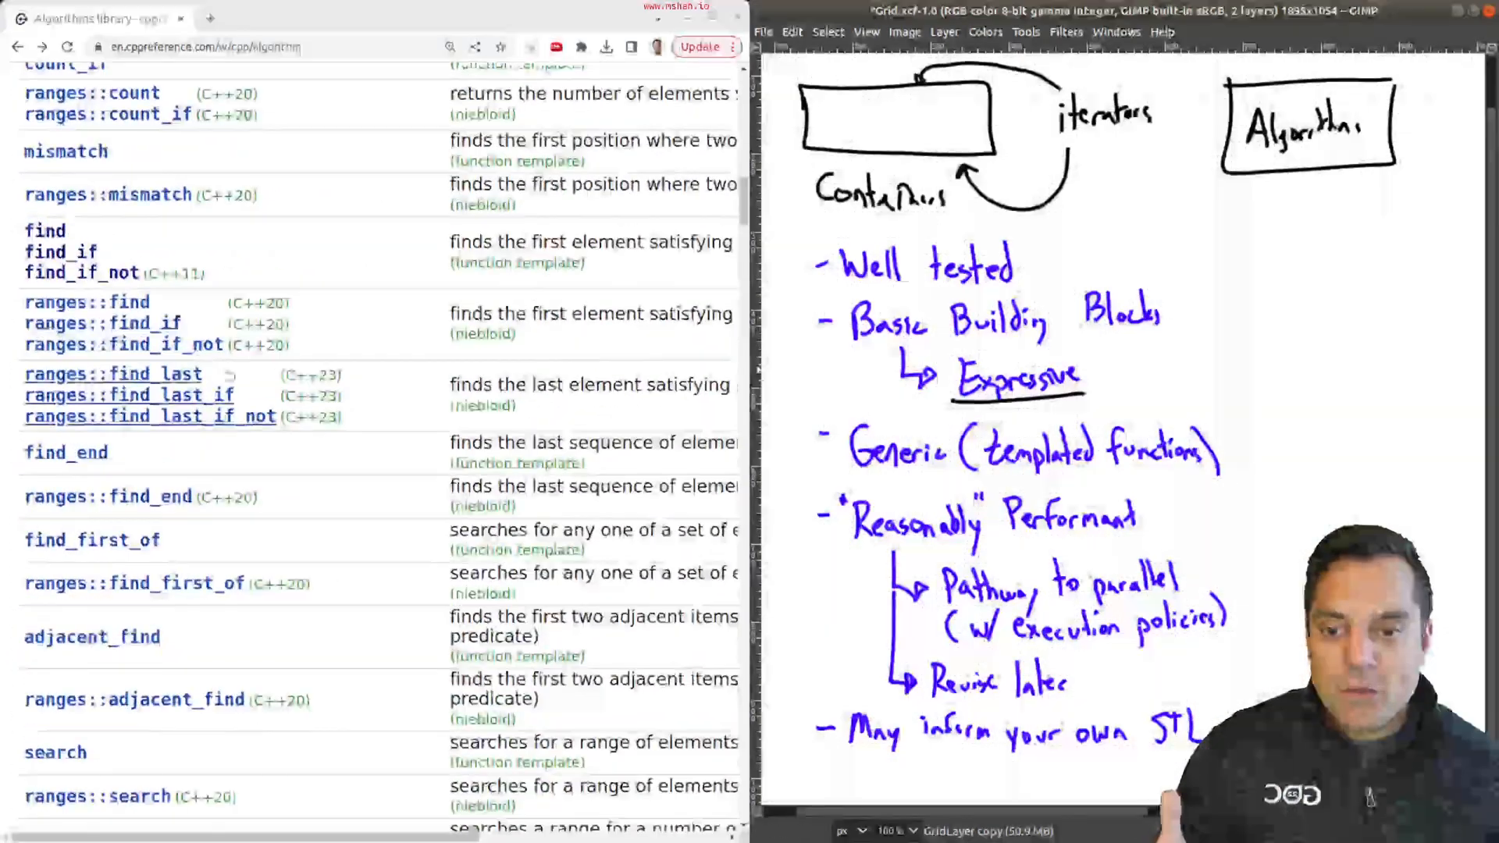
scroll(down, 3)
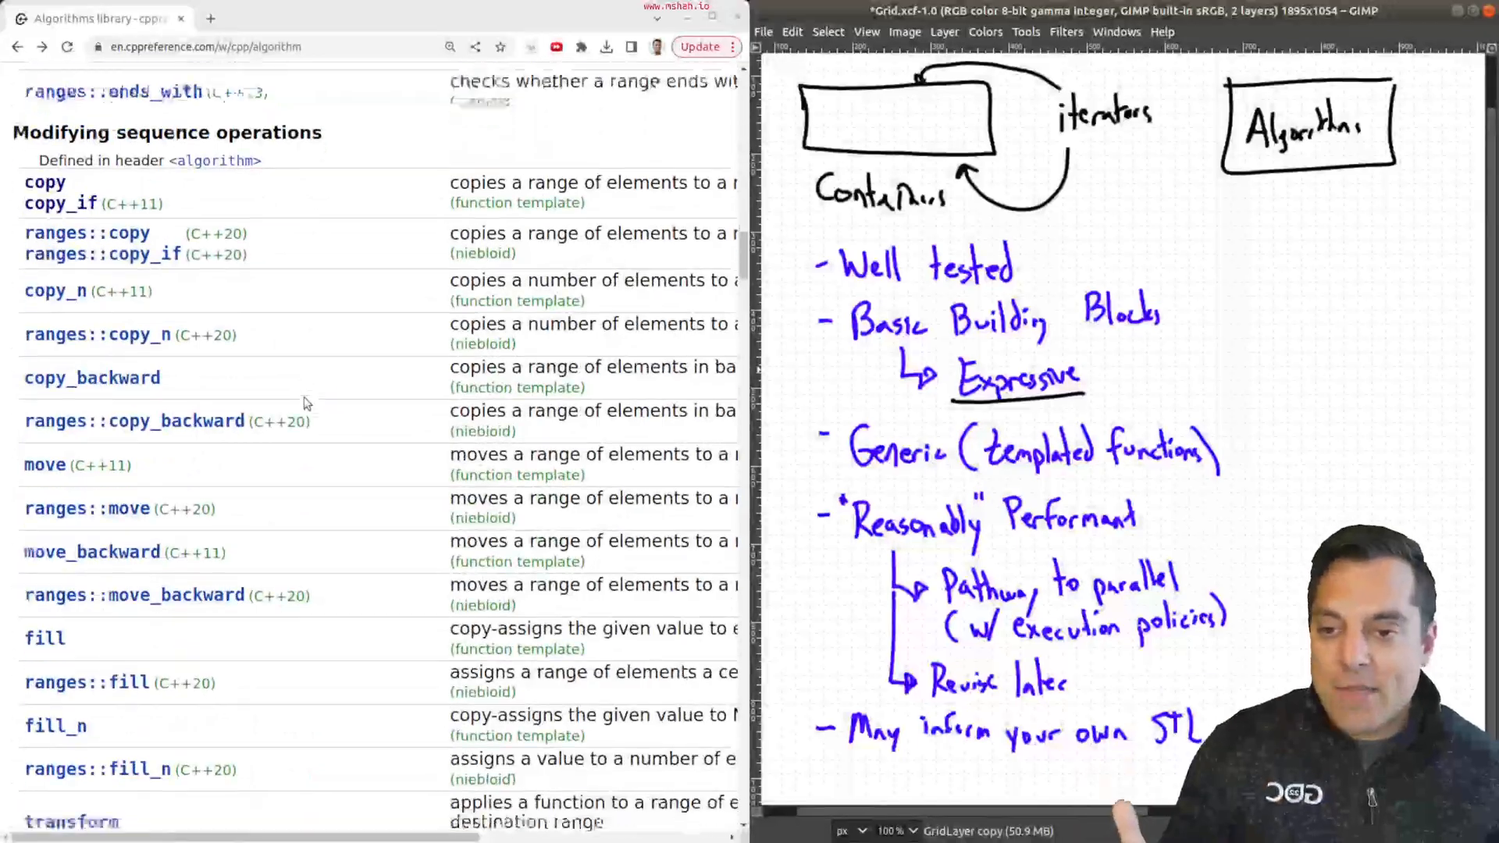
scroll(down, 3)
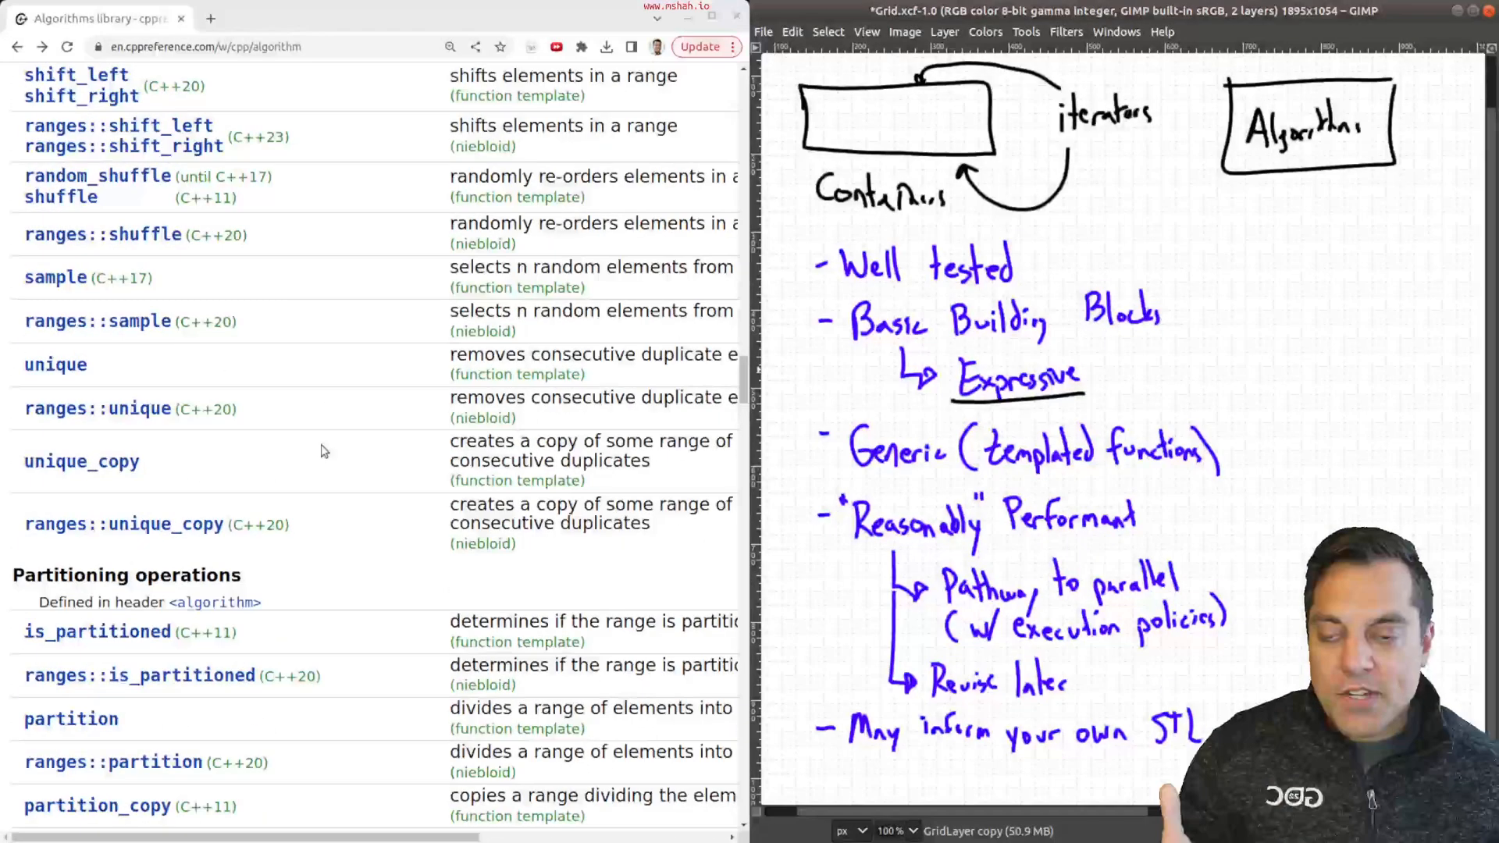
scroll(down, 3)
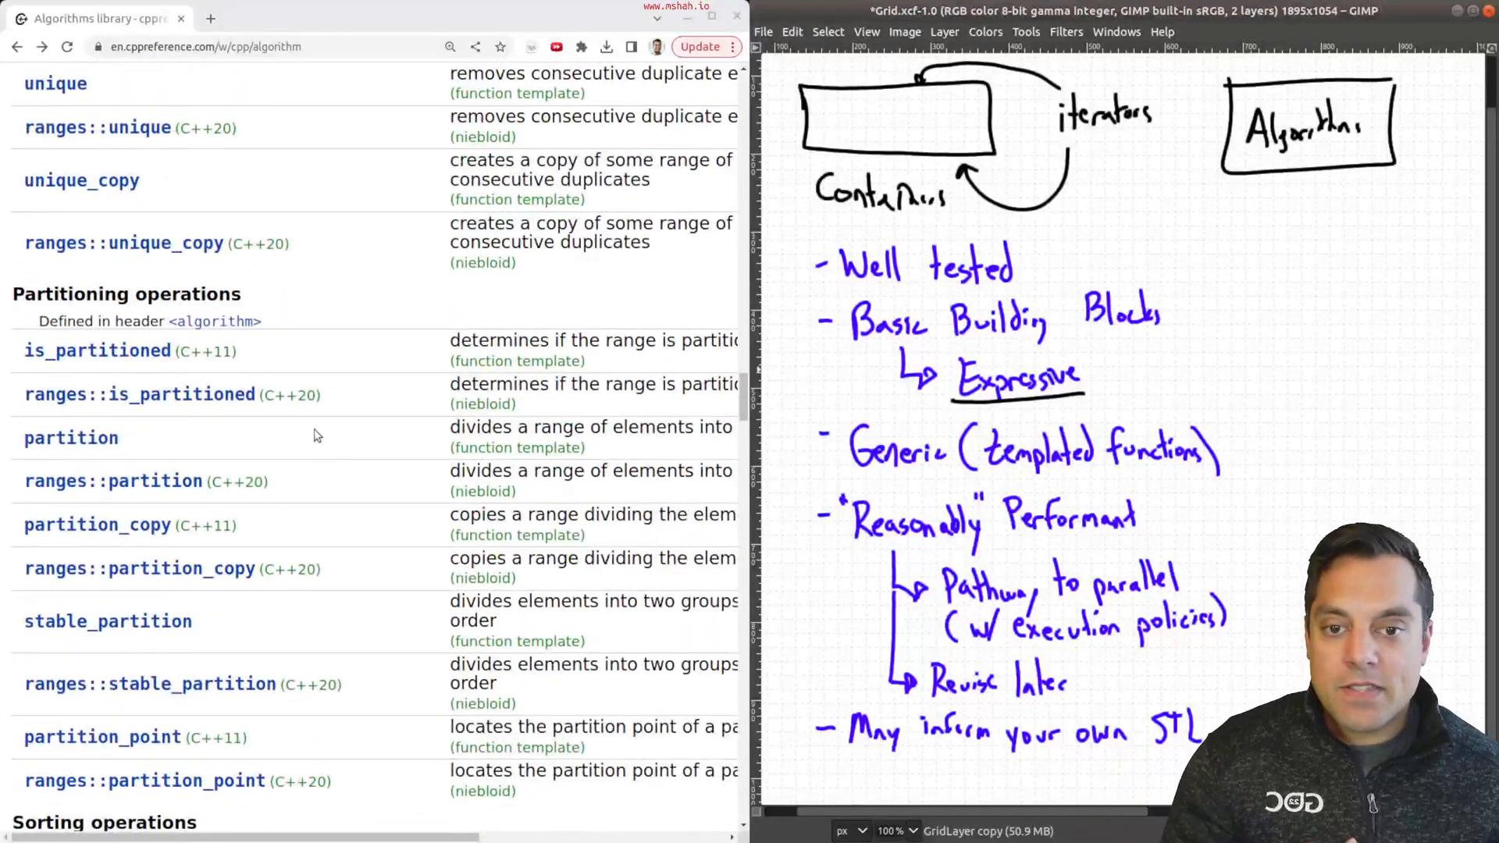
mouse_move(329, 612)
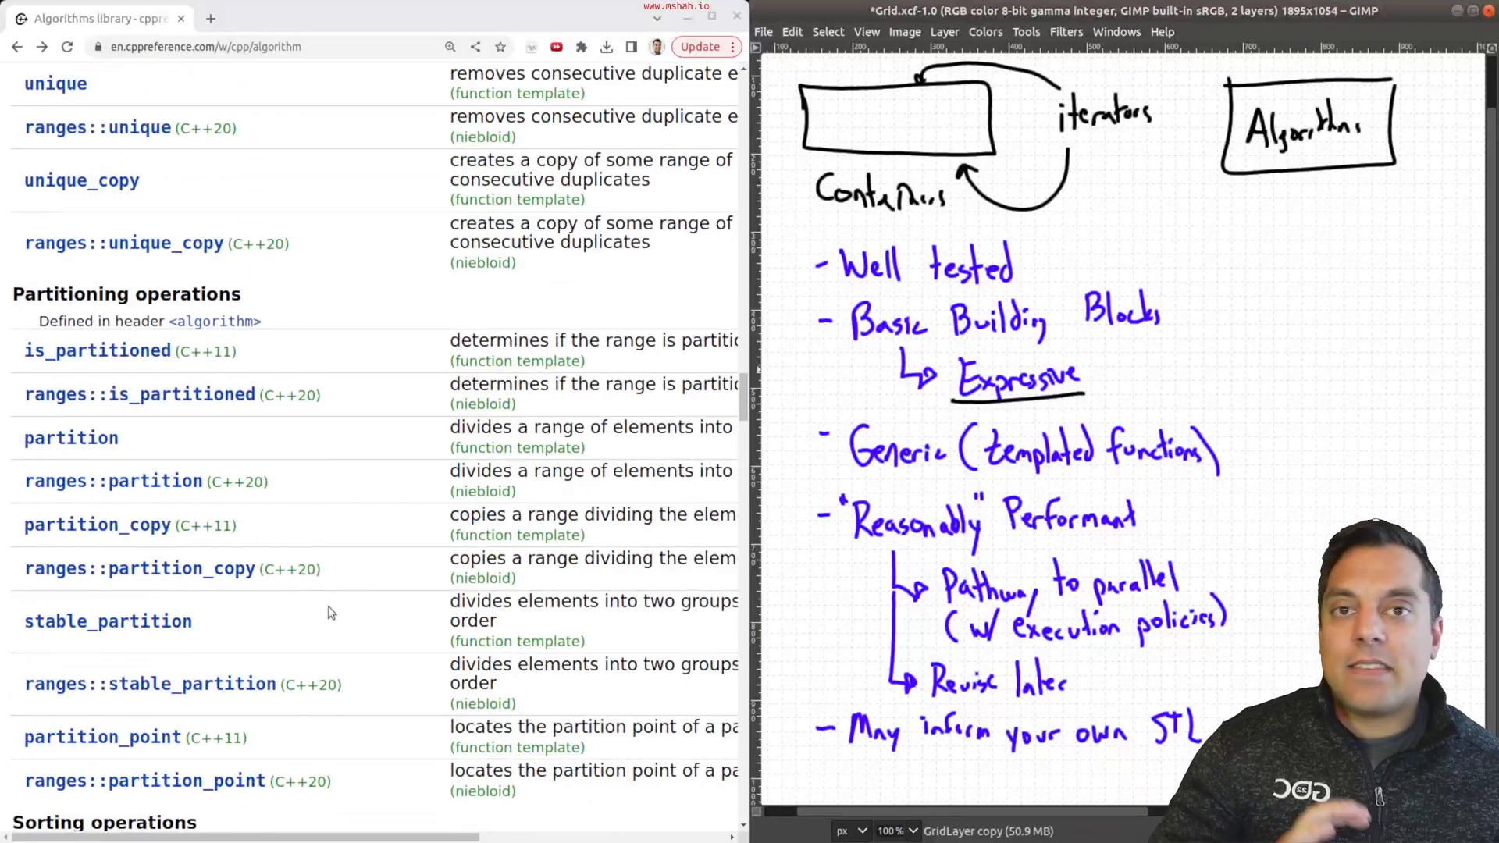
scroll(down, 3)
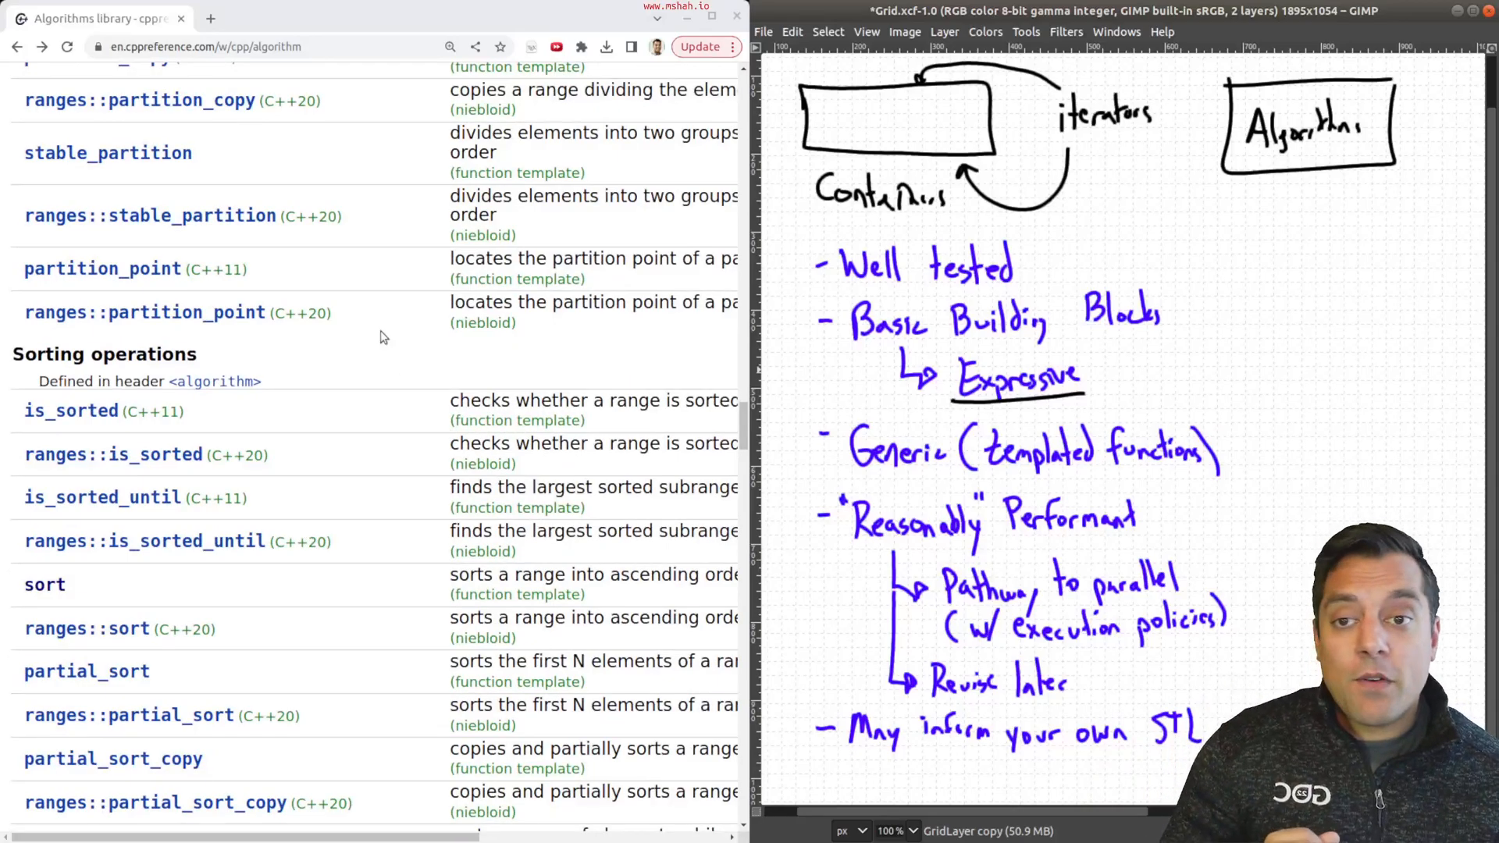
scroll(up, 3)
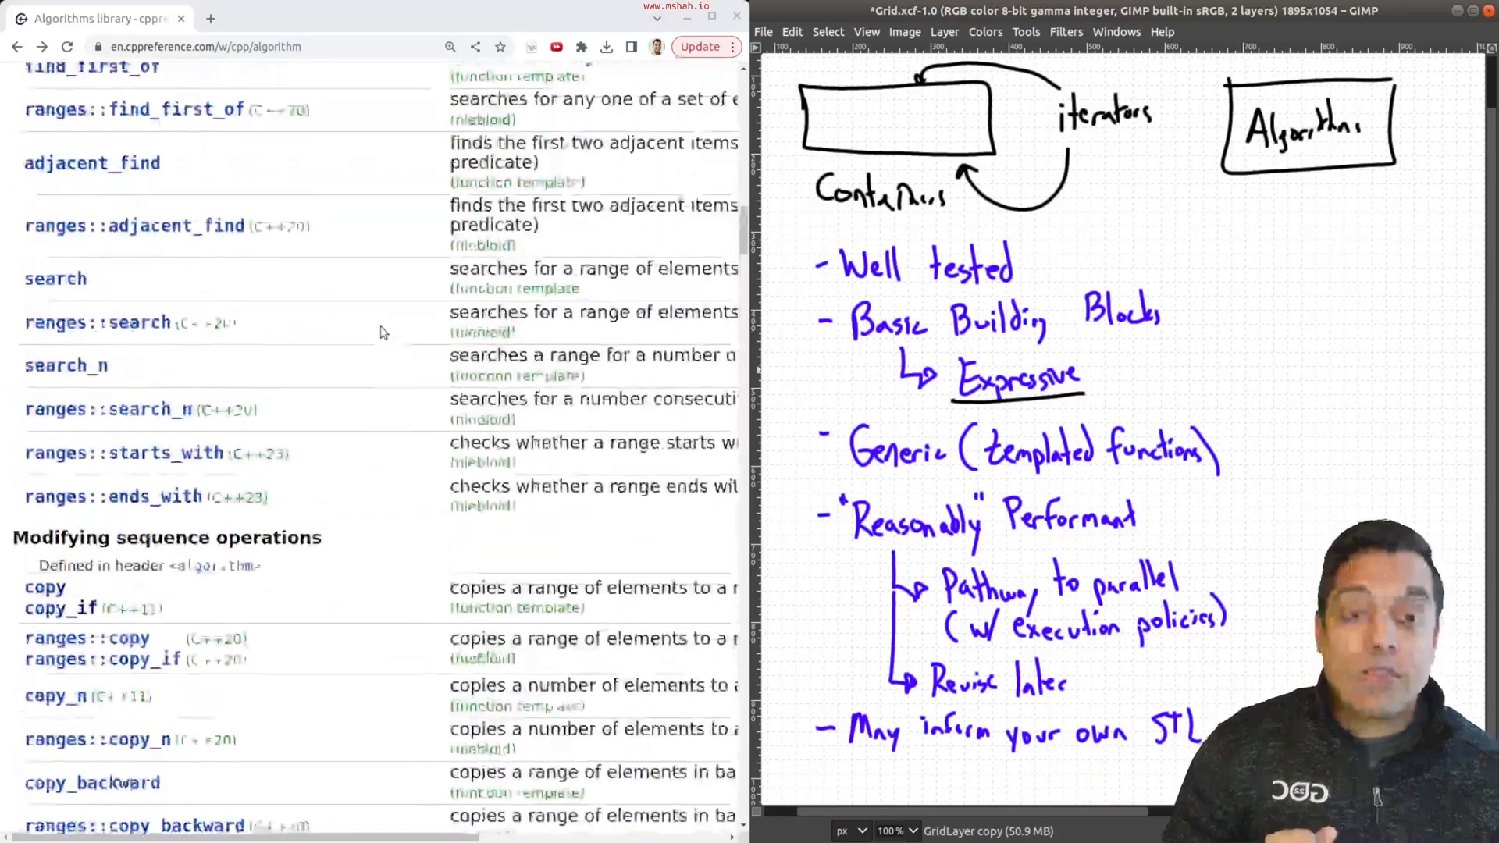
scroll(up, 3)
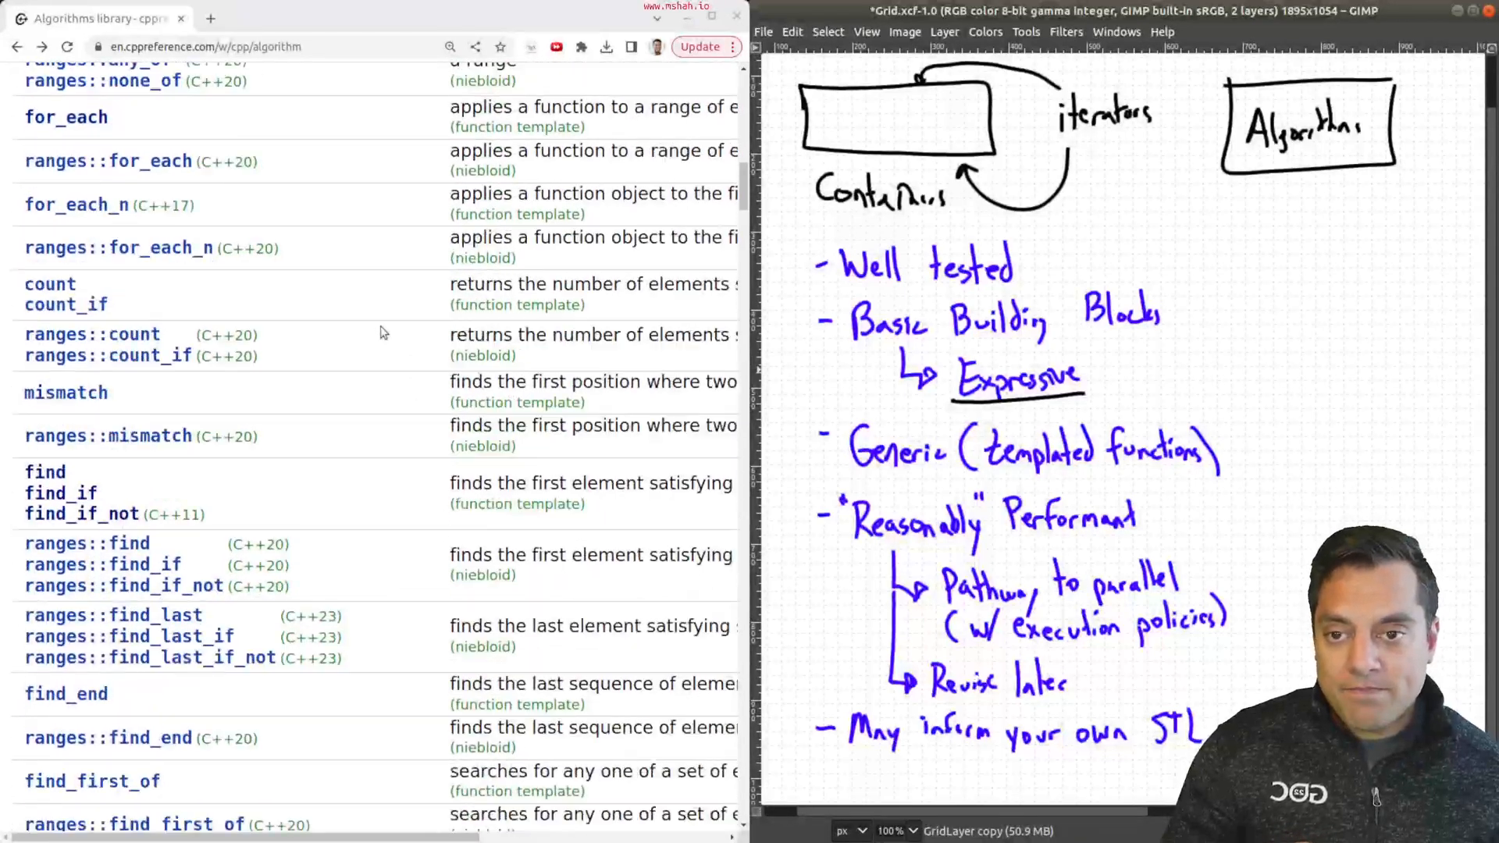
scroll(up, 3)
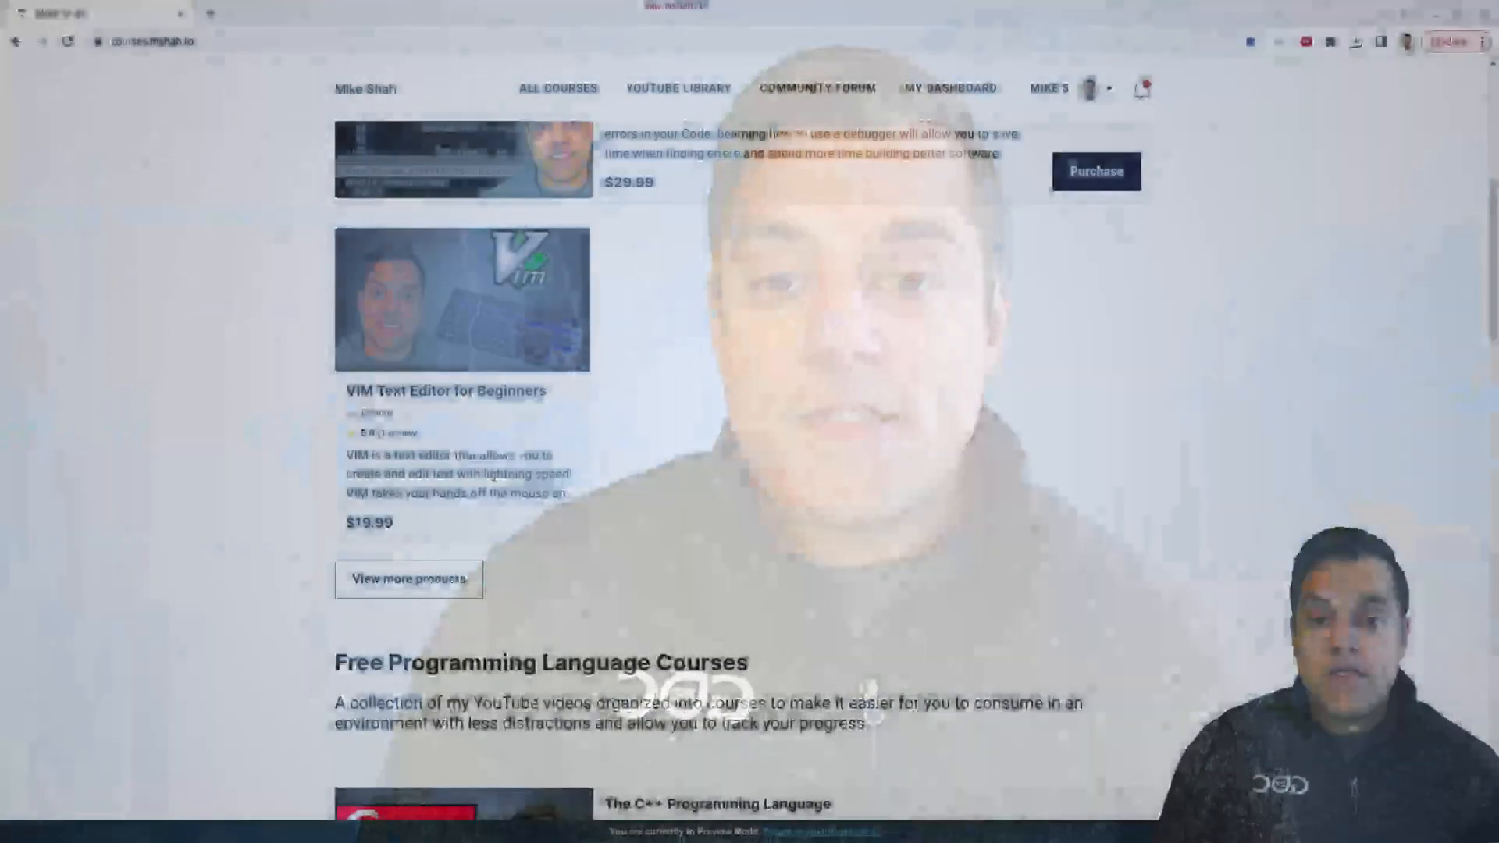
Scroll the course catalogue up to Premium Courses, showing Hands on Debugging and VIM Text Editor
scroll(up, 3)
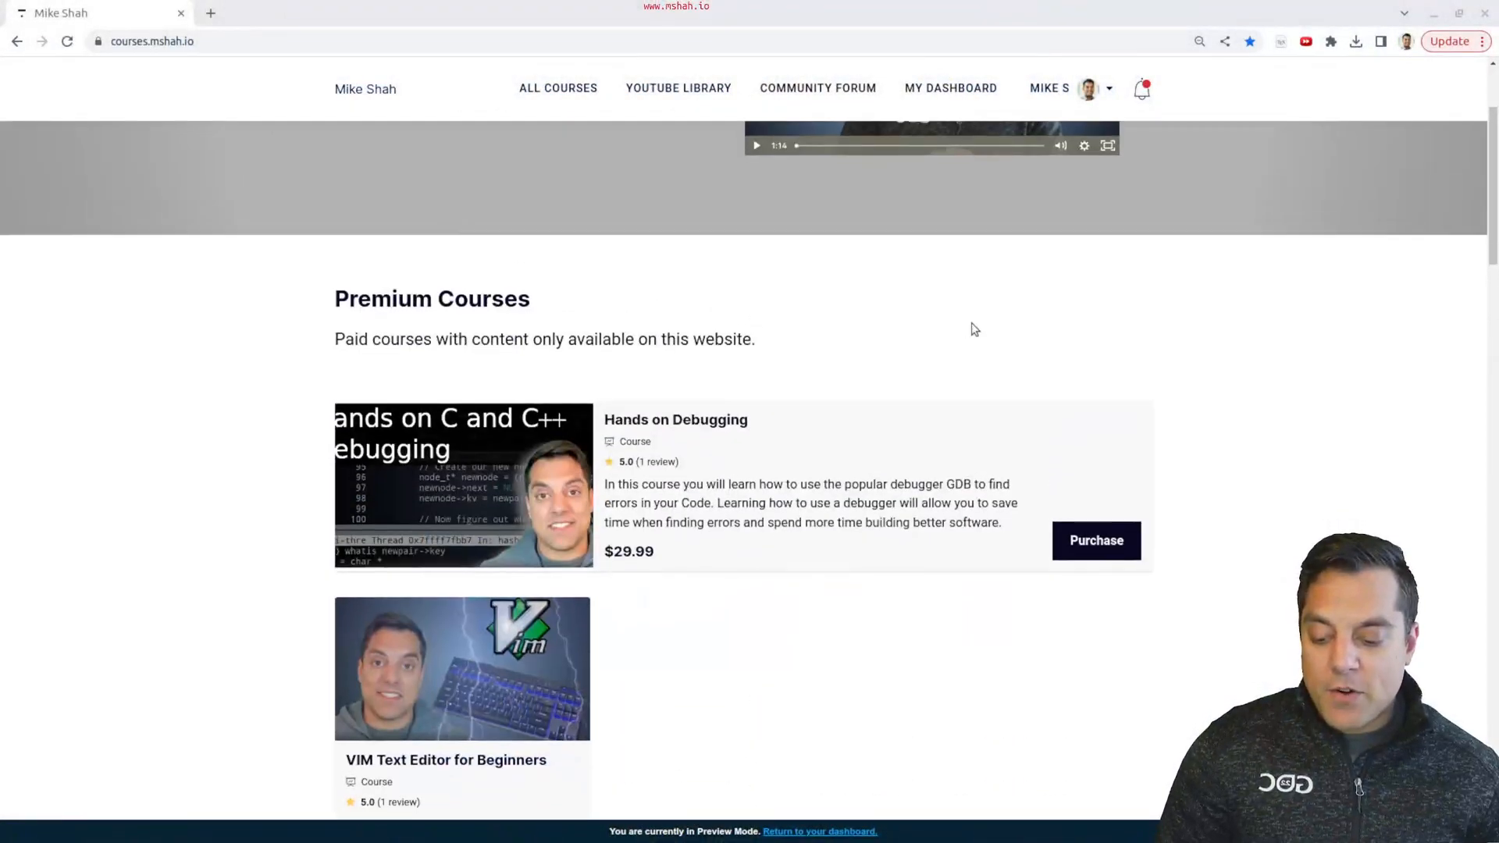